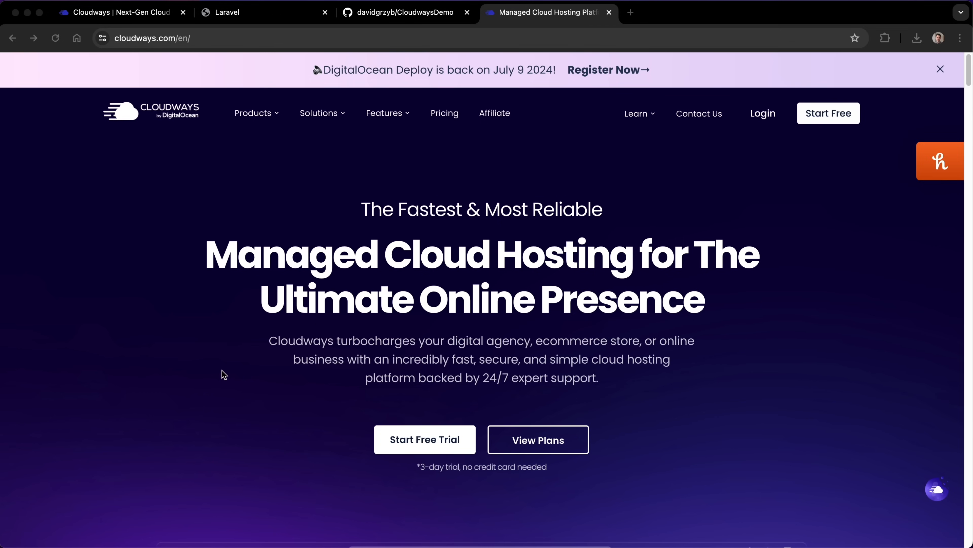
mouse_move(194, 296)
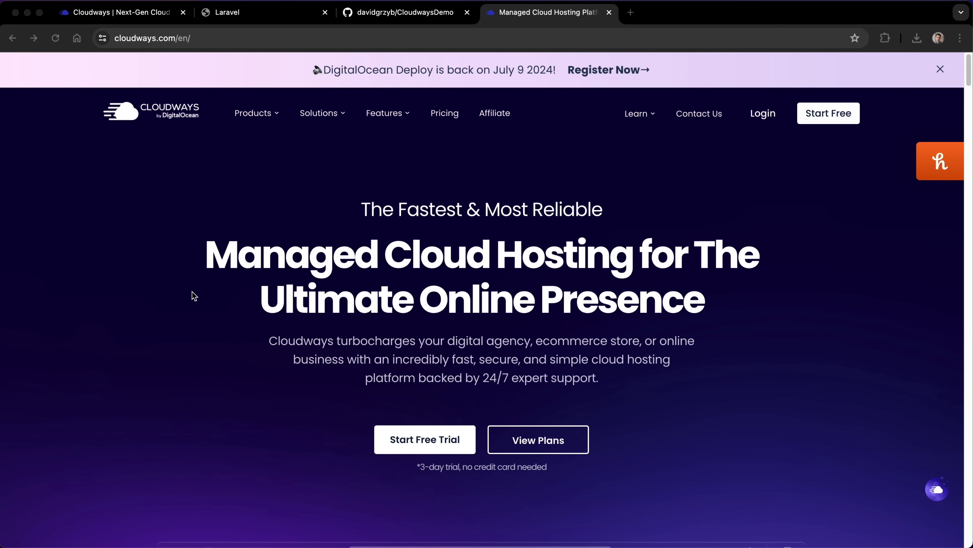
mouse_move(179, 288)
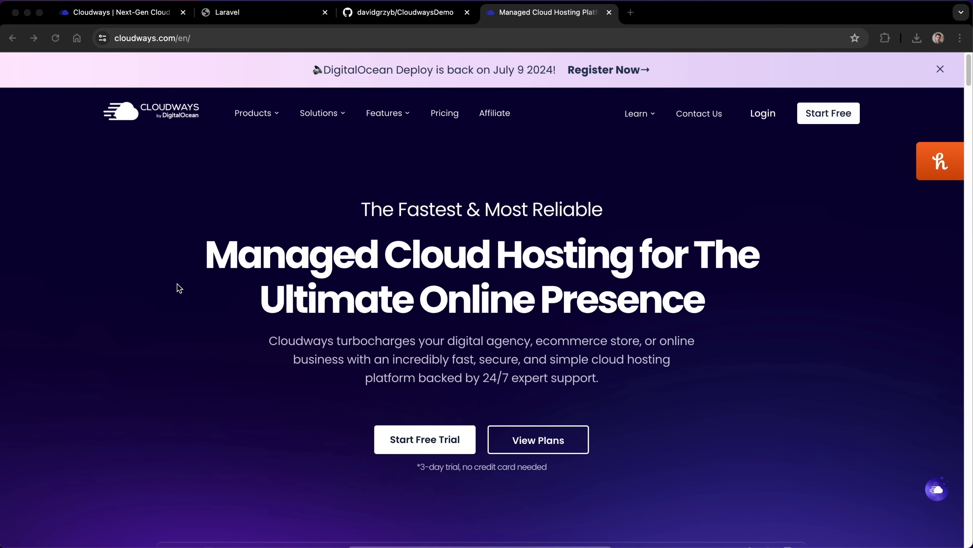
mouse_move(547, 17)
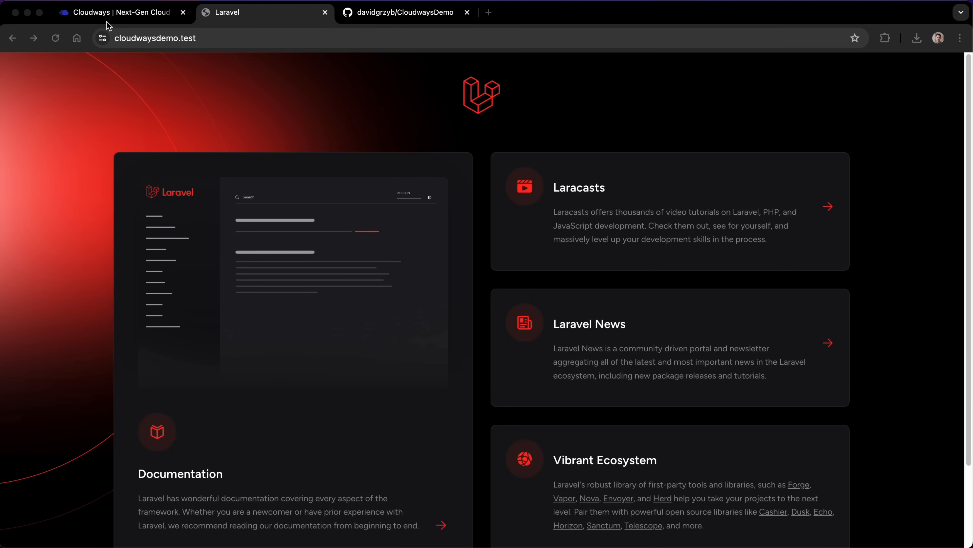
mouse_move(61, 86)
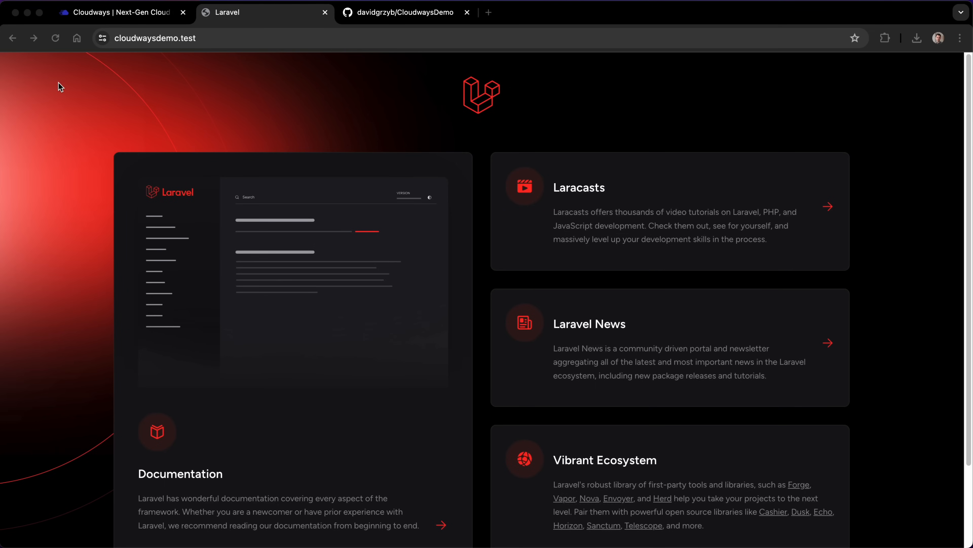
mouse_move(142, 39)
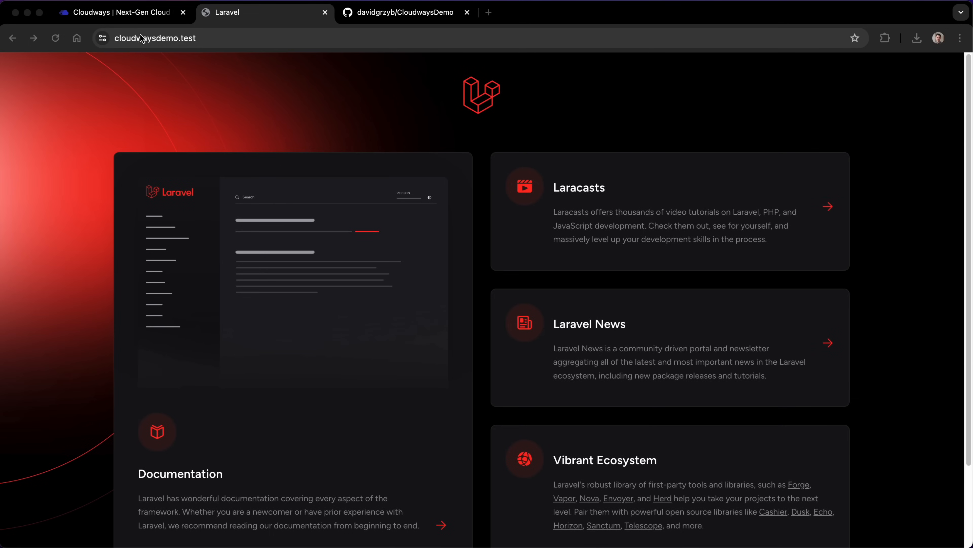
mouse_move(58, 120)
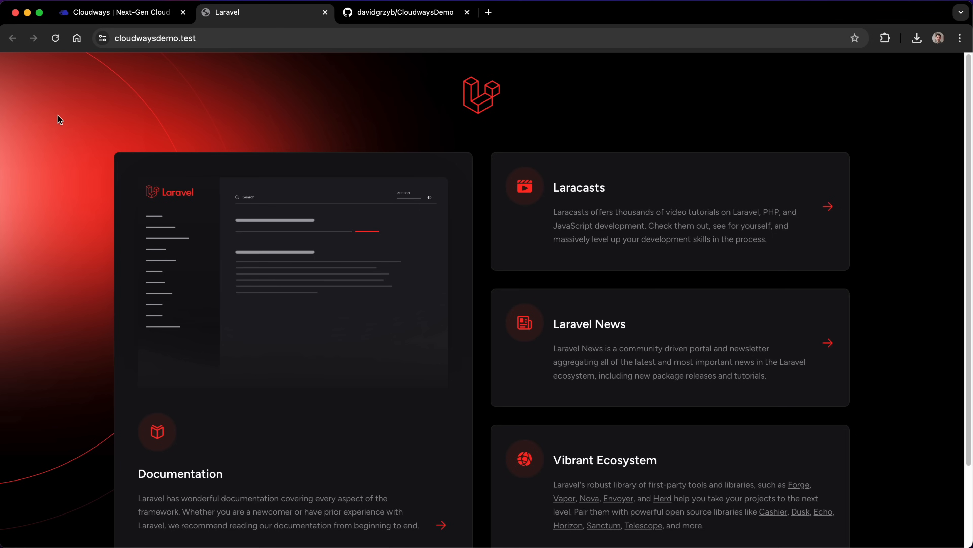
mouse_move(379, 21)
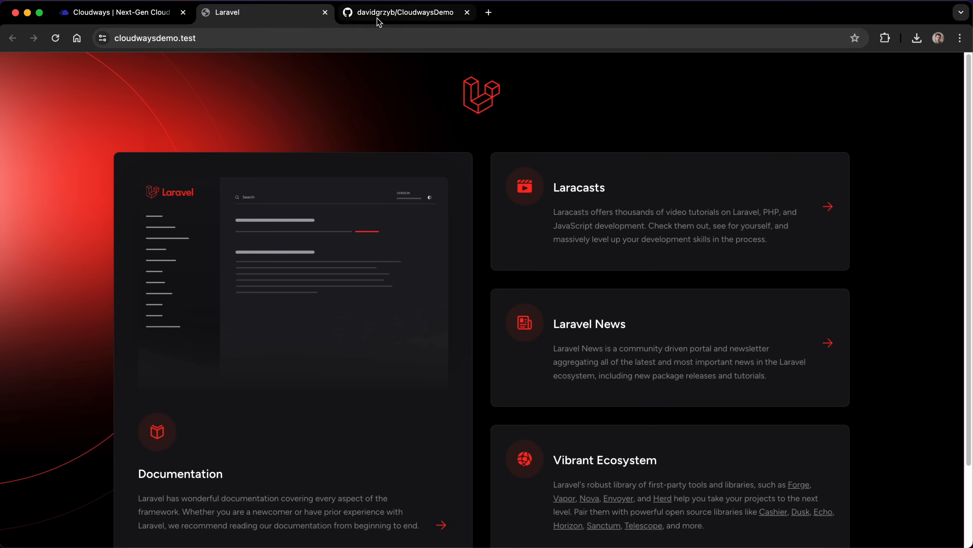
Step: Switch to the davidgrzyb/CloudwaysDemo tab showing the private Laravel repository on GitHub
left_click(406, 12)
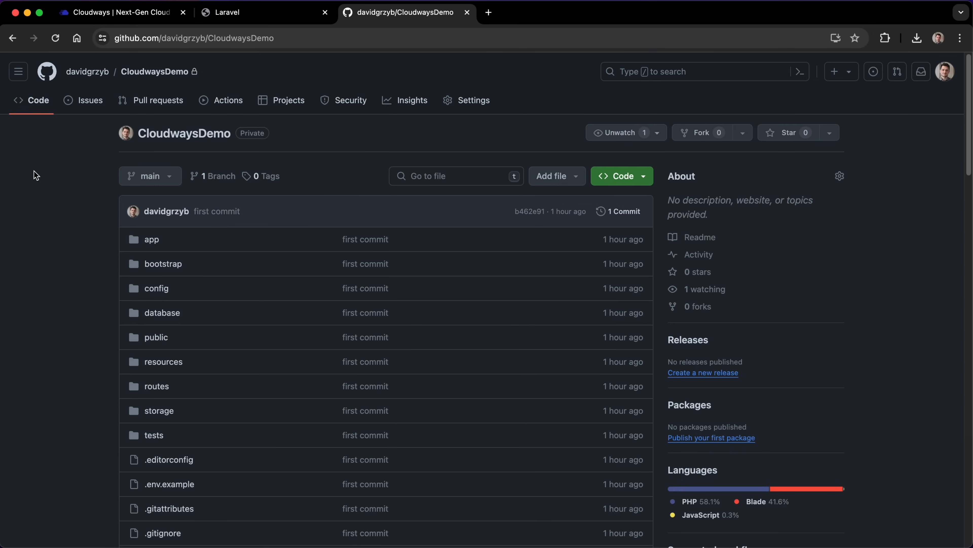
mouse_move(42, 153)
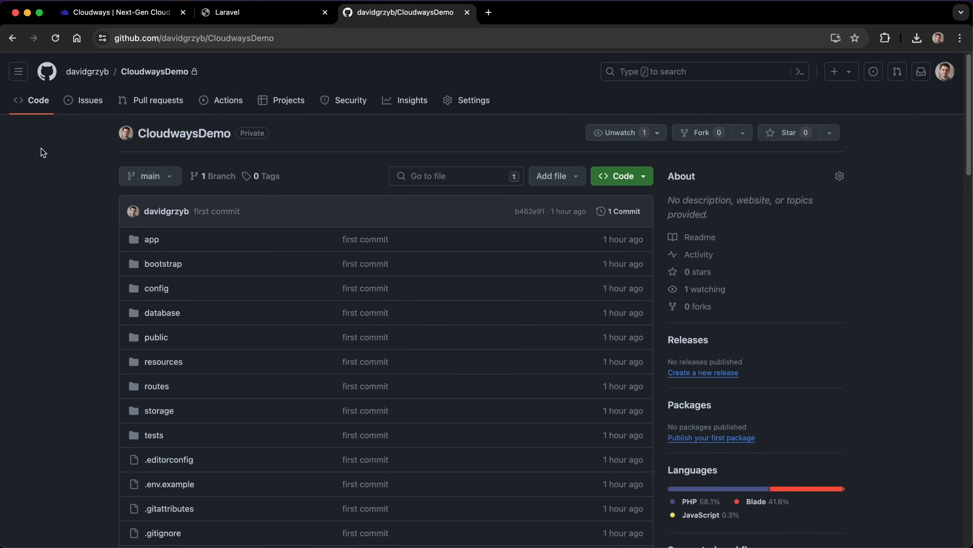
mouse_move(53, 196)
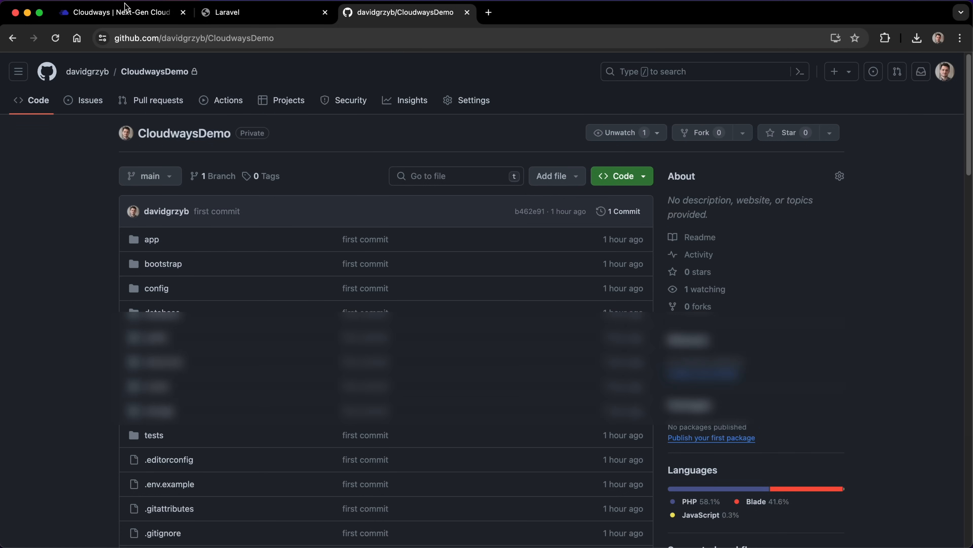
Step: Switch to the Cloudways dashboard tab listing Test Server running in New York
left_click(118, 12)
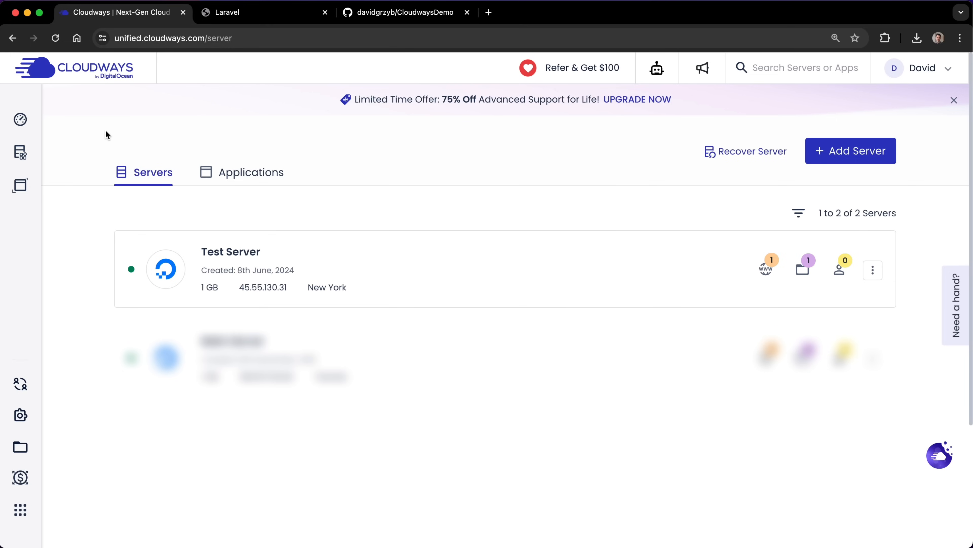
mouse_move(249, 218)
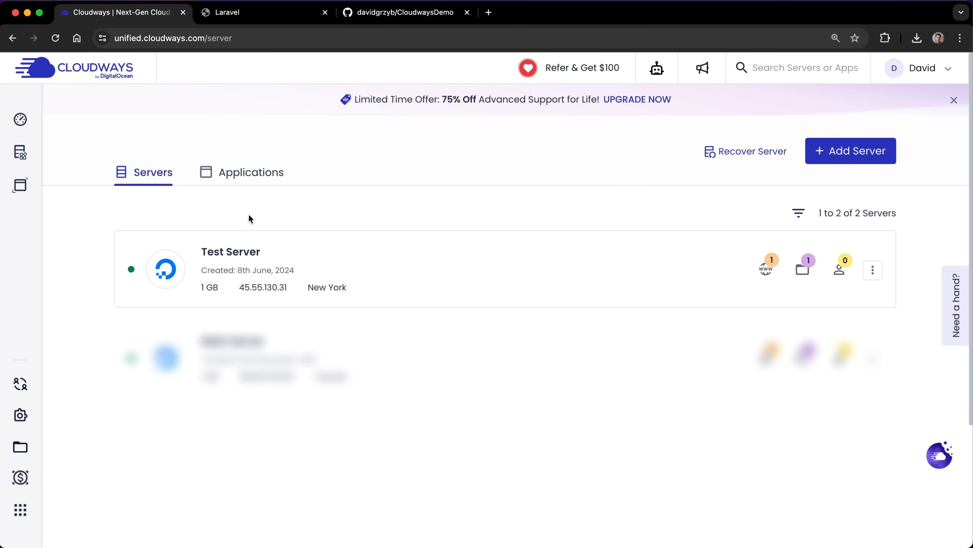
mouse_move(91, 208)
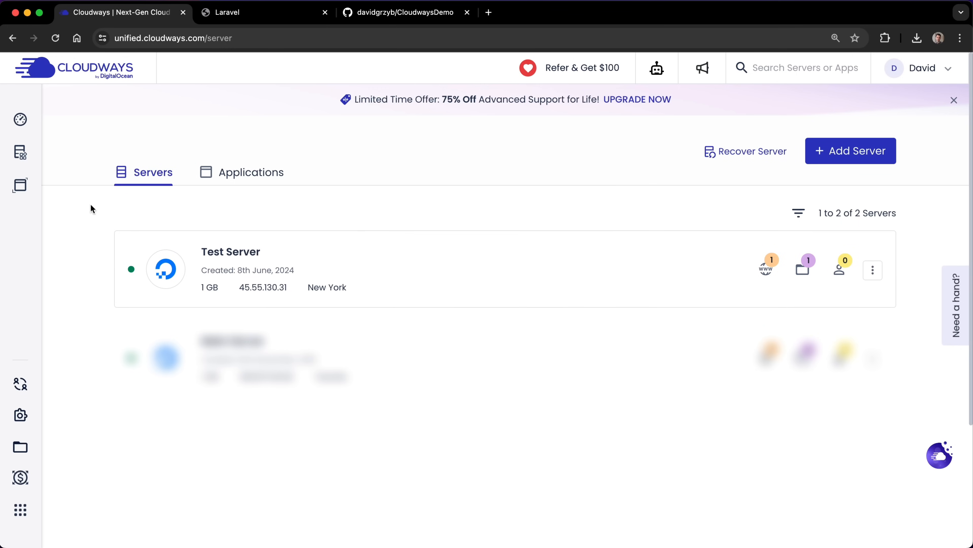
mouse_move(461, 232)
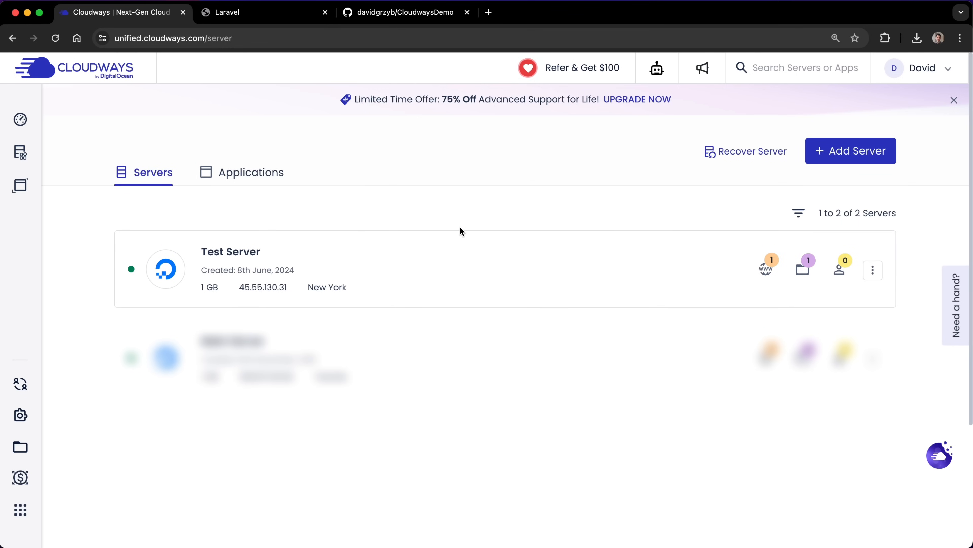
mouse_move(464, 212)
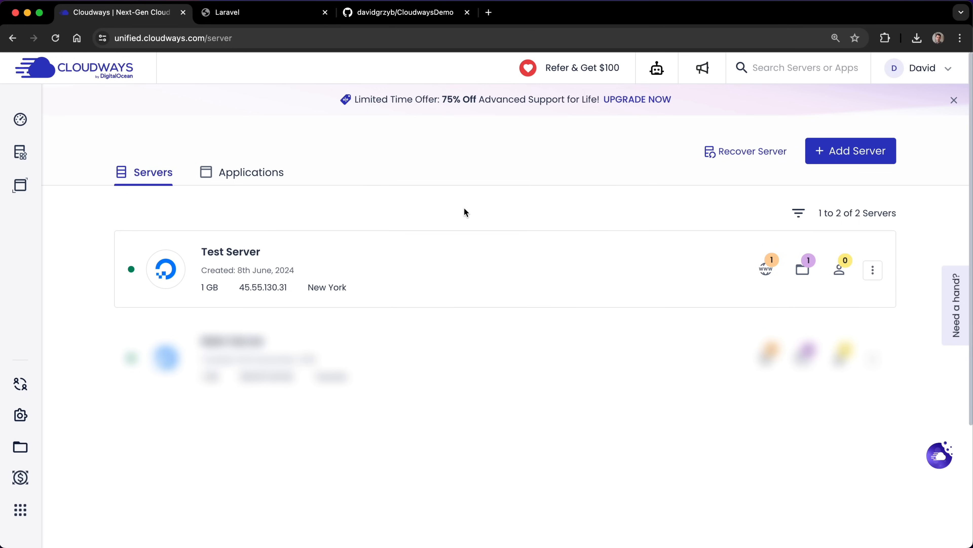
mouse_move(792, 181)
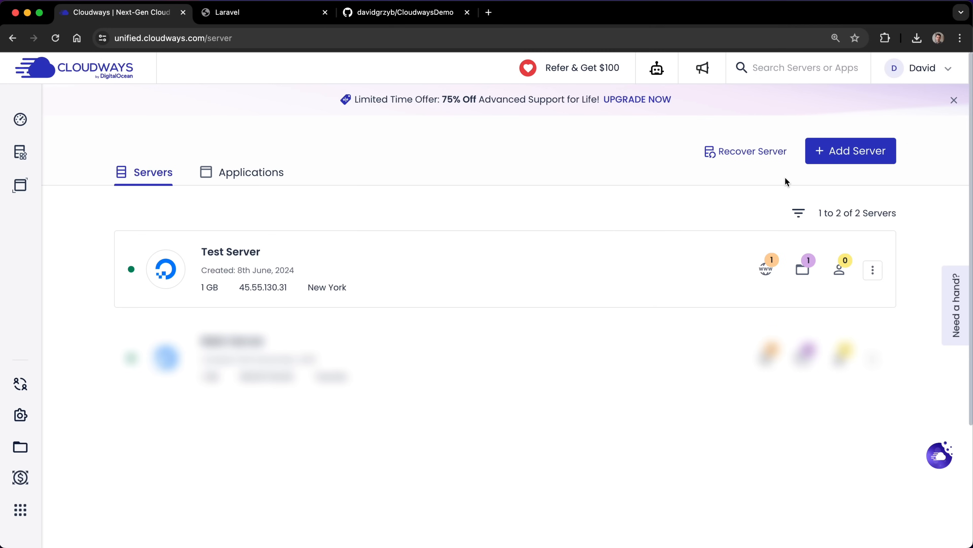
mouse_move(824, 158)
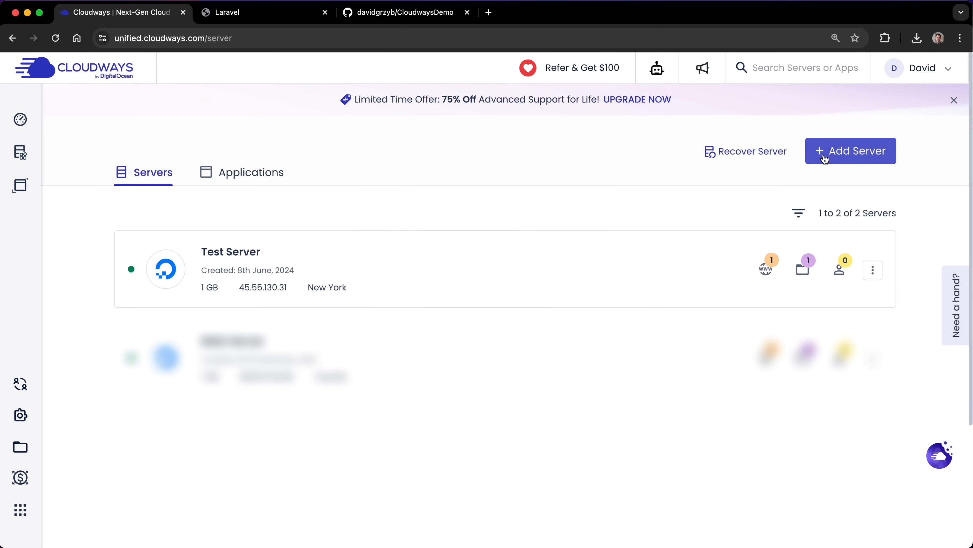
Step: Start a Laravel deployment named My Application on server My Server under the LaravelSites project
left_click(850, 150)
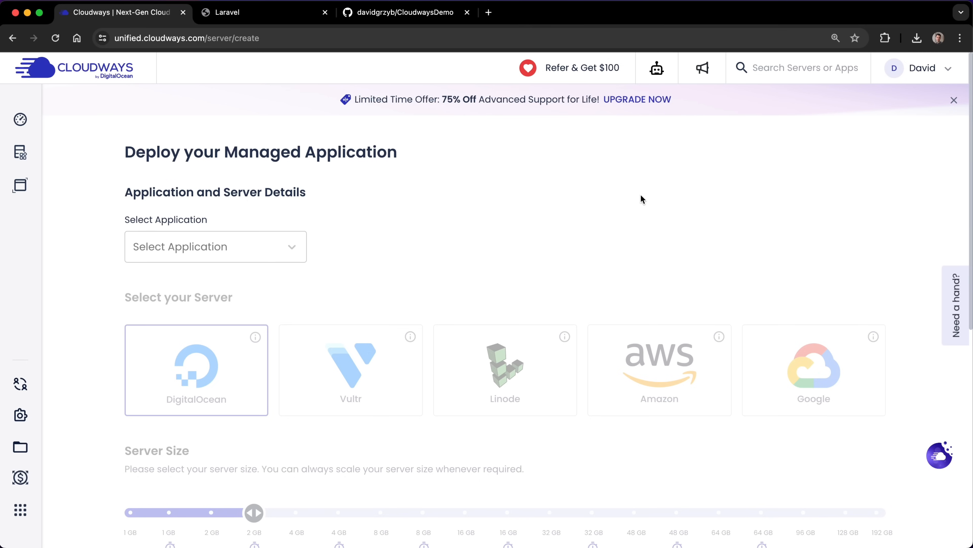
left_click(216, 246)
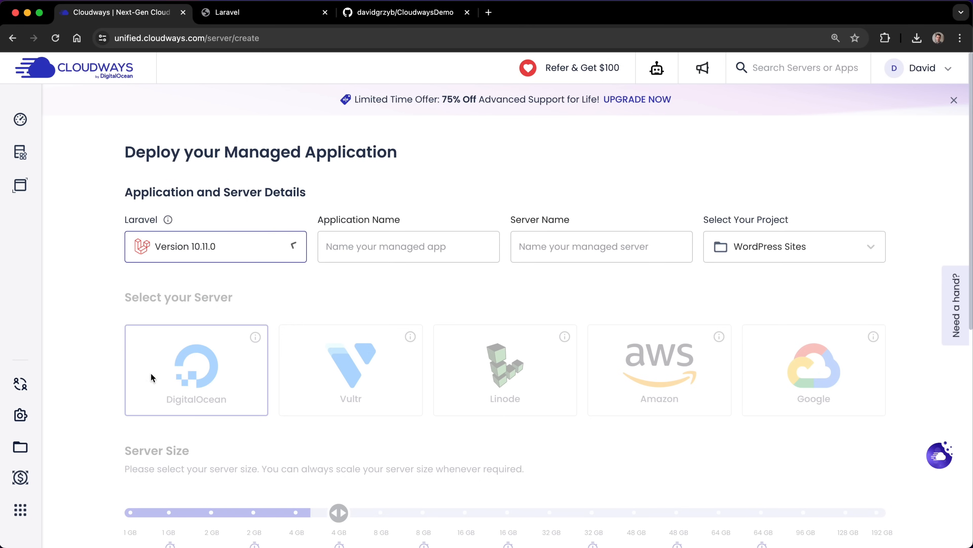
mouse_move(303, 373)
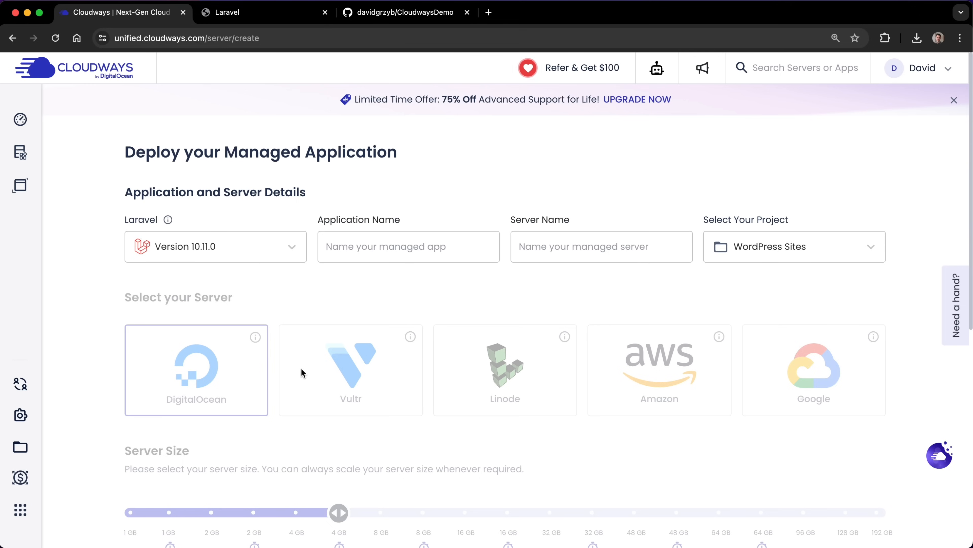
left_click(409, 247)
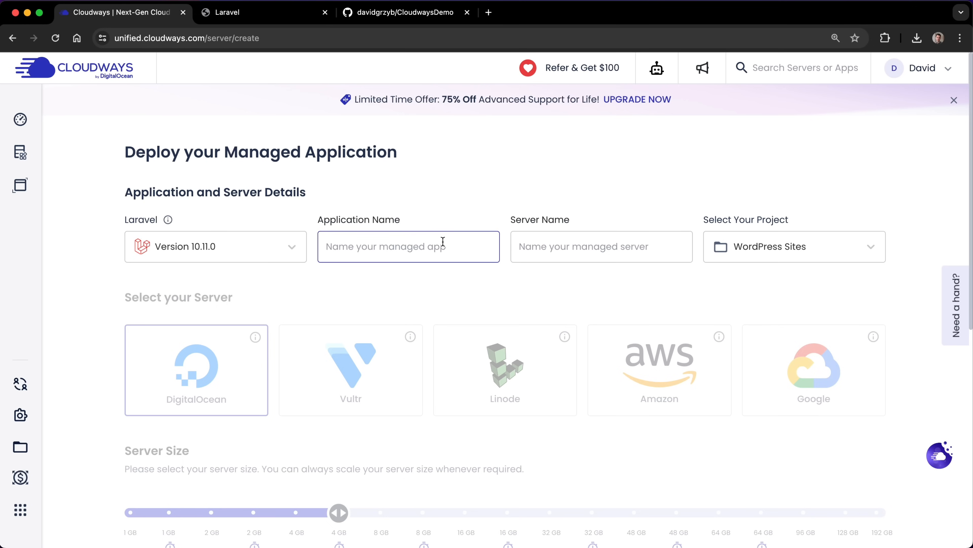
type("S")
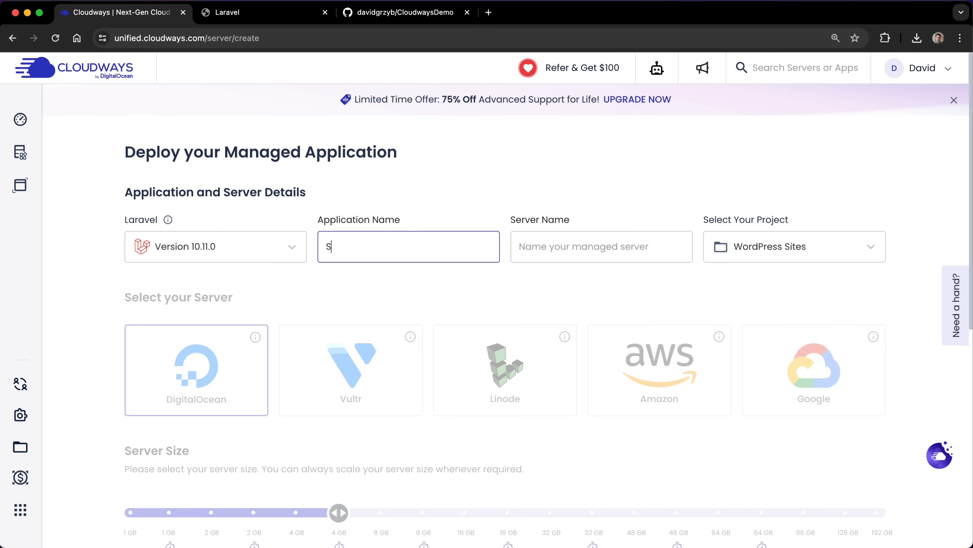
type("My Server")
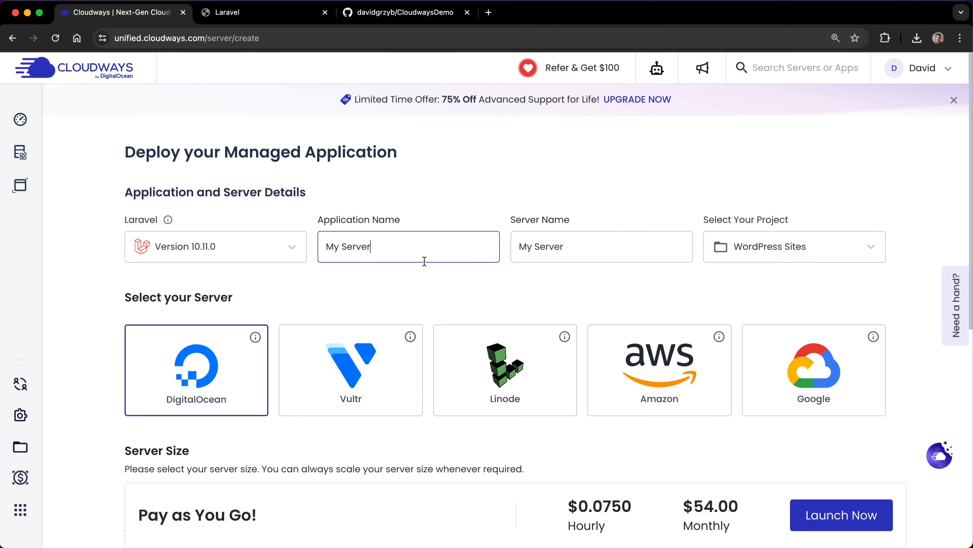
type("My Application")
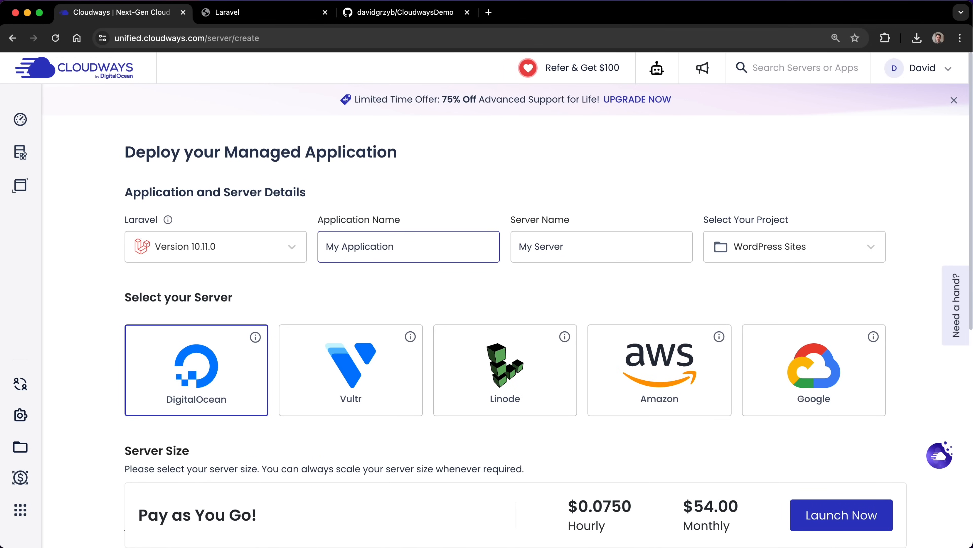
left_click(794, 247)
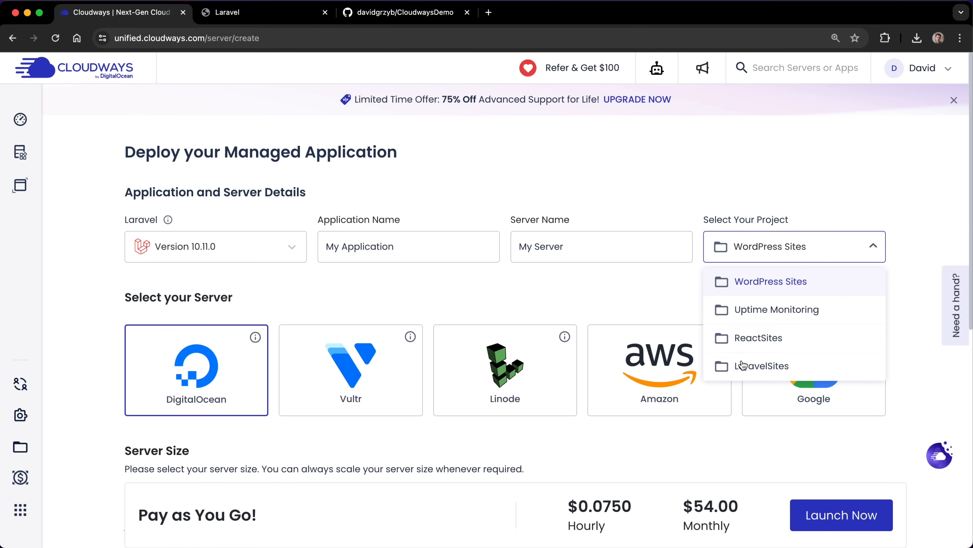
left_click(761, 366)
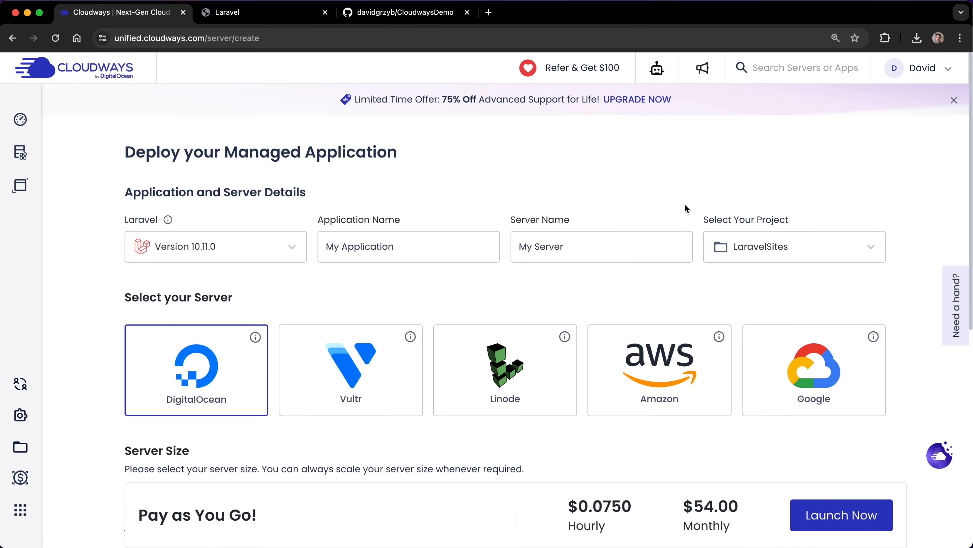
mouse_move(396, 185)
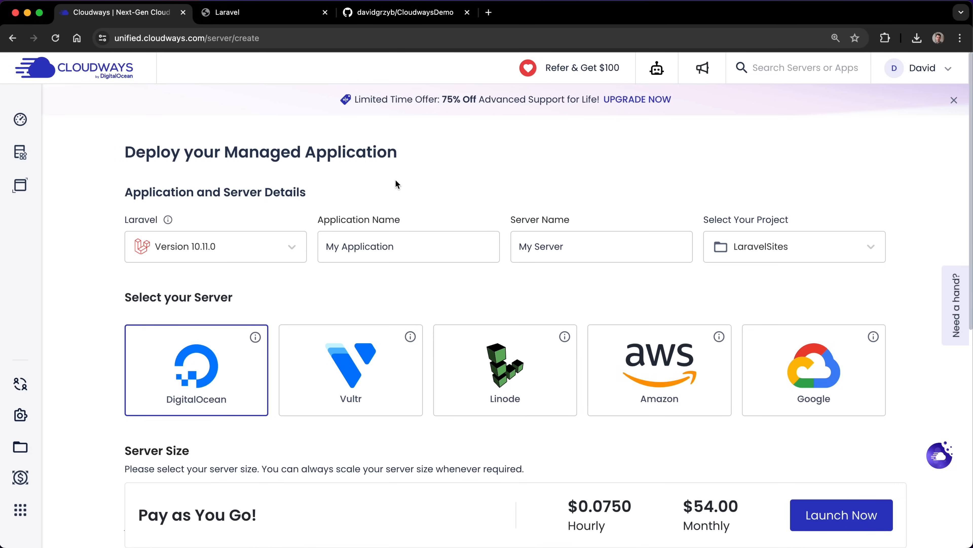
Step: Compare Vultr and Google Cloud pricing, then keep DigitalOcean at 1 GB in New York for $11.00 monthly
scroll("down", 3)
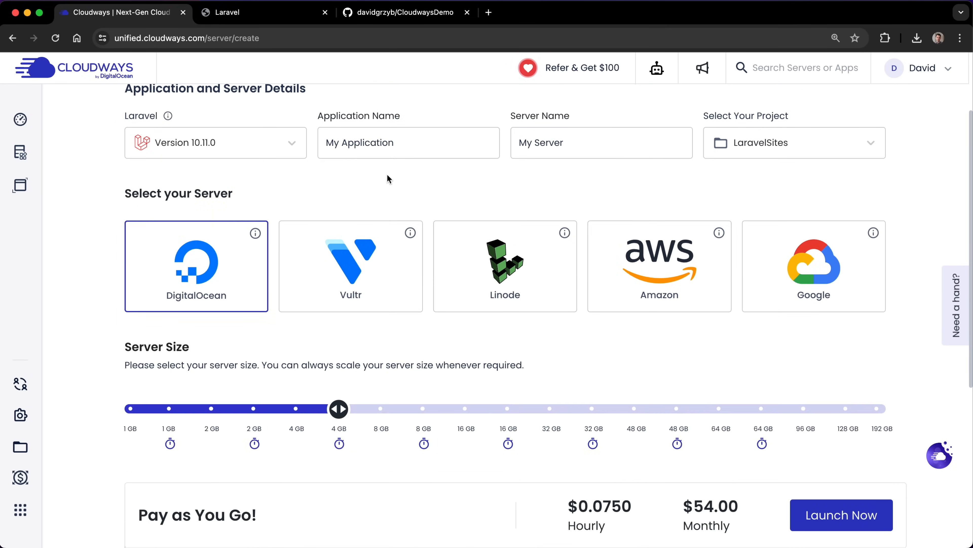
scroll("down", 3)
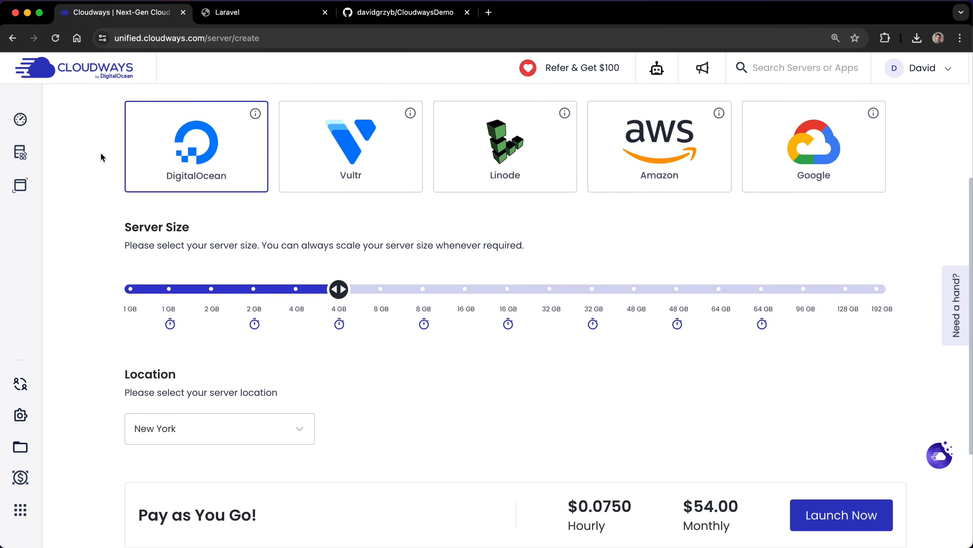
scroll("up", 3)
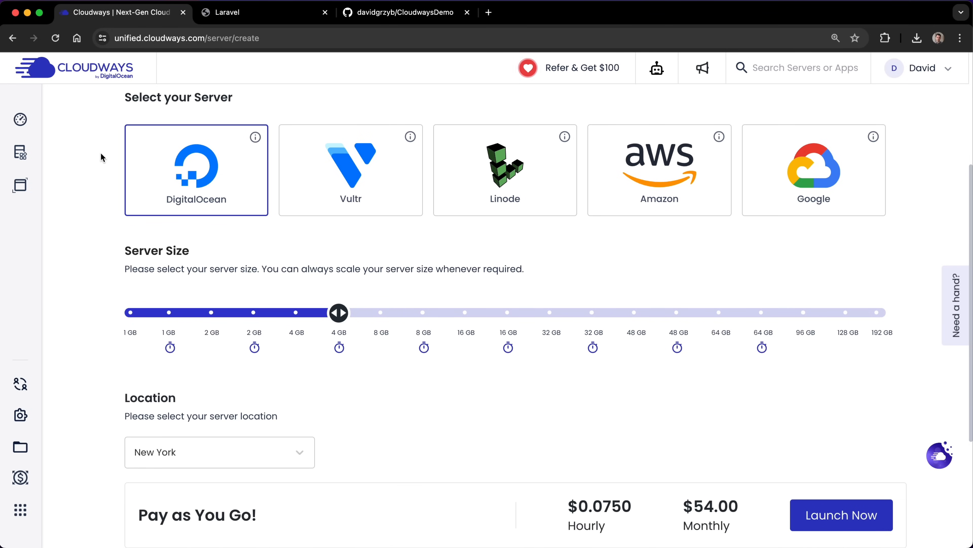
left_click(350, 170)
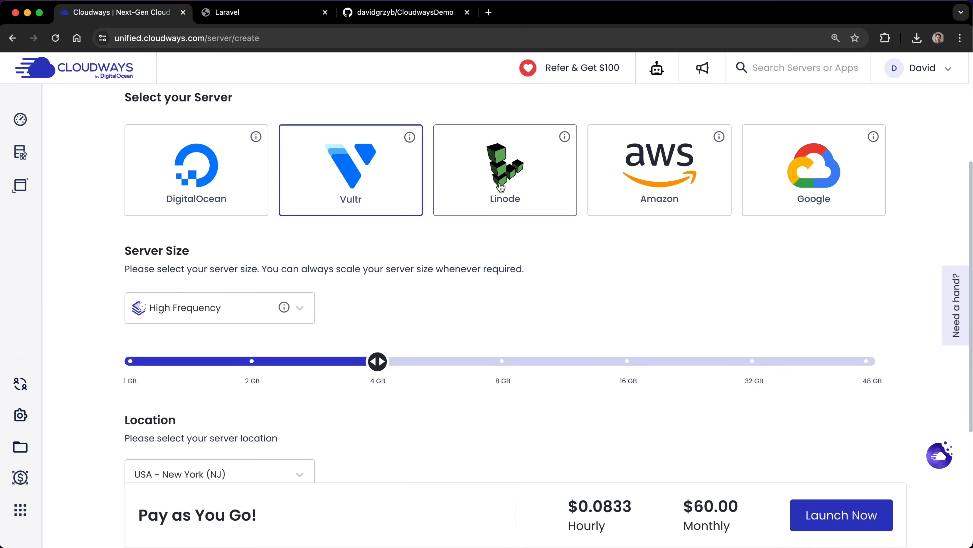
left_click(813, 171)
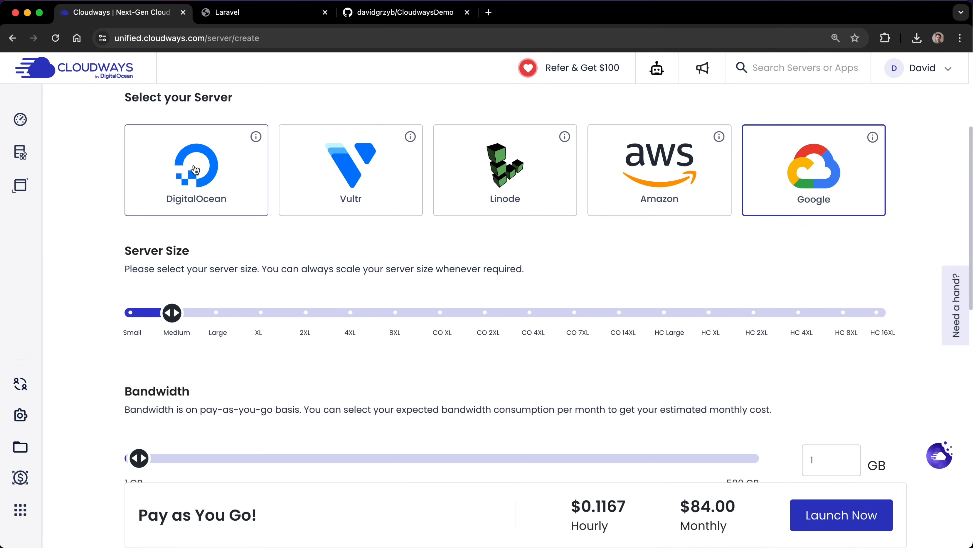
left_click(196, 170)
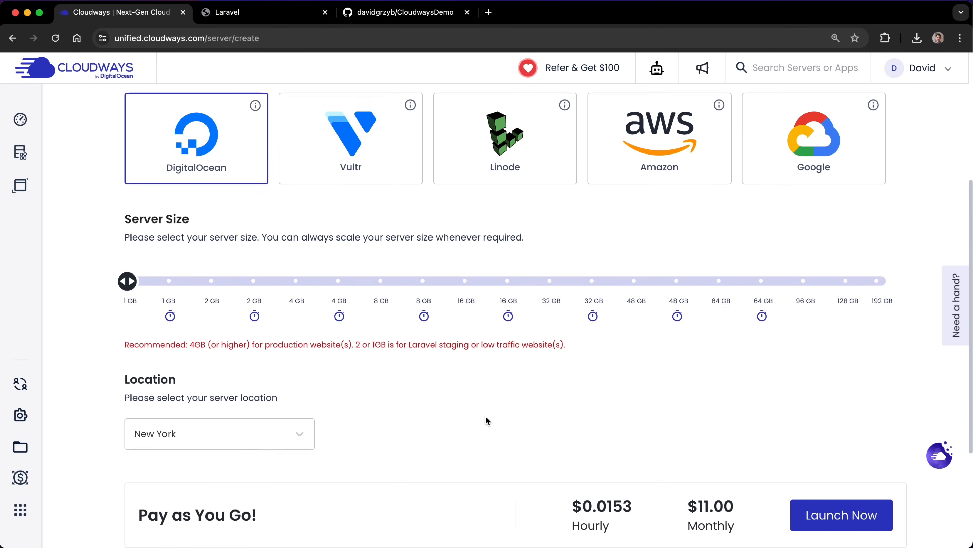
scroll("down", 3)
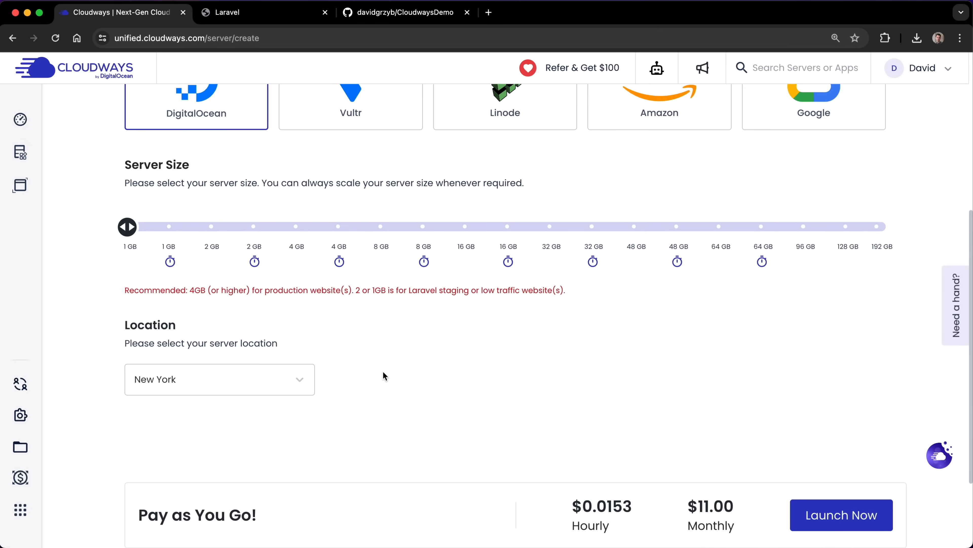
mouse_move(598, 387)
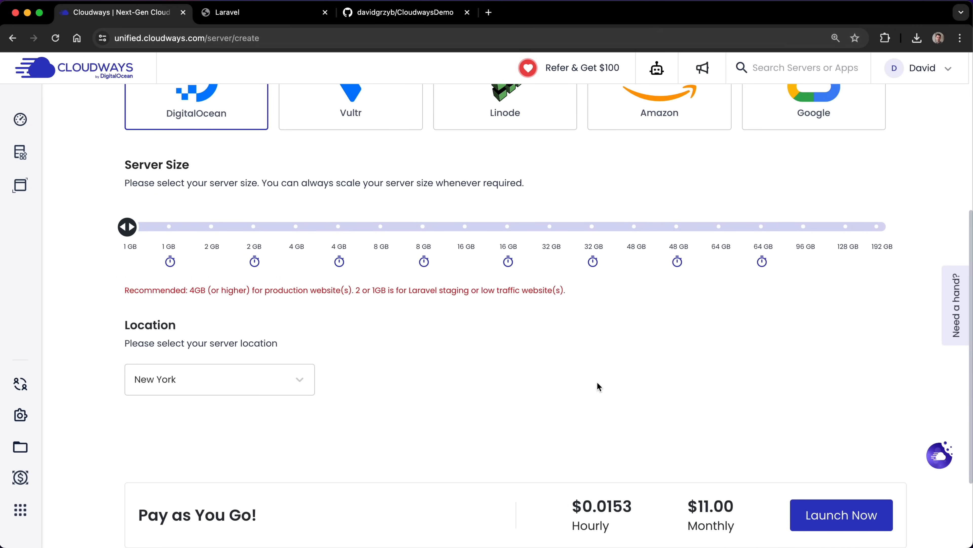
mouse_move(661, 460)
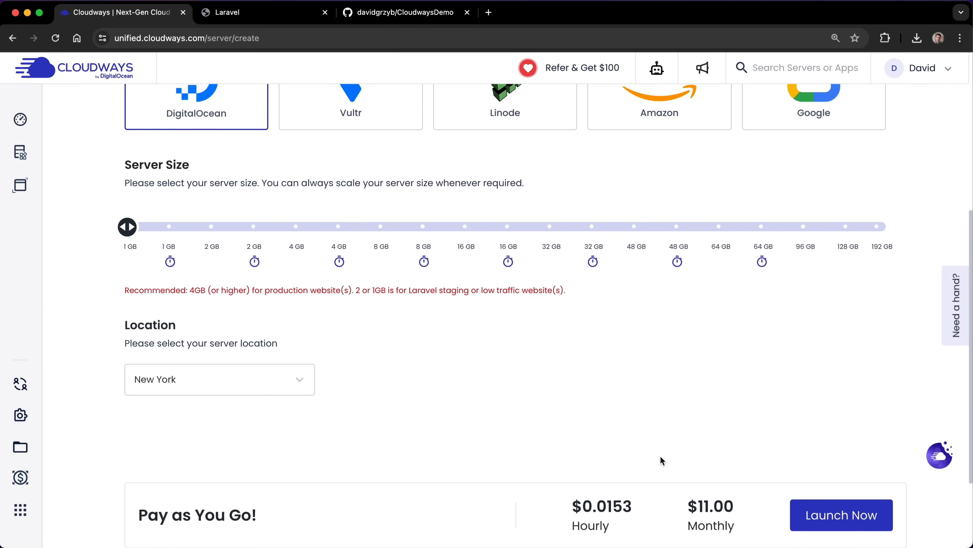
mouse_move(595, 401)
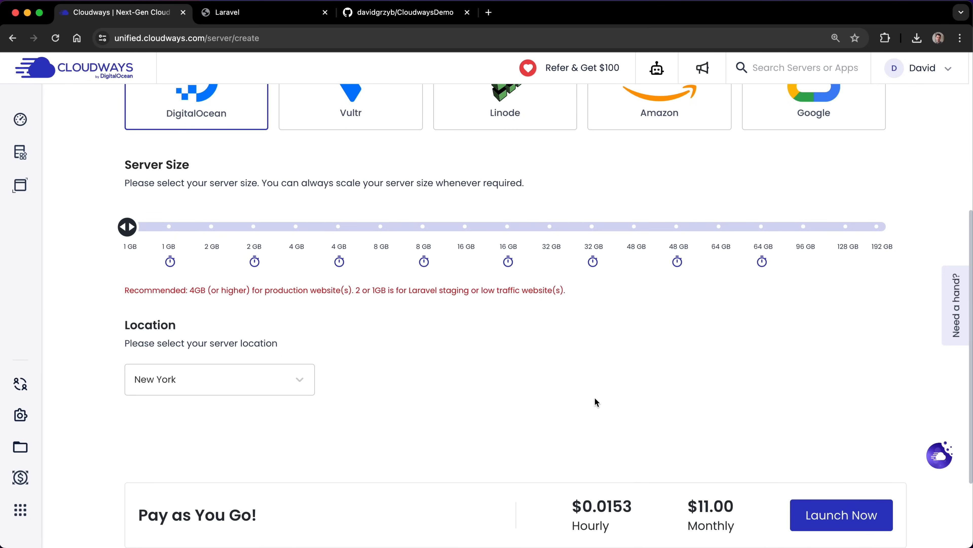
scroll("up", 3)
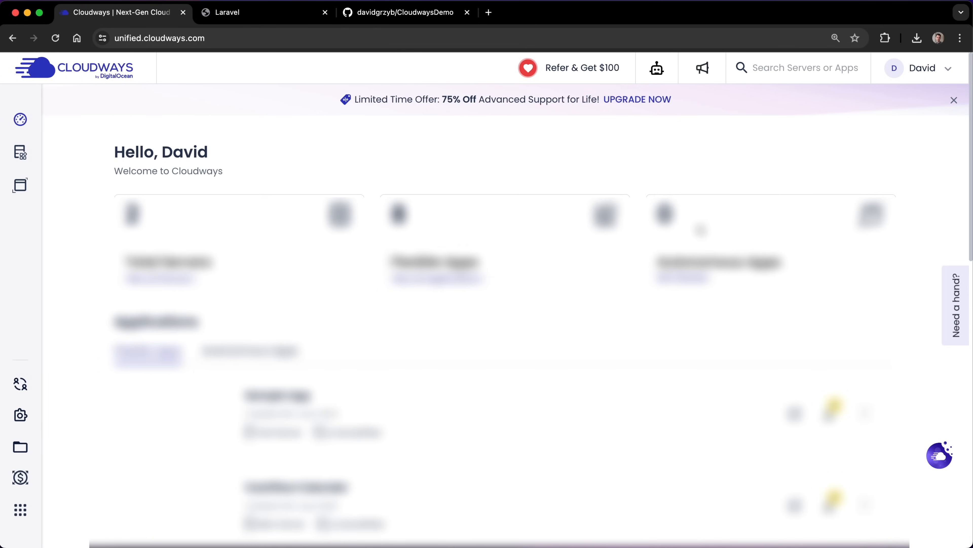
mouse_move(240, 166)
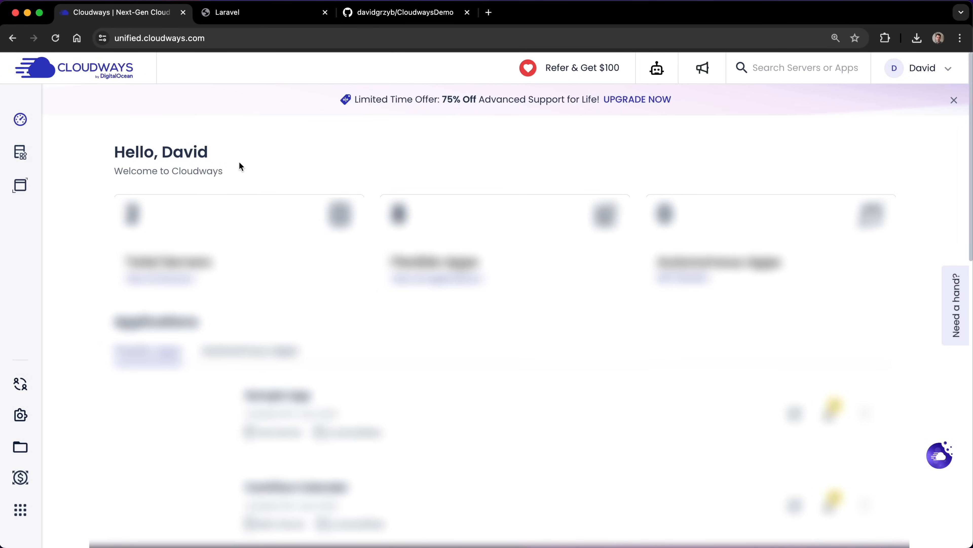
Step: Review Test Server's installed packages — PHP 8.2 with its alternative versions and MariaDB 10.5
left_click(20, 152)
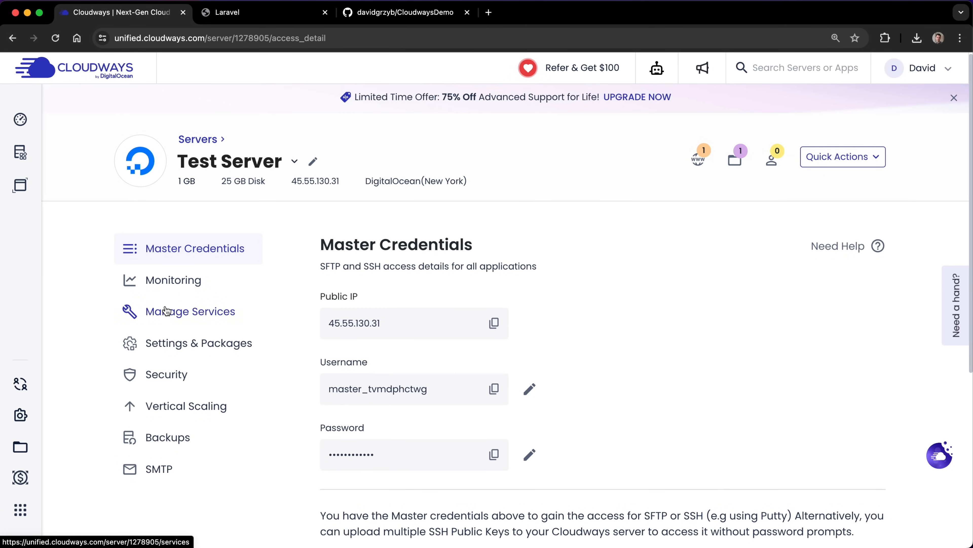
left_click(200, 343)
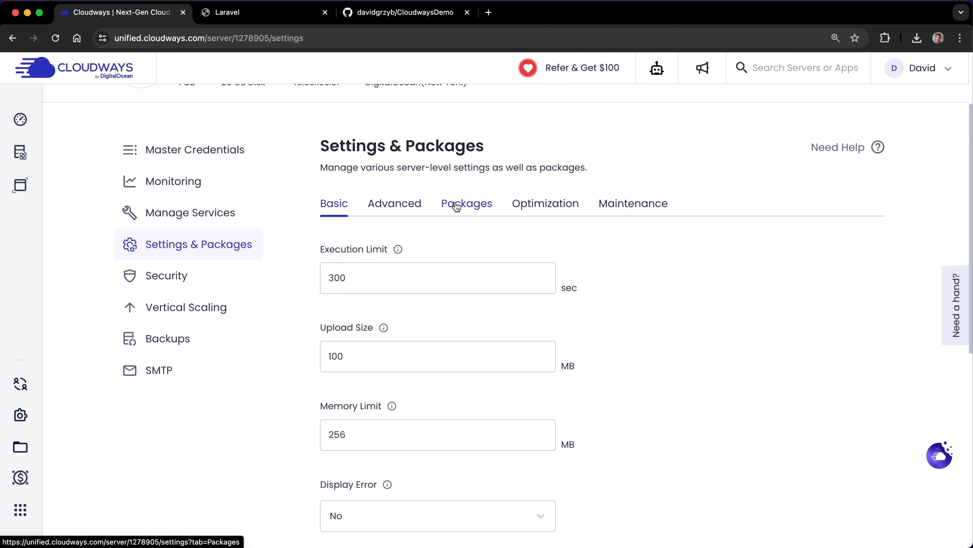
left_click(467, 203)
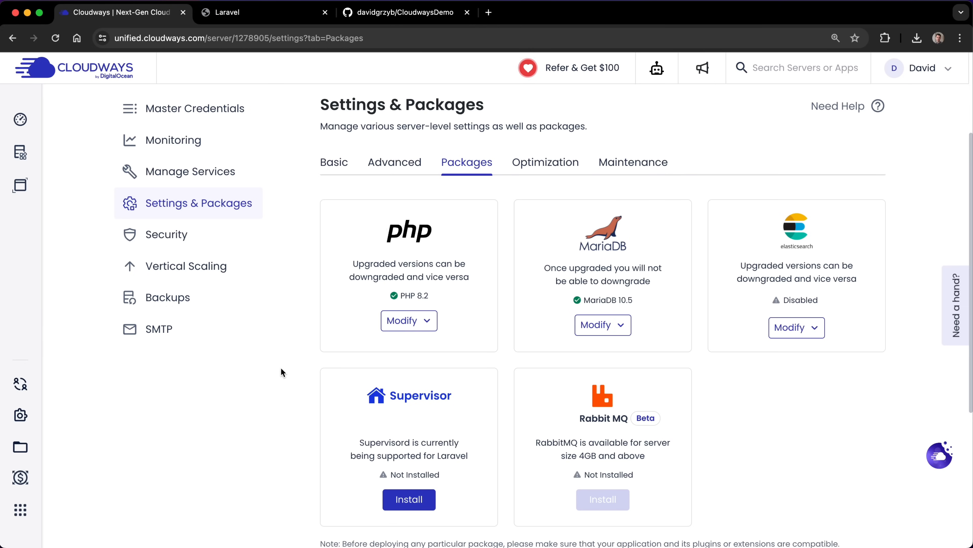
mouse_move(409, 321)
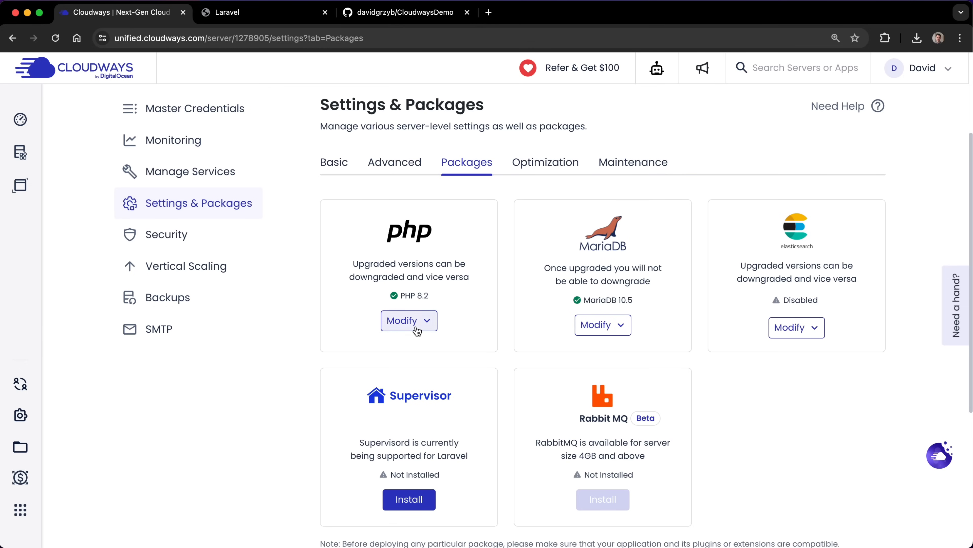
left_click(409, 320)
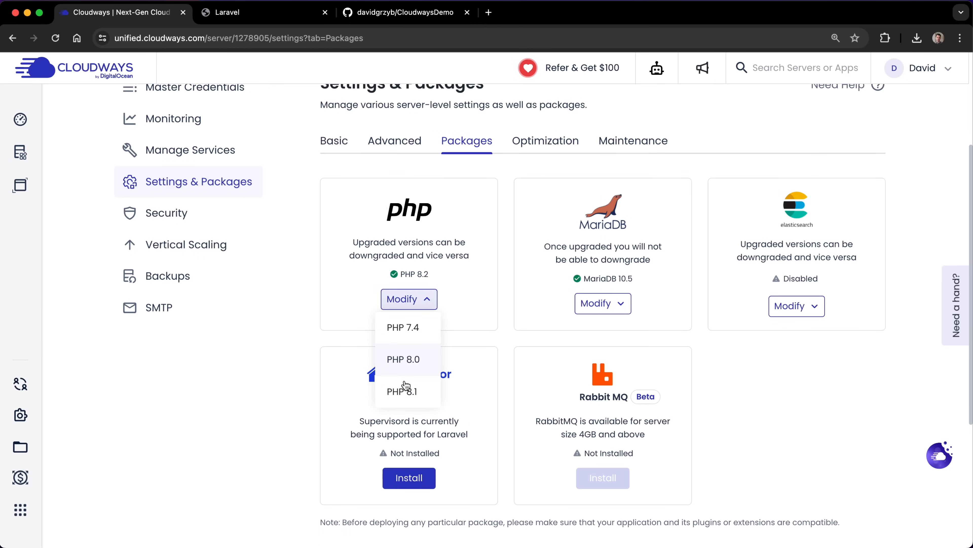
scroll("up", 3)
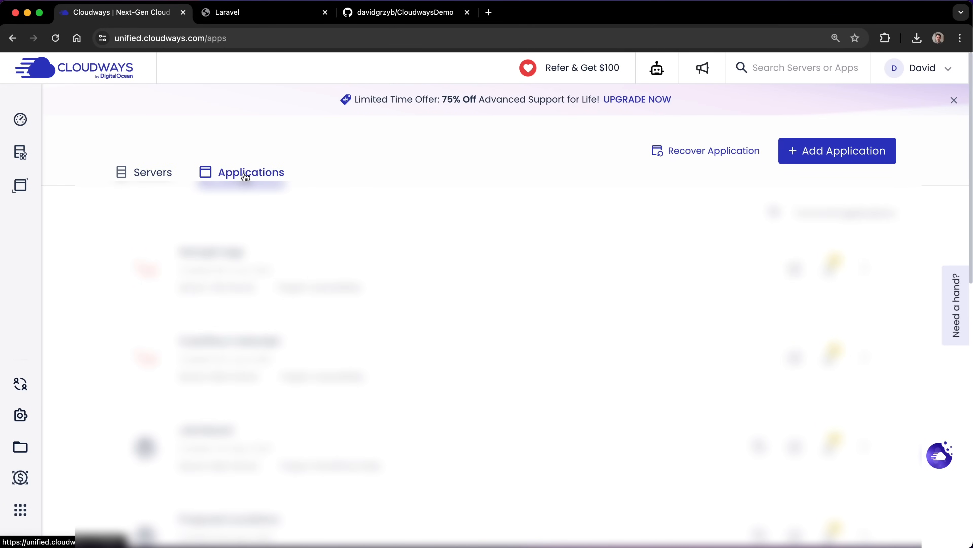
Step: Add a Laravel 10.11.0 application named Test Application on Test Server in the LaravelSites project
left_click(837, 150)
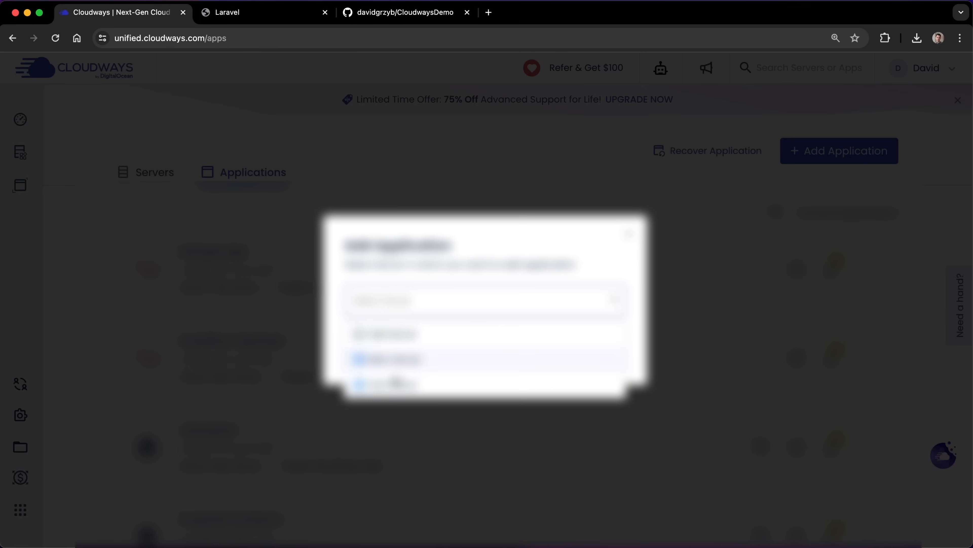
left_click(387, 359)
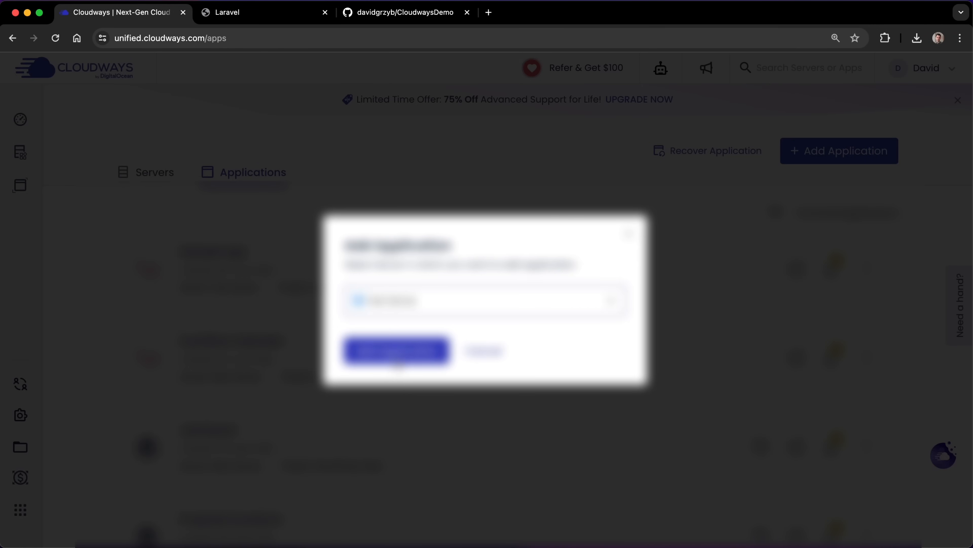
left_click(412, 325)
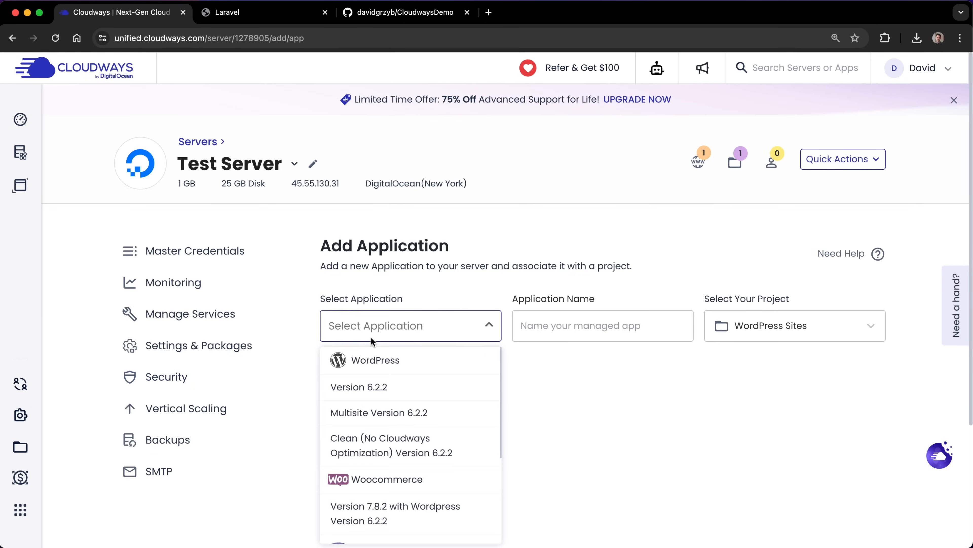
scroll("down", 3)
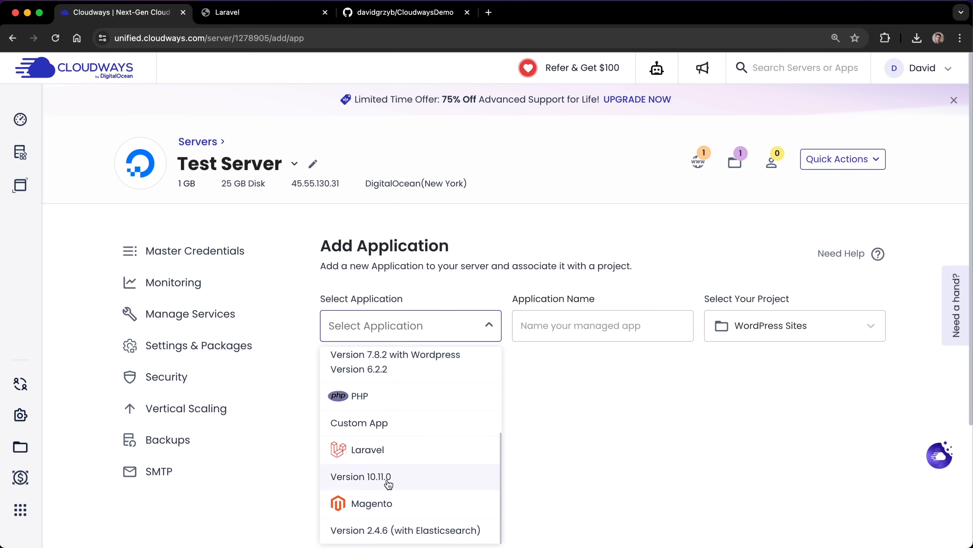
left_click(361, 476)
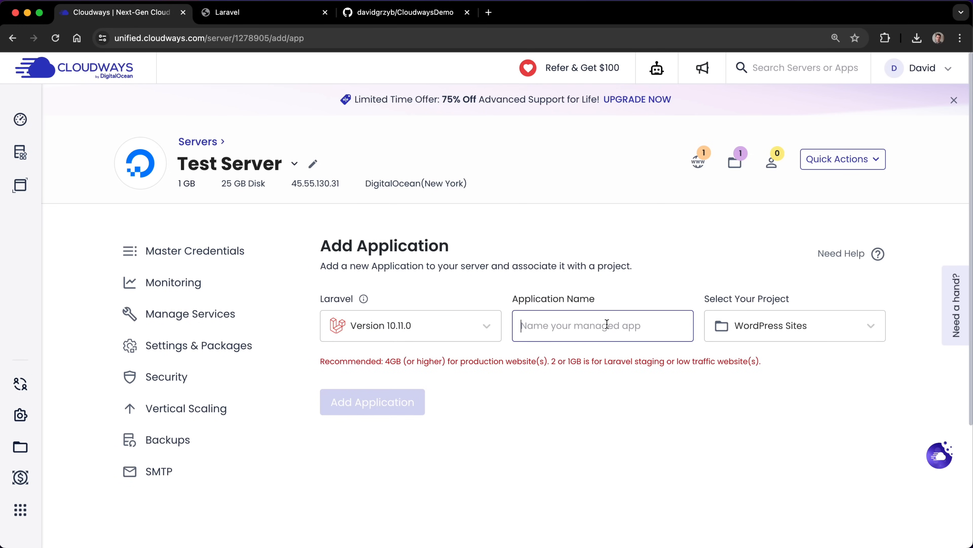
mouse_move(614, 420)
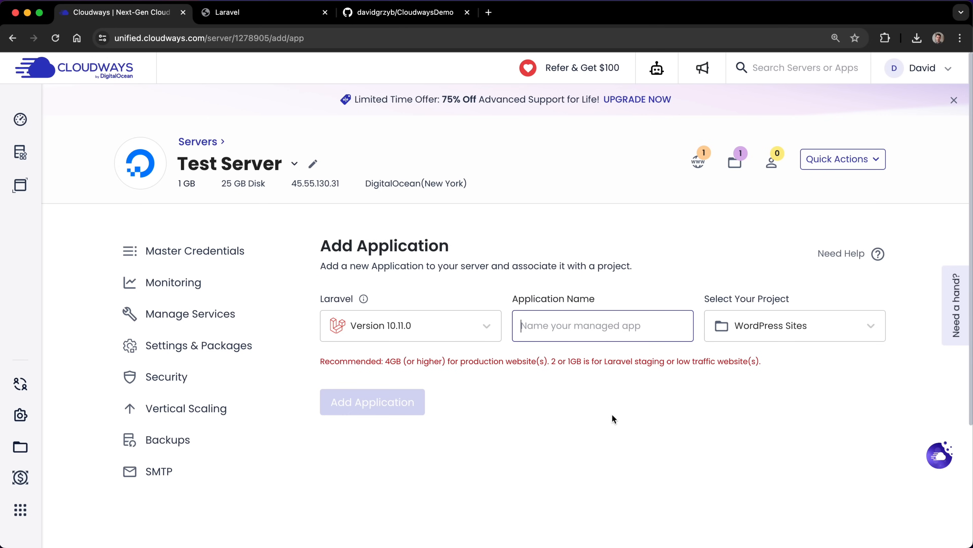
type("Test")
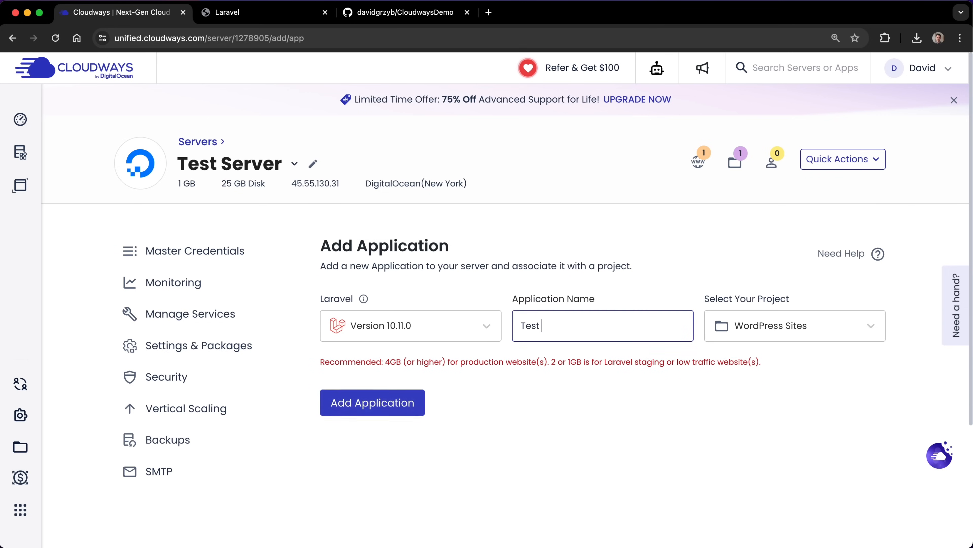
type("Application")
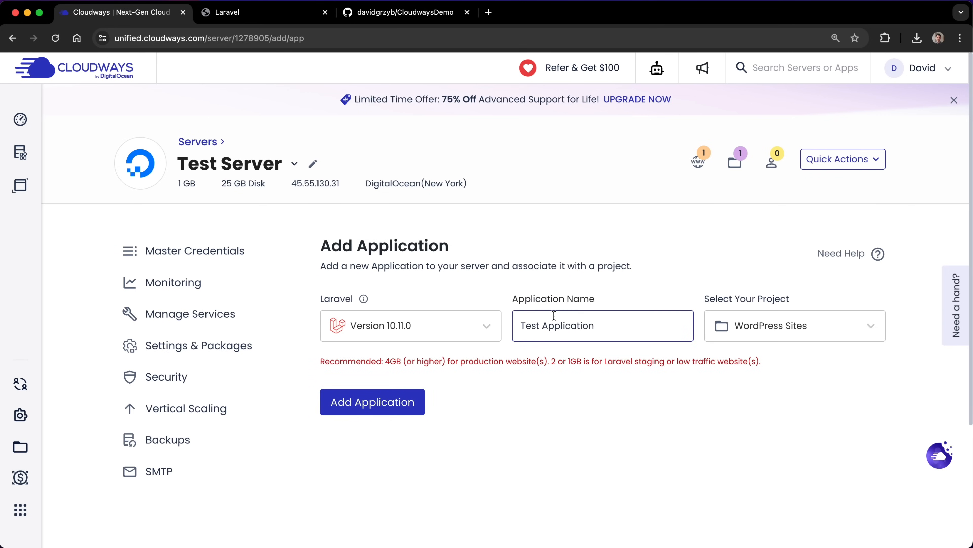
left_click(794, 325)
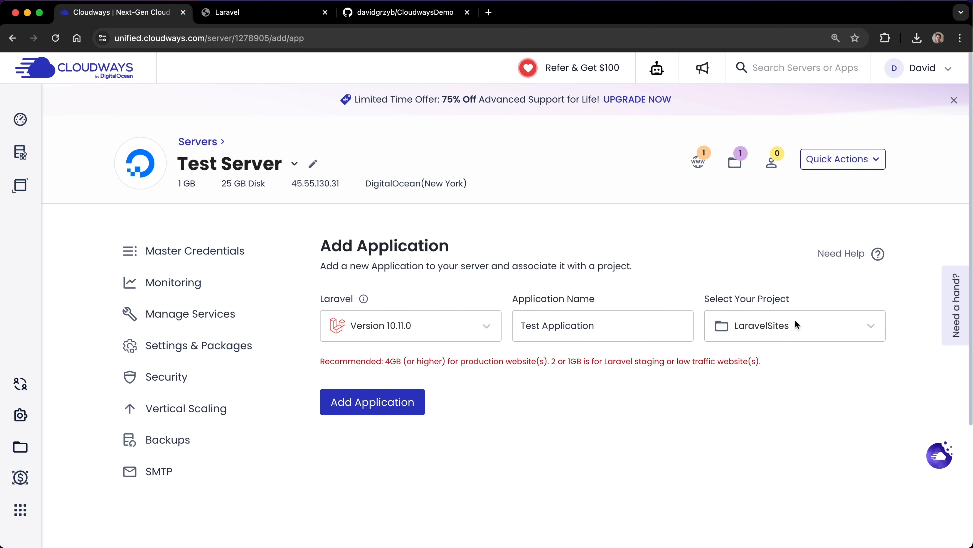
mouse_move(373, 401)
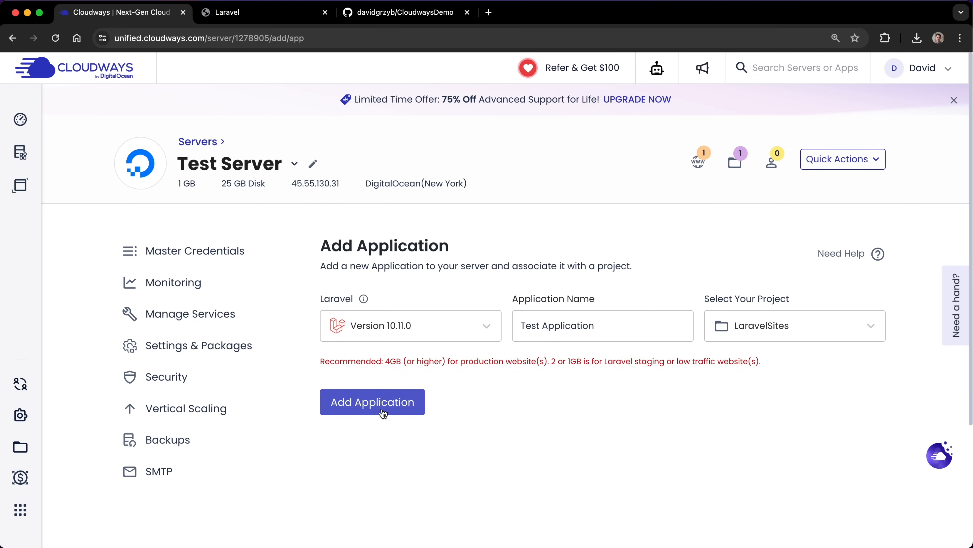
left_click(372, 401)
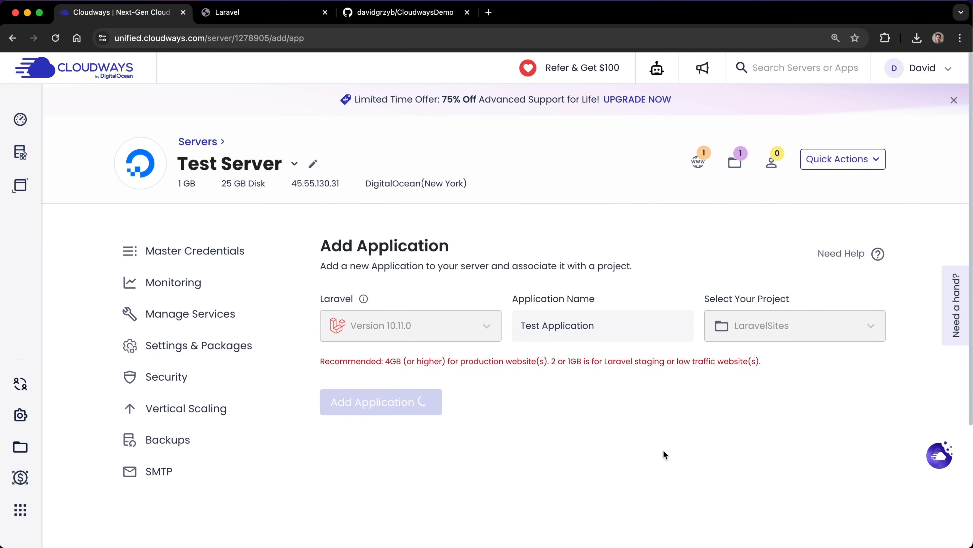
Step: Dismiss the installation-complete notice to view Test Application's Access Details with URL and database credentials
left_click(381, 402)
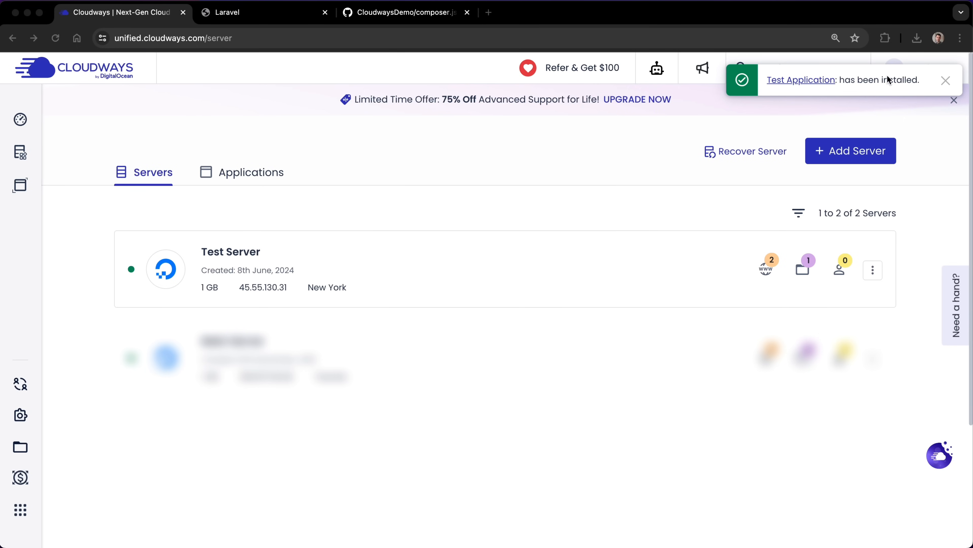
left_click(801, 79)
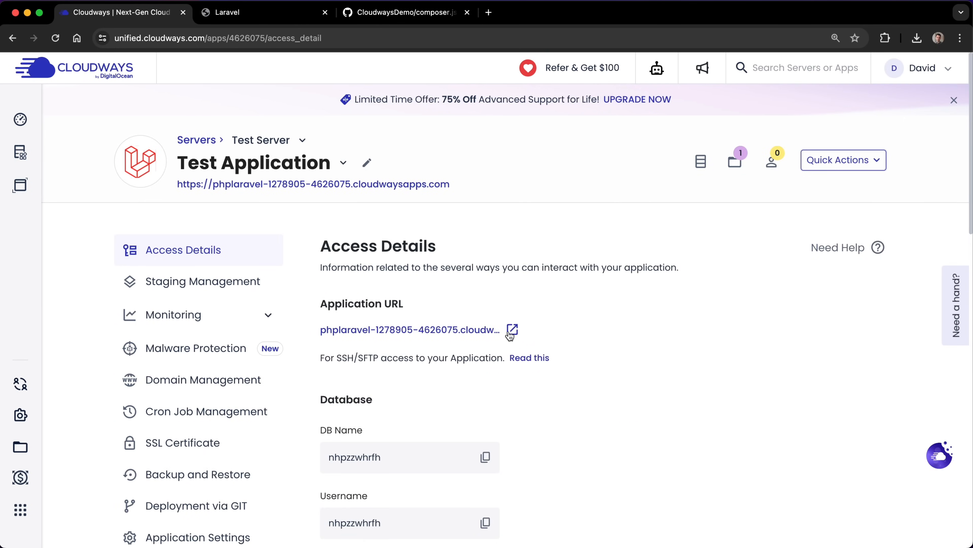
Step: Visit the live Application URL showing the default Laravel starter page, then return to Access Details
left_click(512, 330)
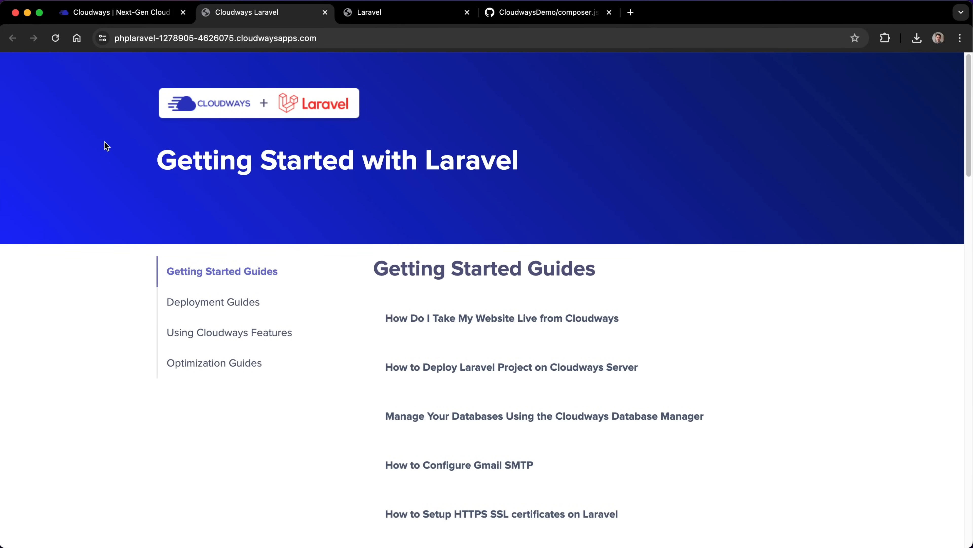
scroll("down", 3)
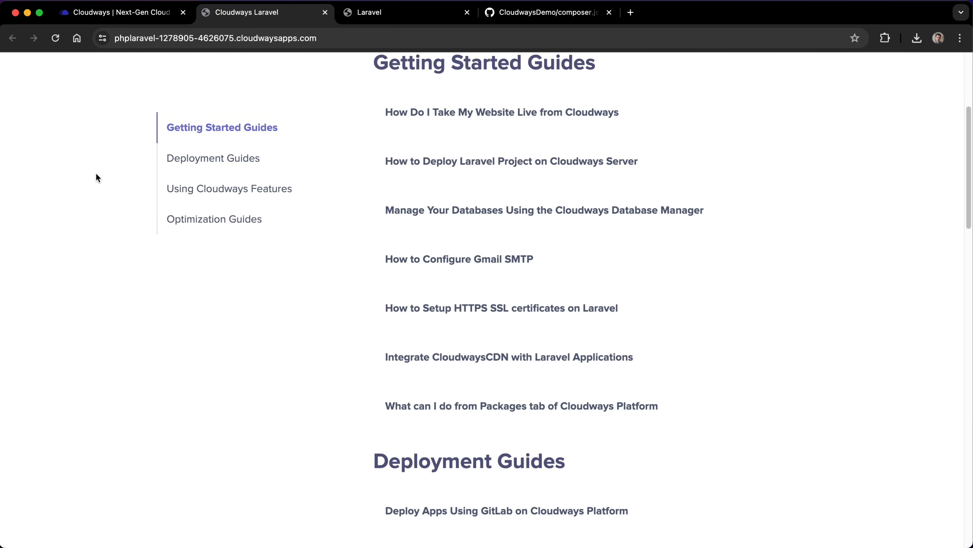
scroll("down", 3)
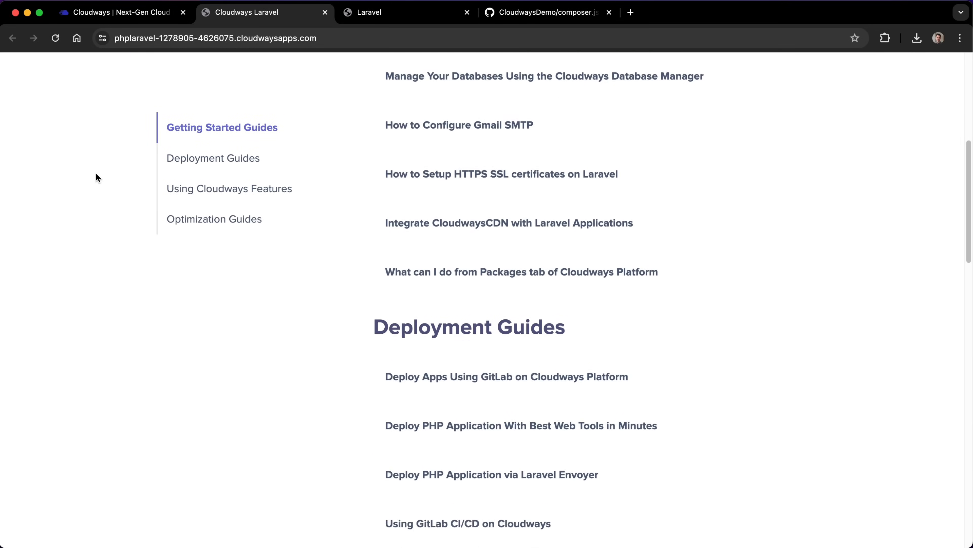
scroll("down", 3)
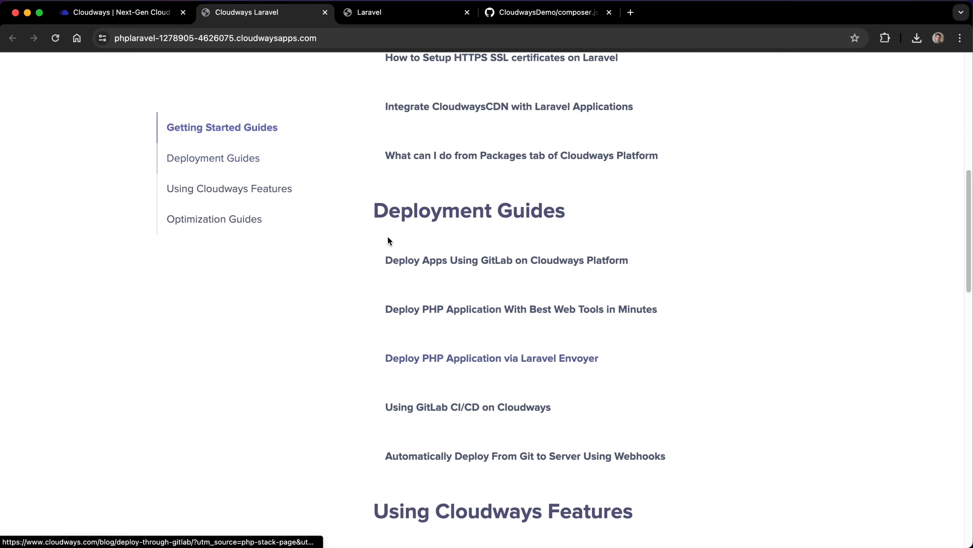
scroll("up", 3)
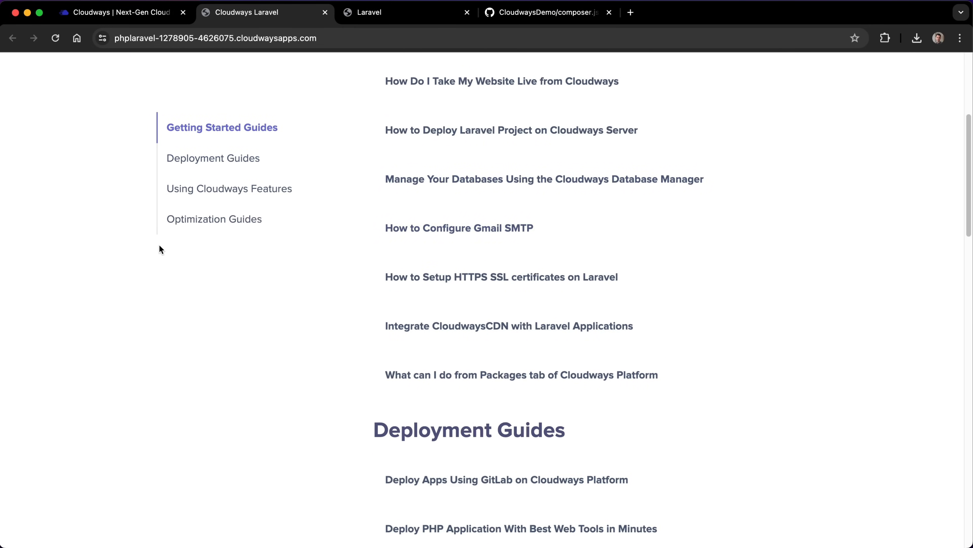
scroll("up", 3)
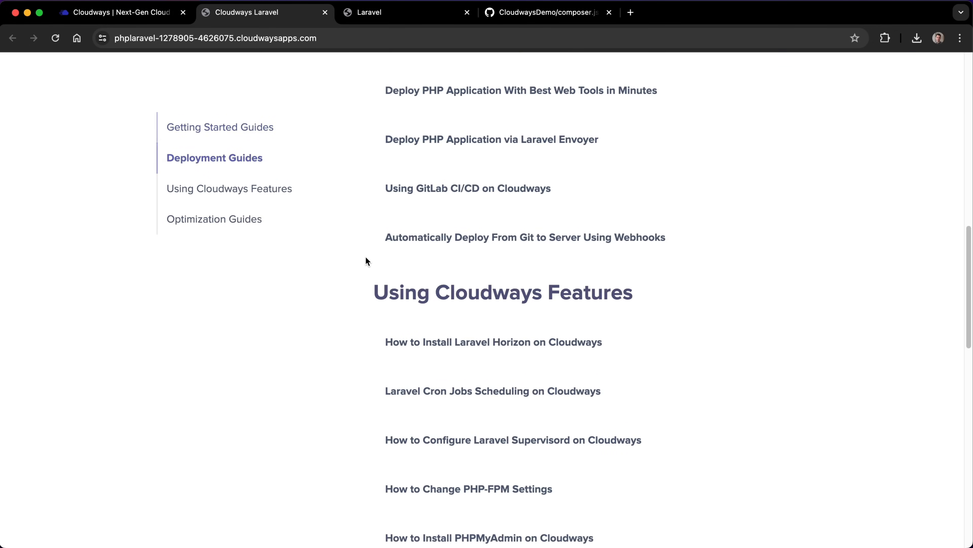
left_click(118, 13)
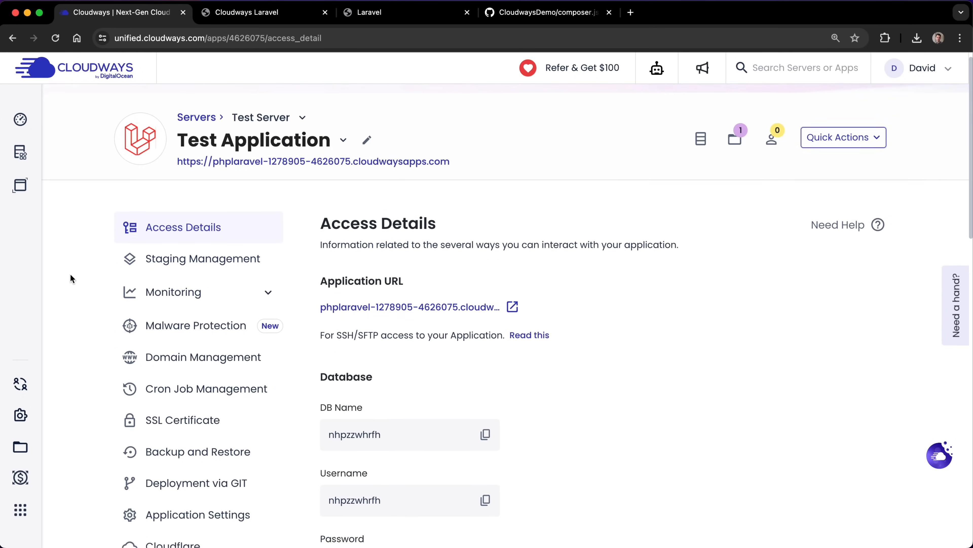
Step: View the generated SSH key under Deployment via GIT, then switch to the CloudwaysDemo repository on GitHub
scroll("down", 3)
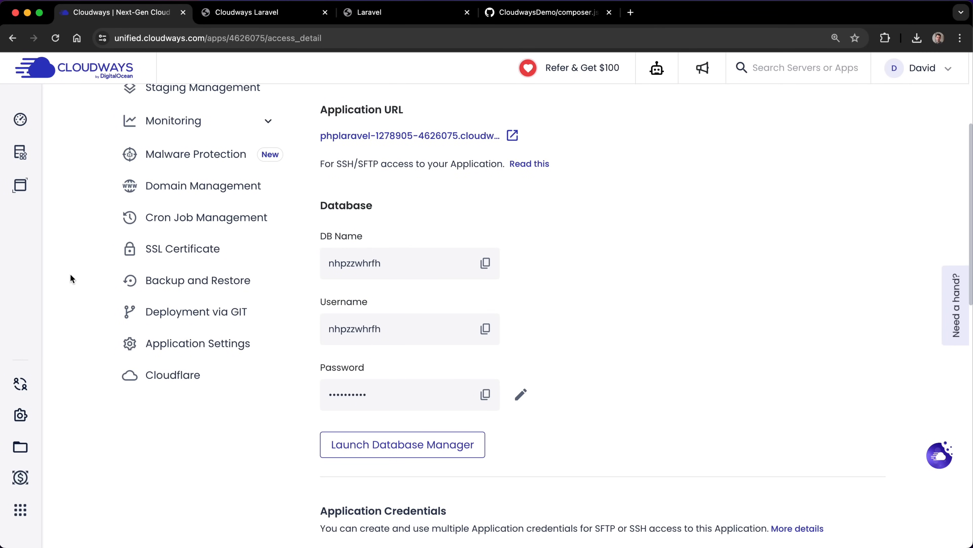
scroll("up", 3)
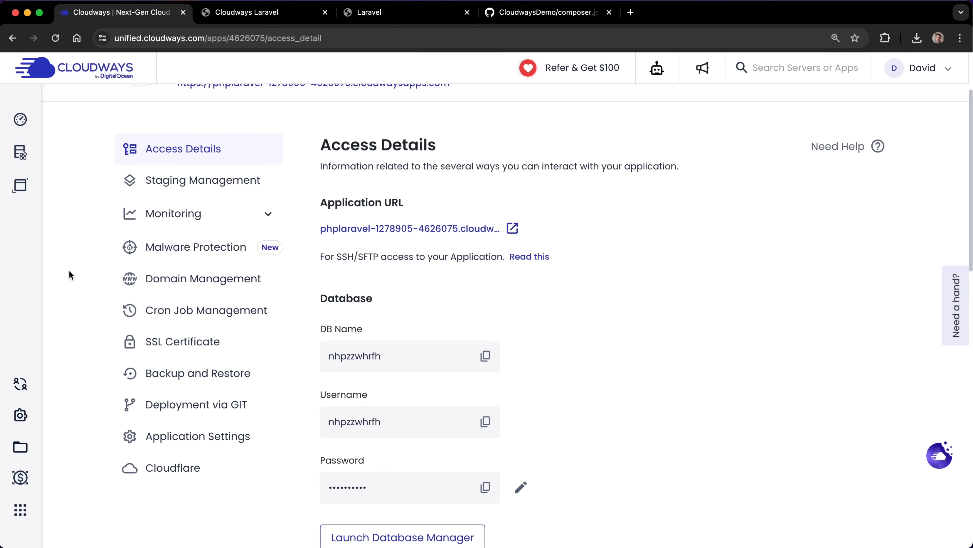
mouse_move(127, 401)
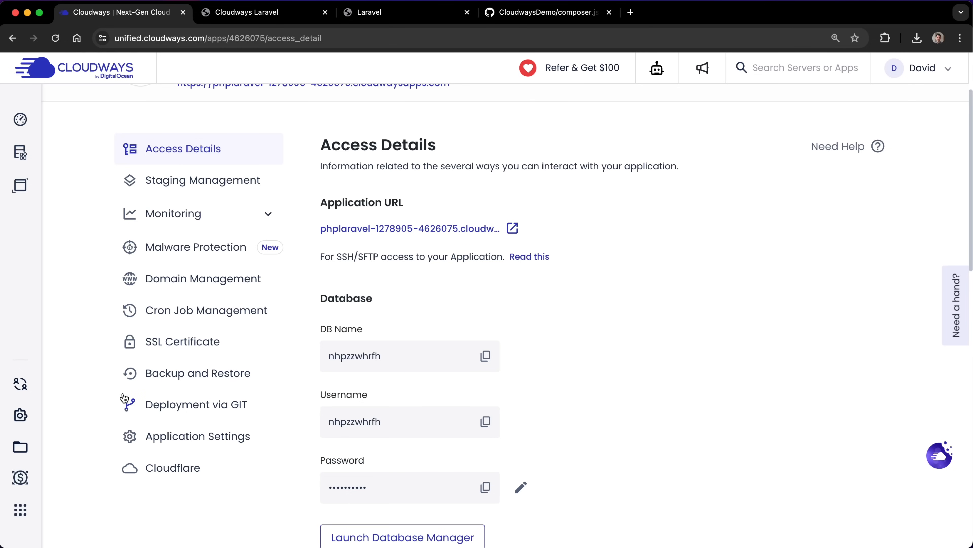
mouse_move(196, 404)
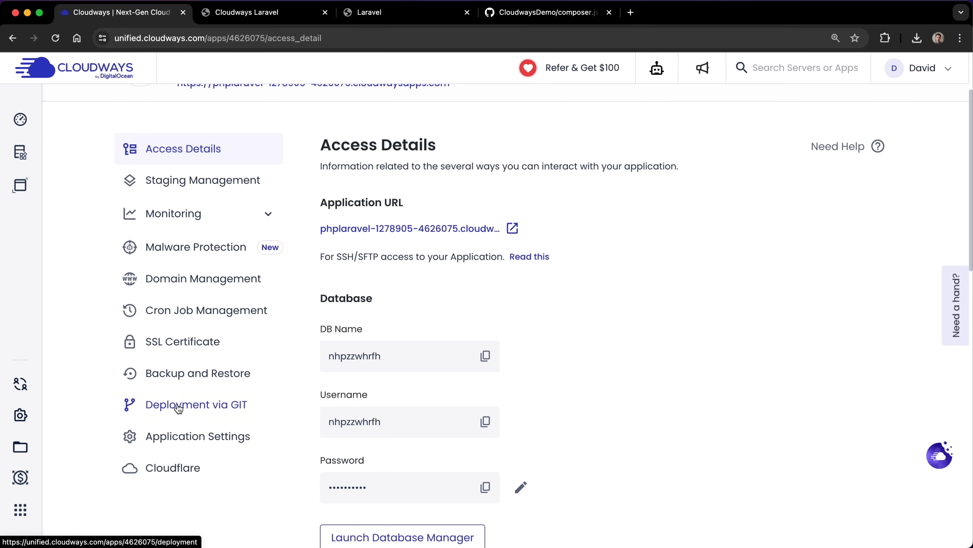
left_click(196, 404)
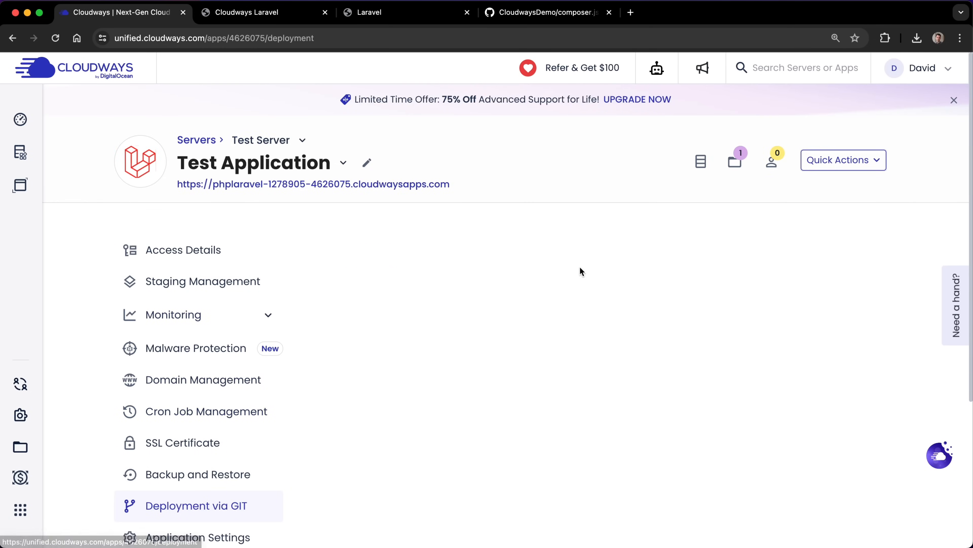
left_click(196, 505)
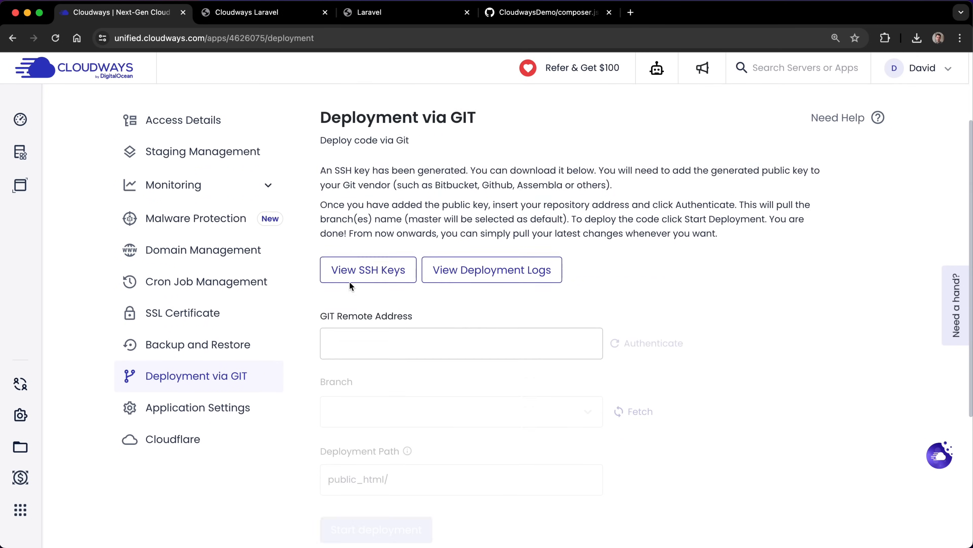
left_click(368, 269)
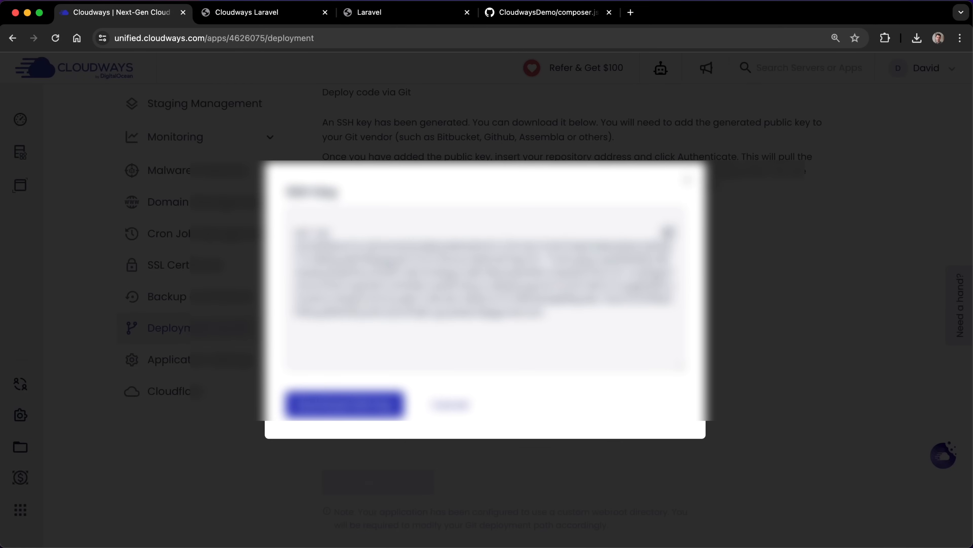
mouse_move(525, 32)
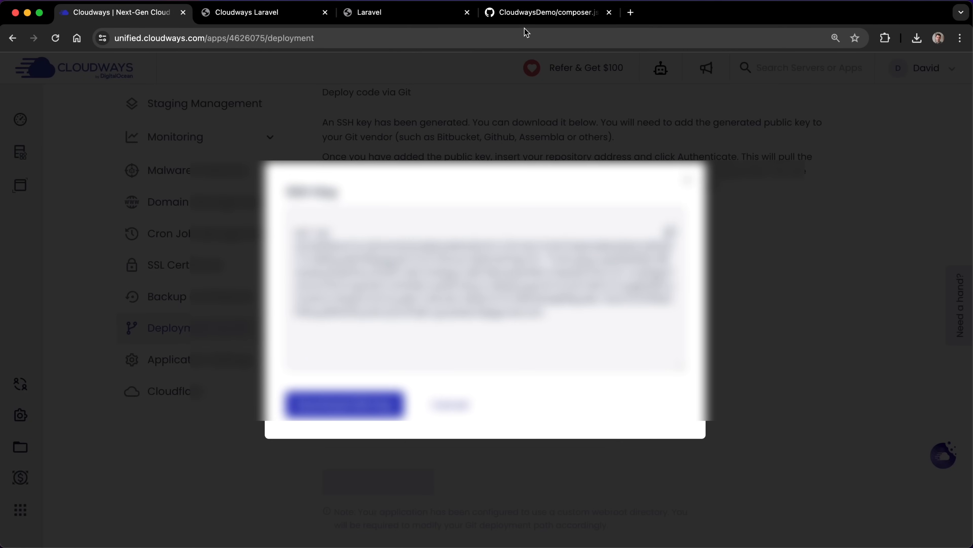
left_click(546, 12)
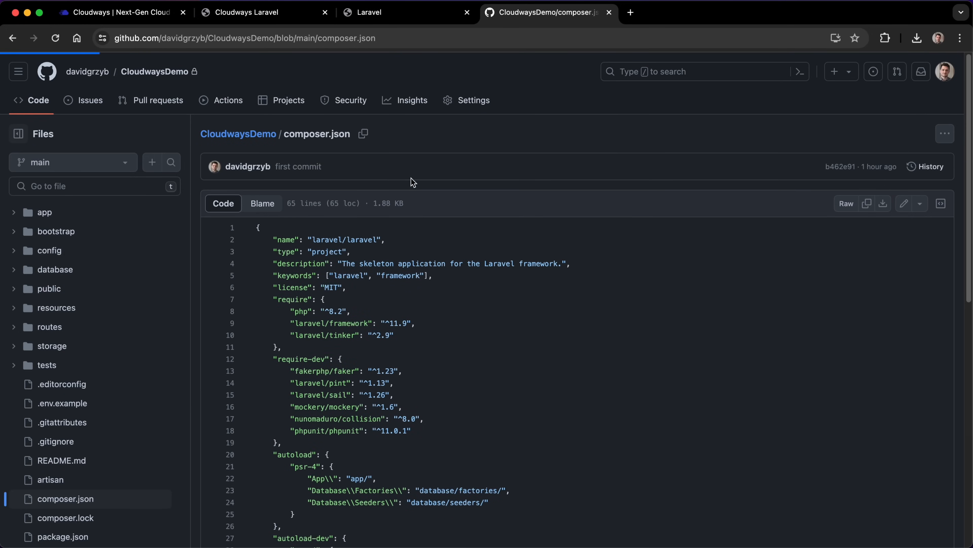
Step: Add a read-only deploy key titled Cloudways Deploy Key with the copied SSH key in the repository's settings
left_click(155, 71)
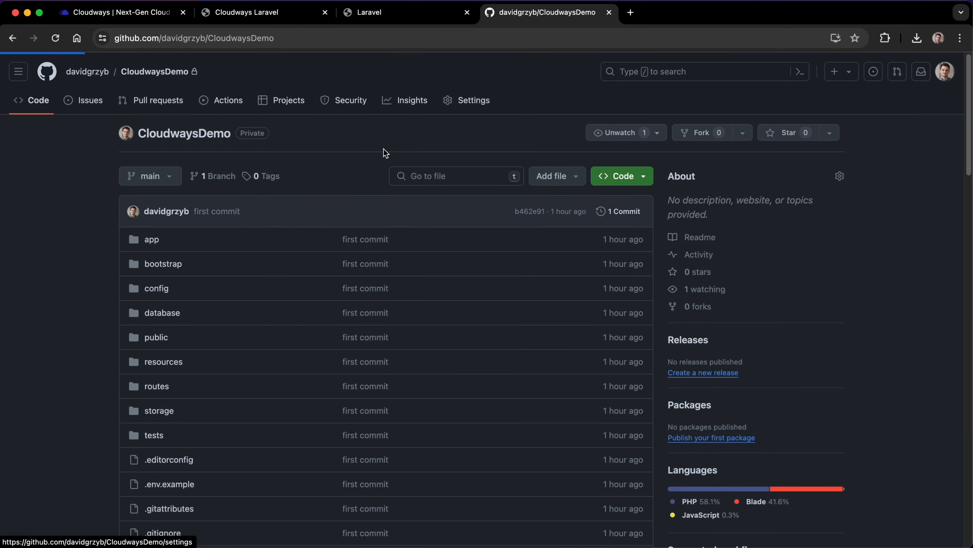
left_click(473, 100)
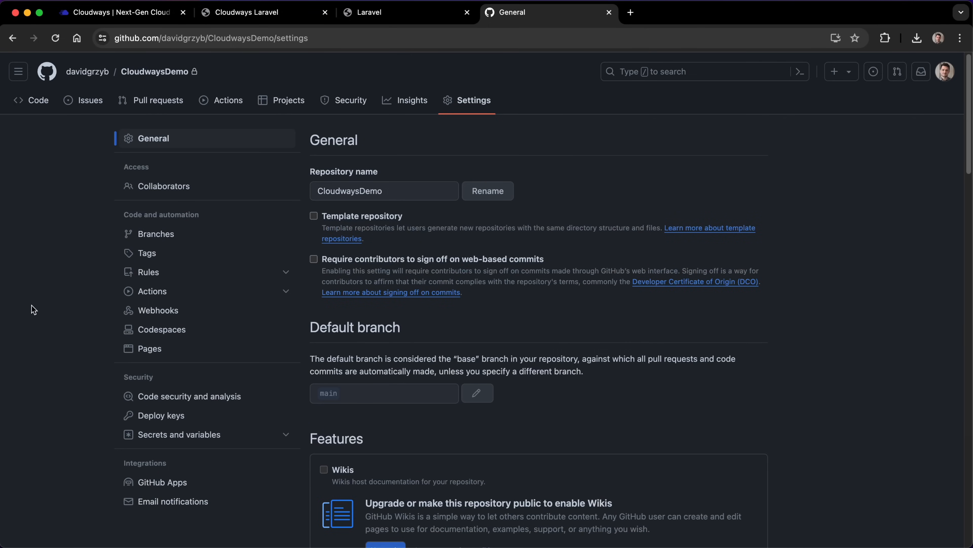
mouse_move(161, 415)
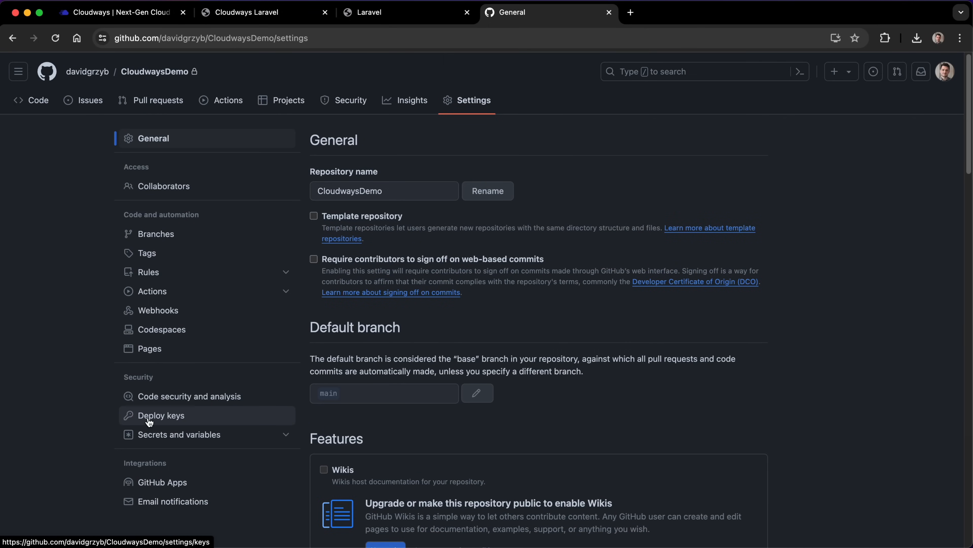
left_click(163, 415)
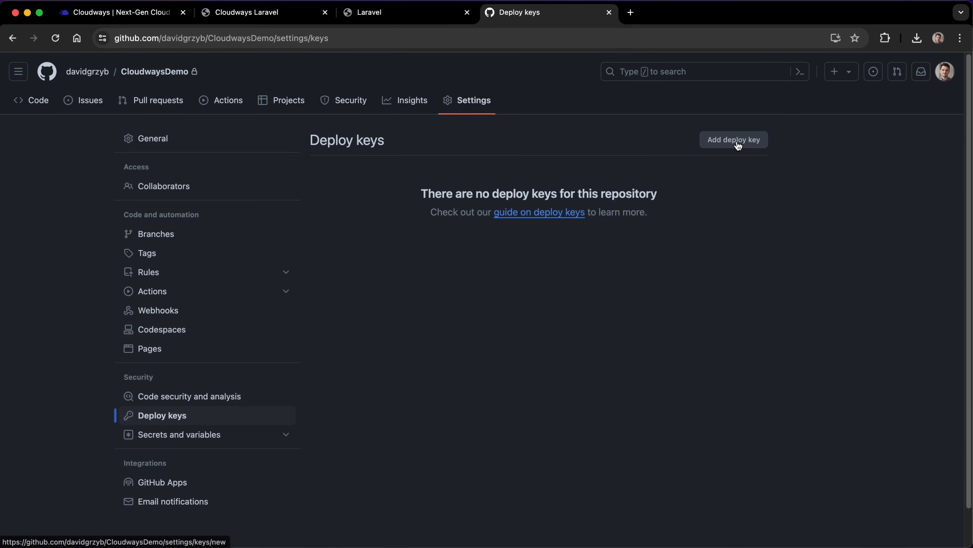
left_click(734, 139)
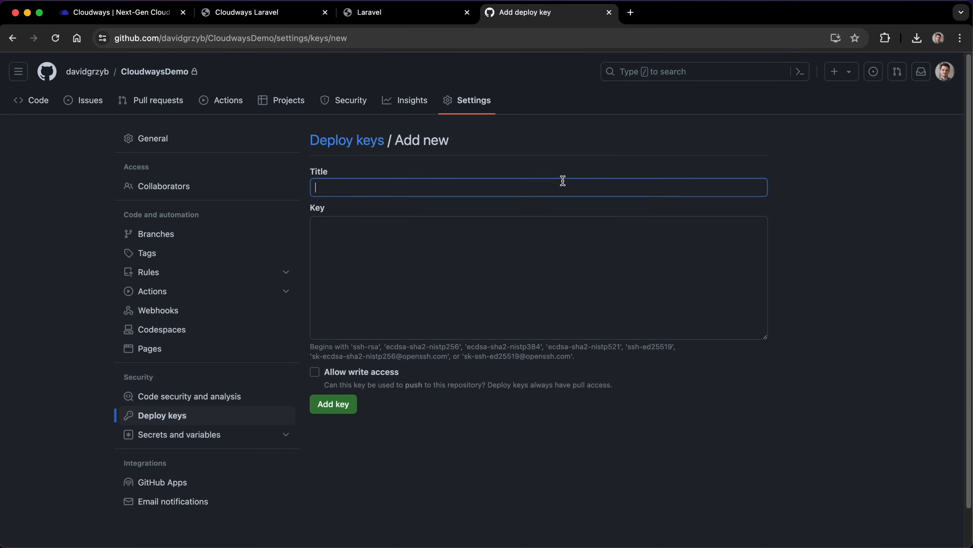
type("Cloudways Deploy Key")
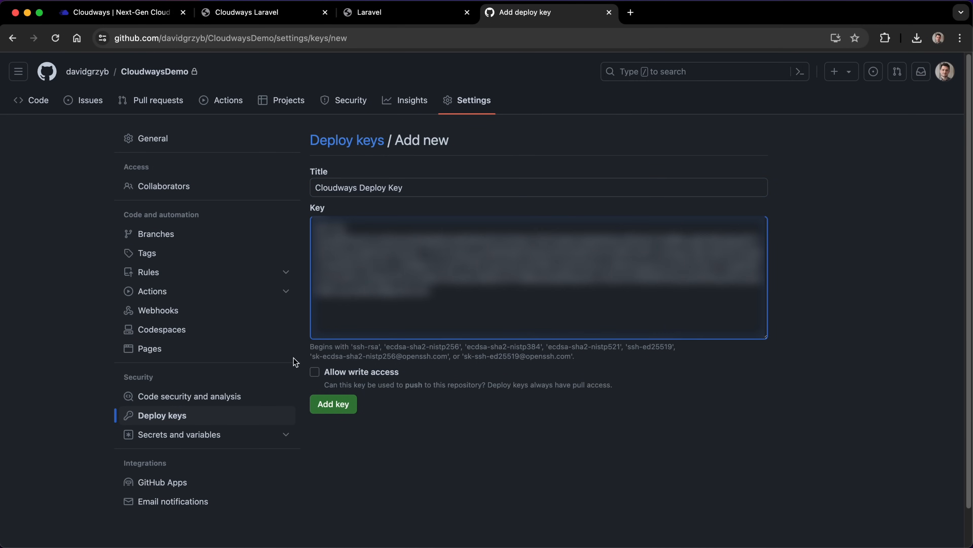
mouse_move(304, 389)
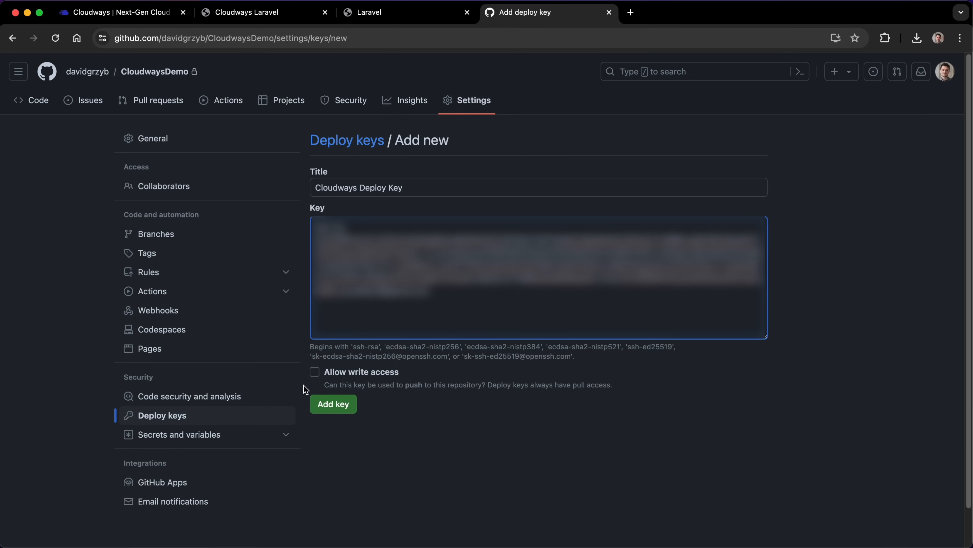
mouse_move(327, 410)
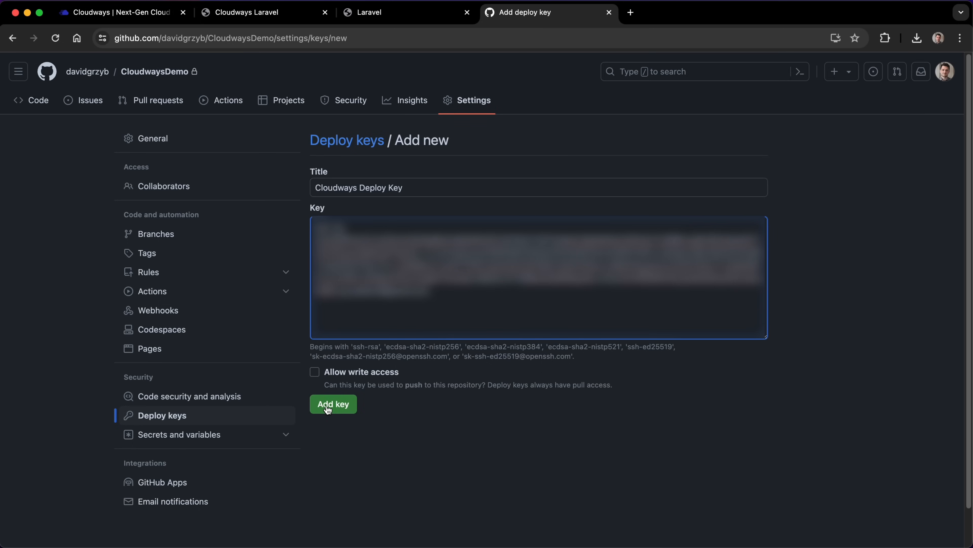
left_click(333, 404)
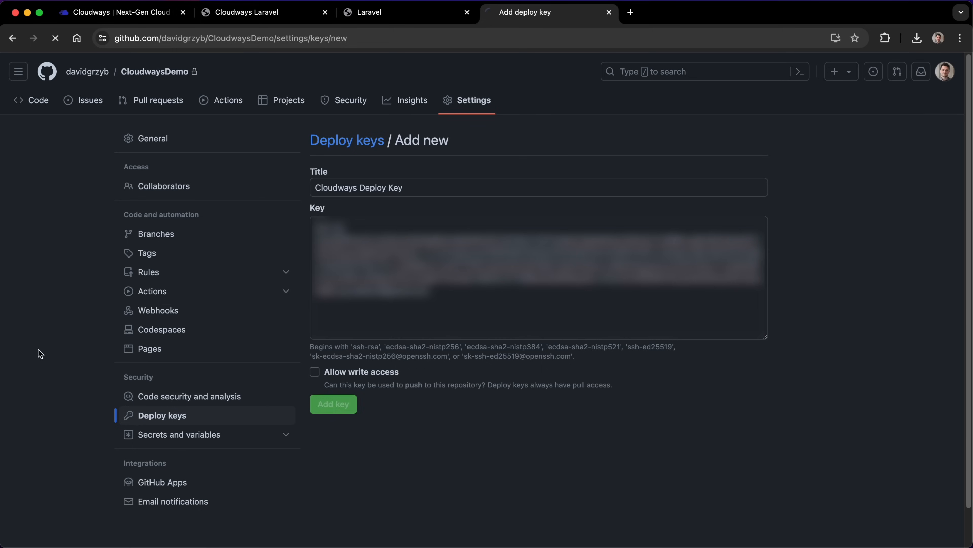
left_click(333, 403)
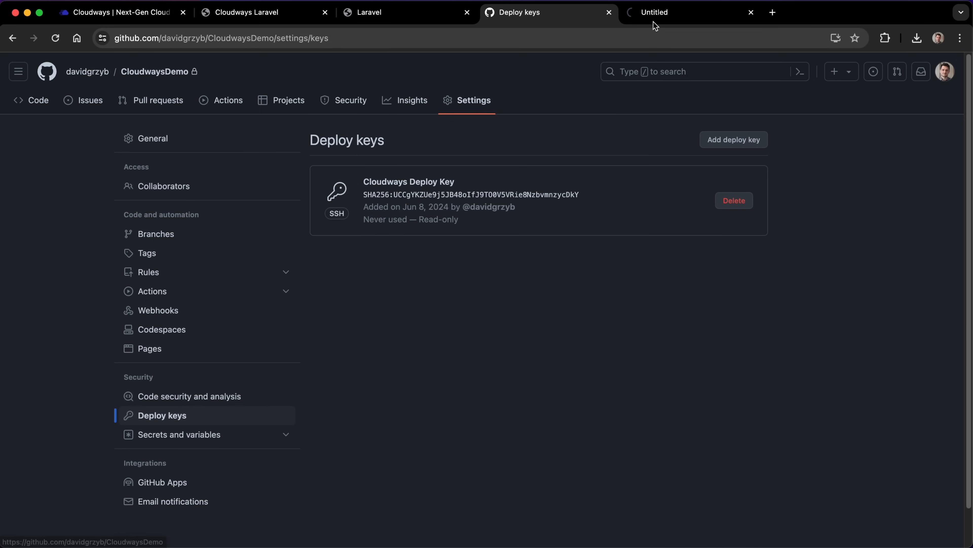
Step: Reveal the CloudwaysDemo repository's SSH clone URL on GitHub and return to Cloudways
left_click(683, 12)
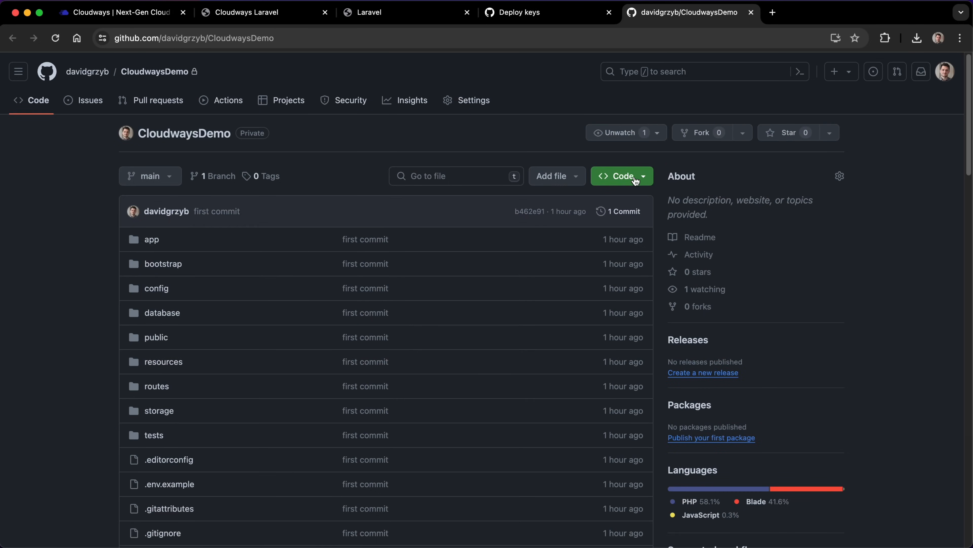
left_click(617, 176)
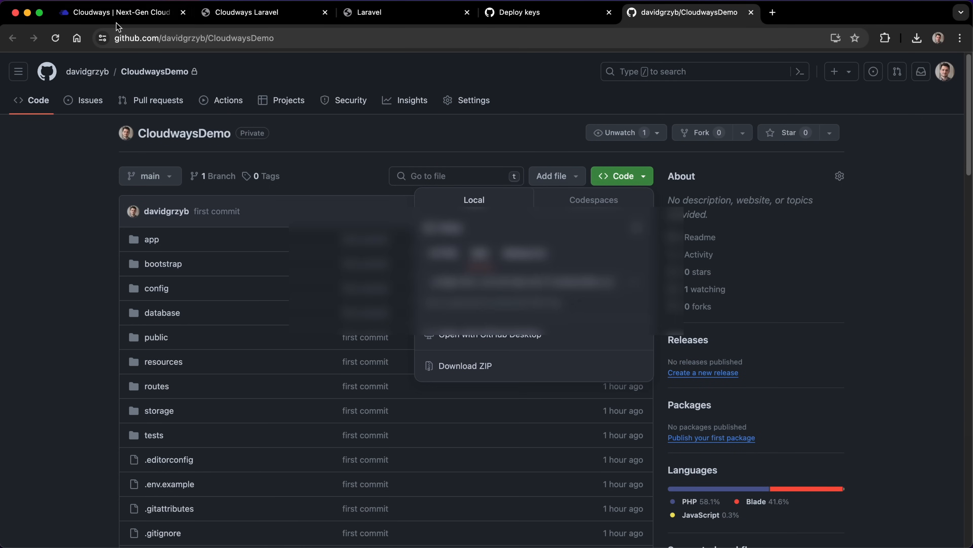
left_click(116, 12)
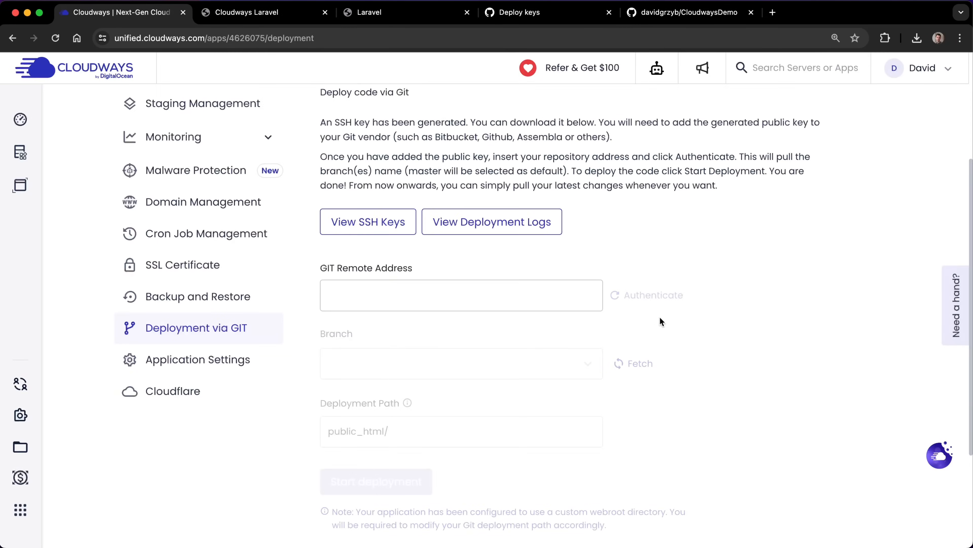
type("git@github.com:davidgrzyb/CloudwaysDemo.git")
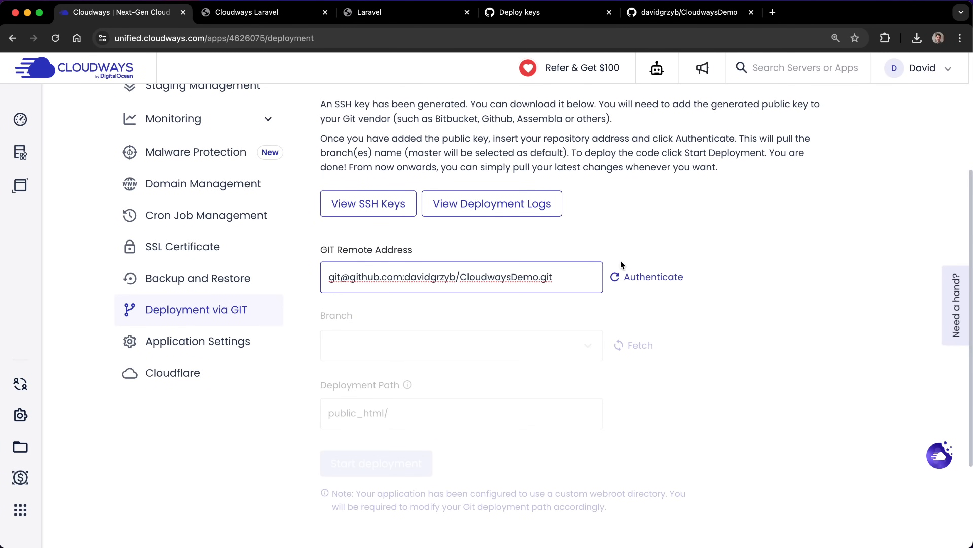
left_click(653, 277)
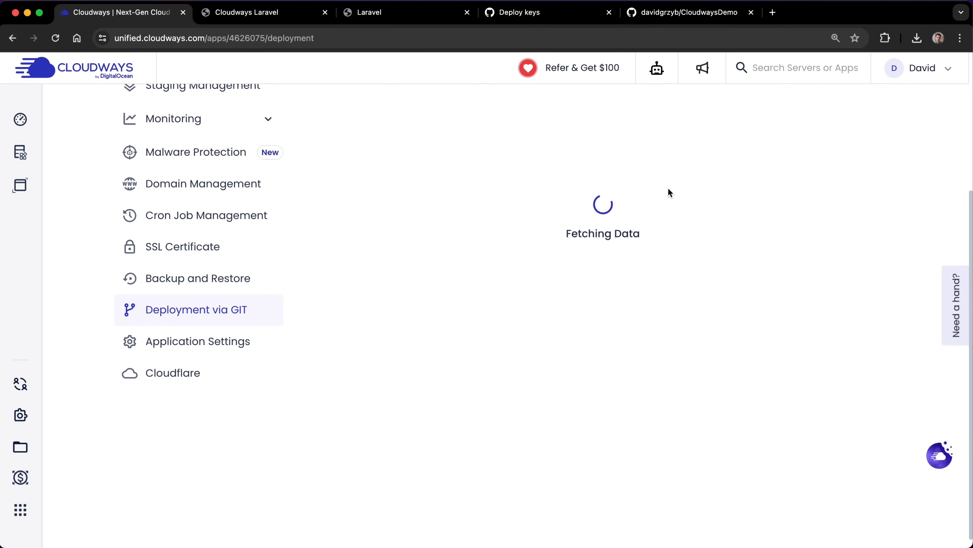
left_click(520, 12)
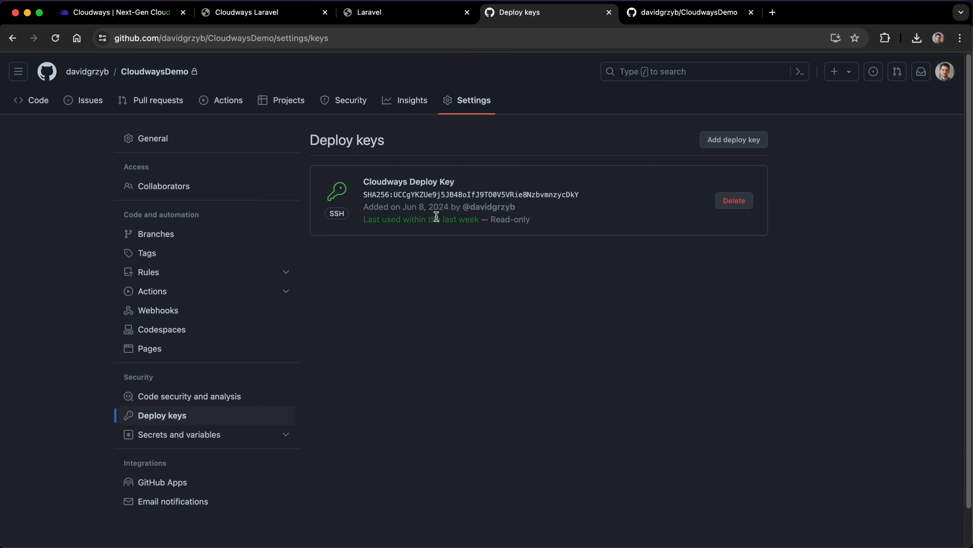
mouse_move(547, 20)
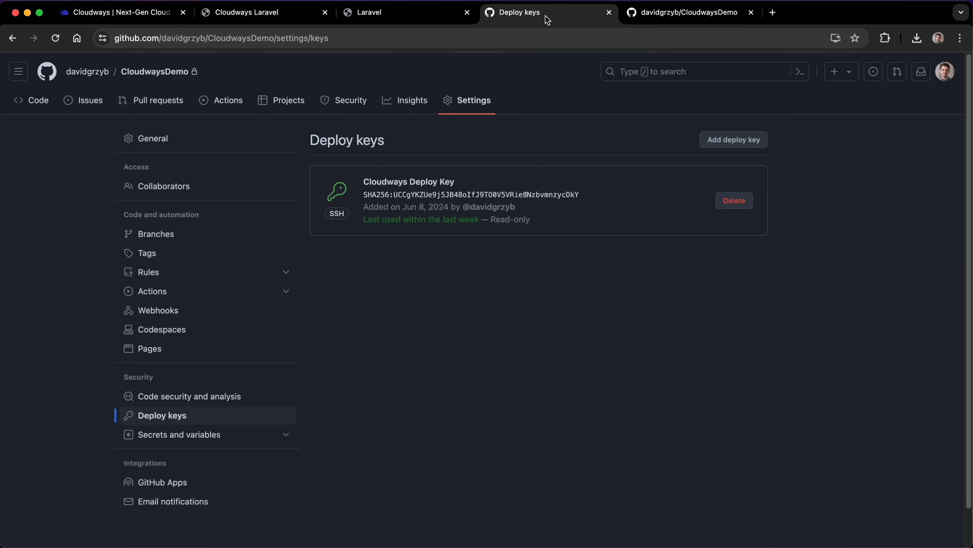
left_click(111, 13)
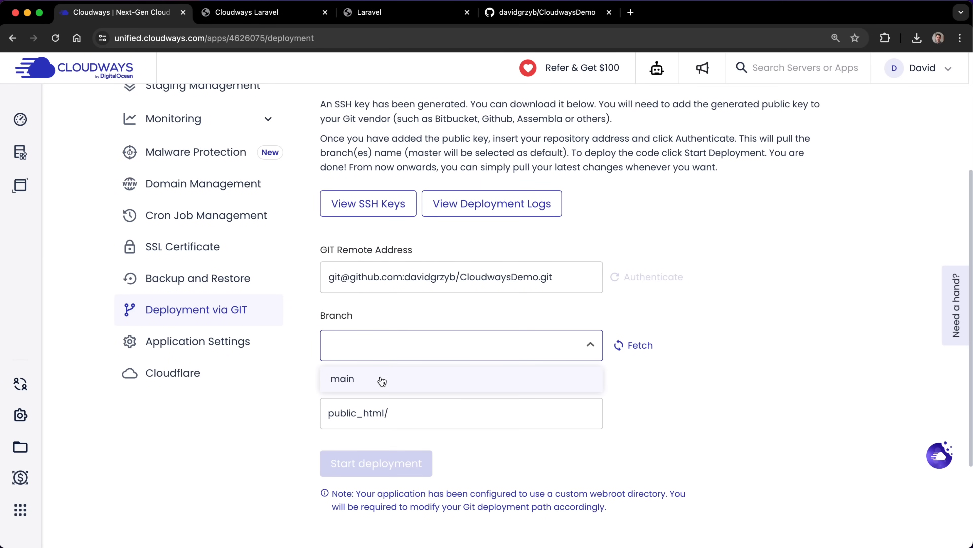
Step: Deploy the main branch to public_html, wait for the clone, then pull the latest changes
left_click(342, 379)
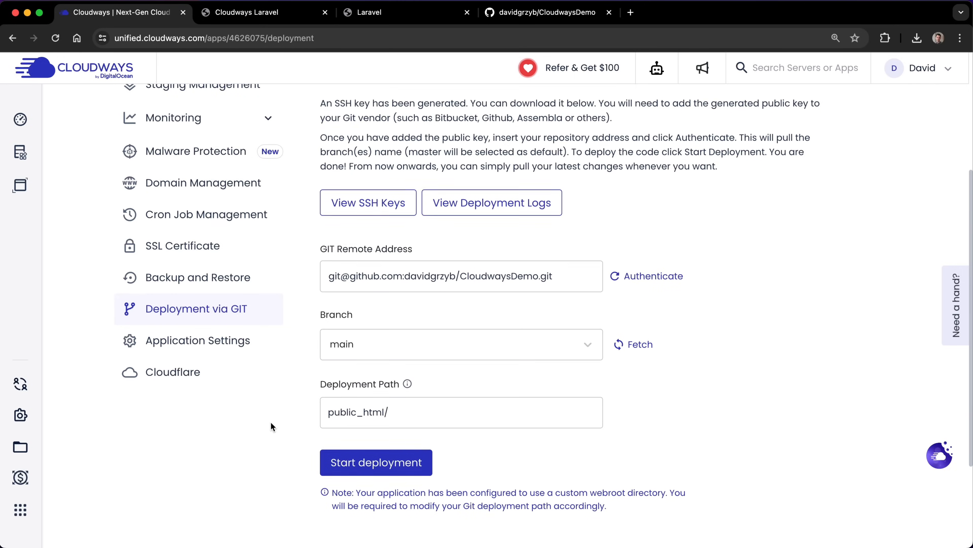
scroll("down", 3)
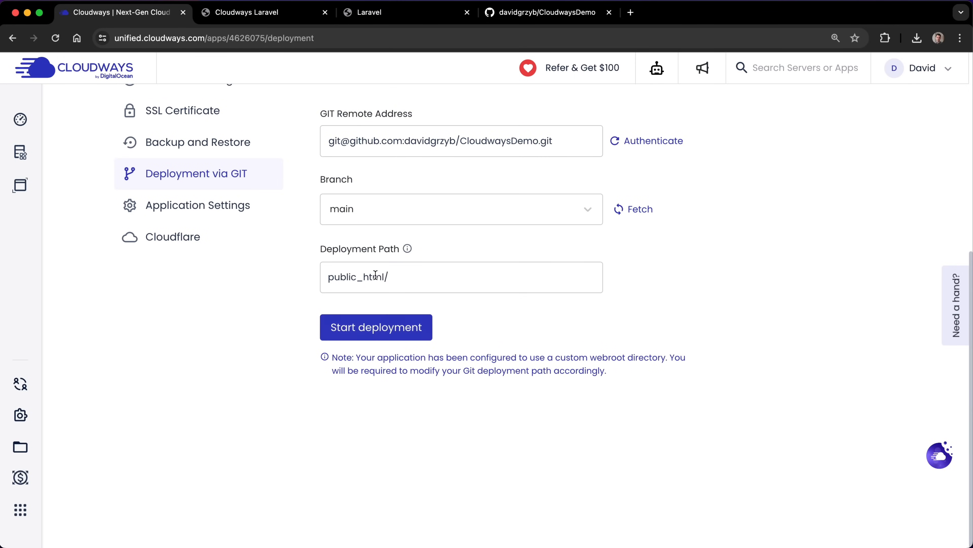
left_click(375, 327)
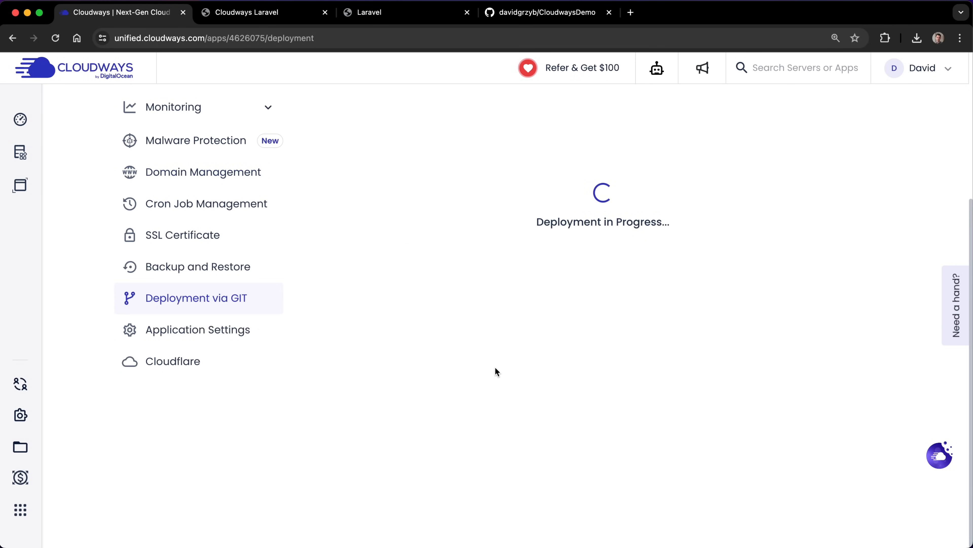
scroll("up", 3)
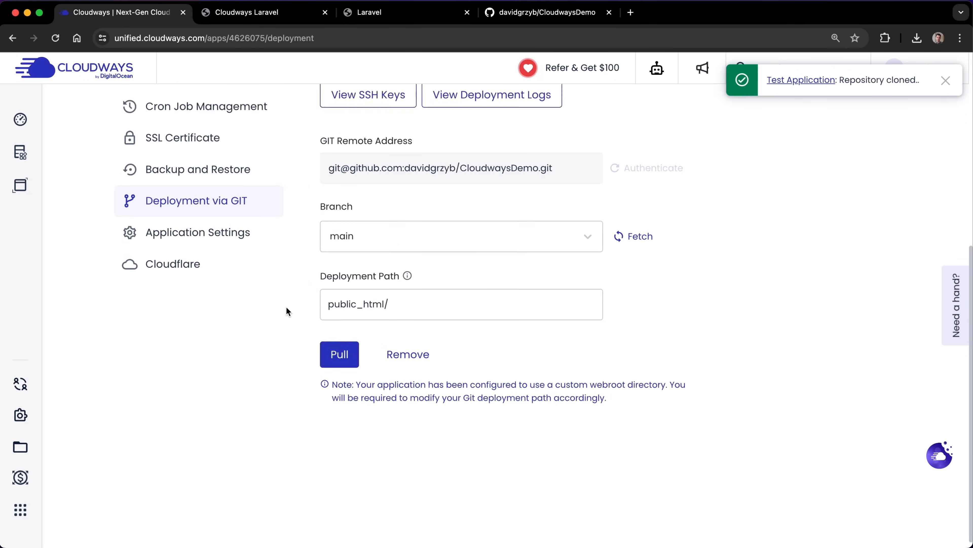
scroll("up", 3)
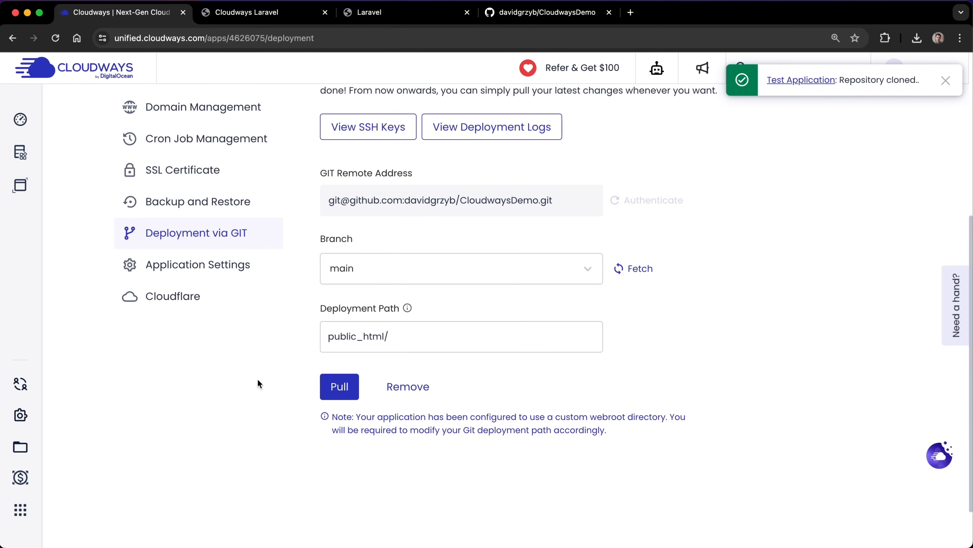
left_click(340, 387)
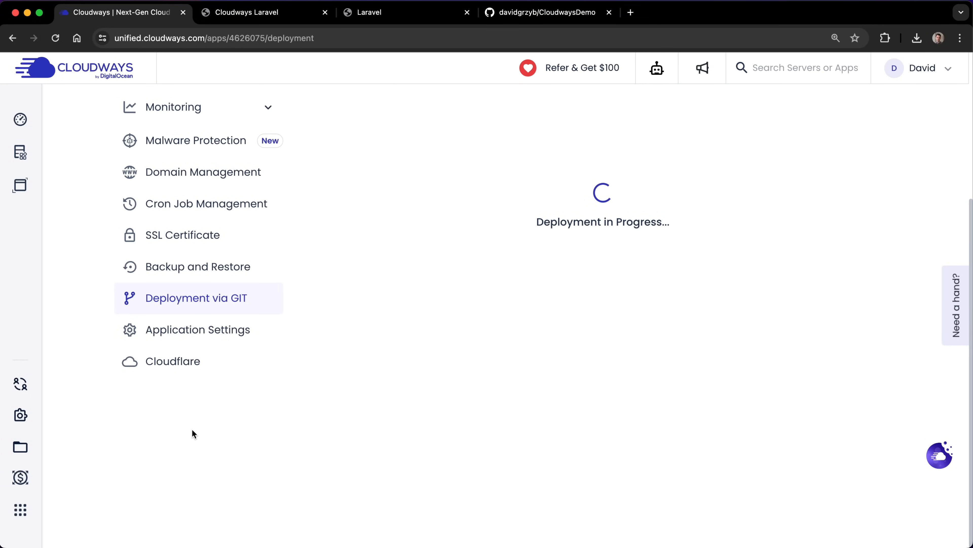
mouse_move(199, 435)
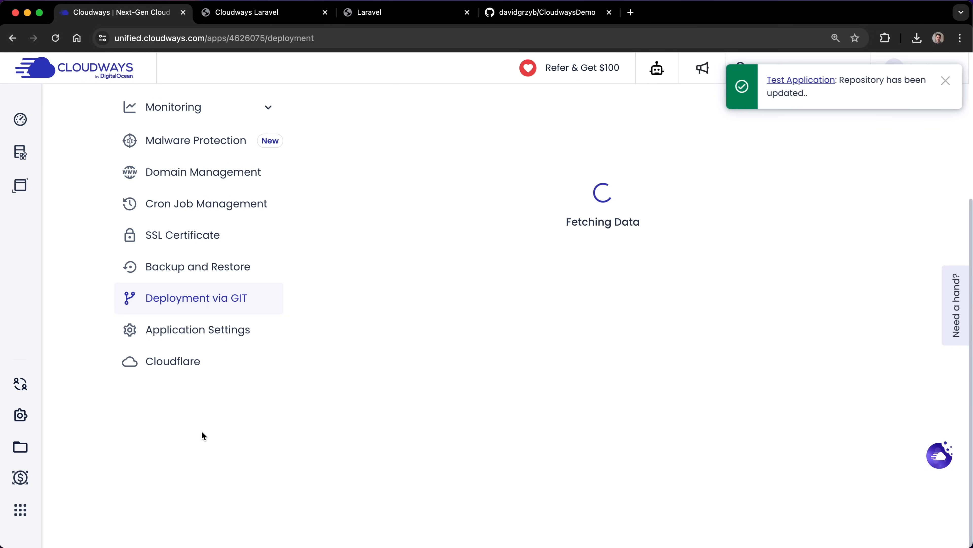
Step: Check the live Laravel site, which returns HTTP 500, and return to the Git deployment page
left_click(254, 13)
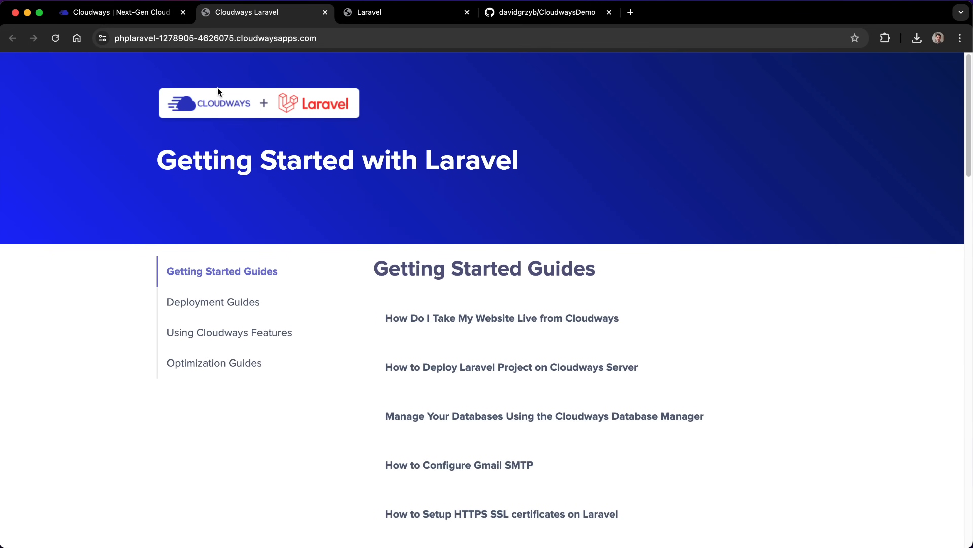
mouse_move(58, 262)
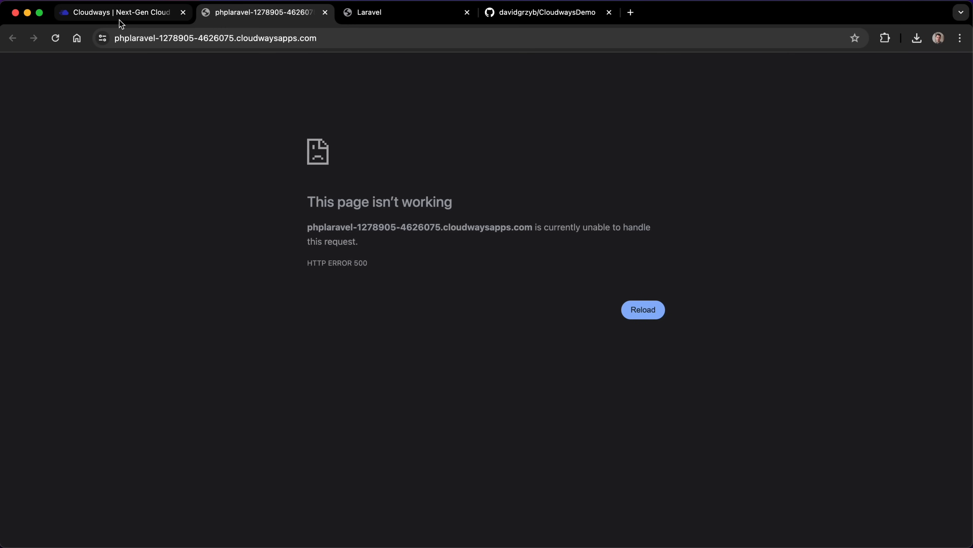
left_click(93, 13)
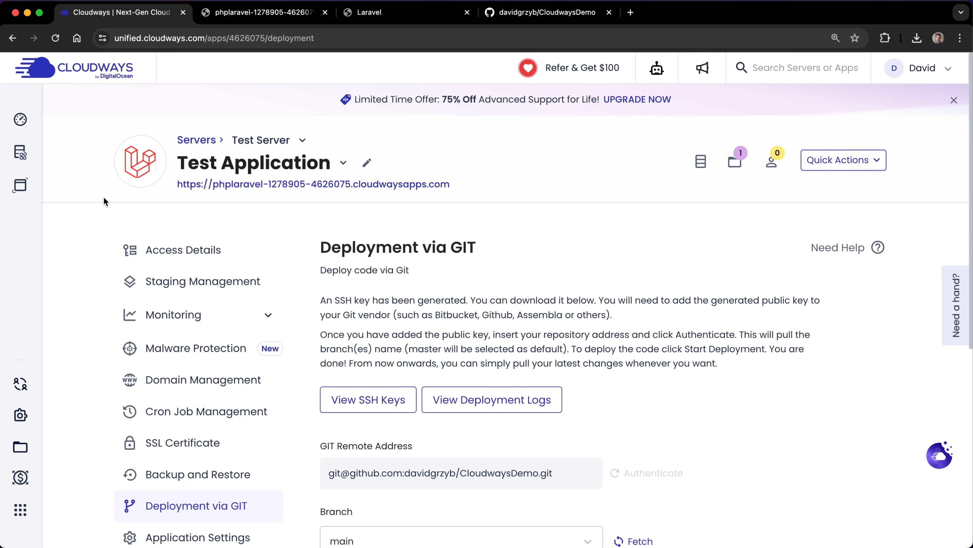
mouse_move(93, 204)
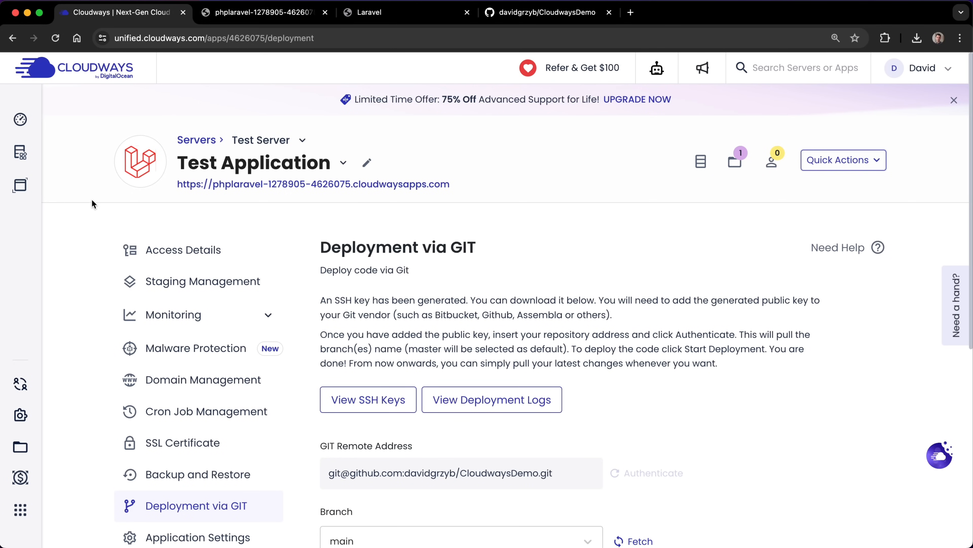
mouse_move(196, 140)
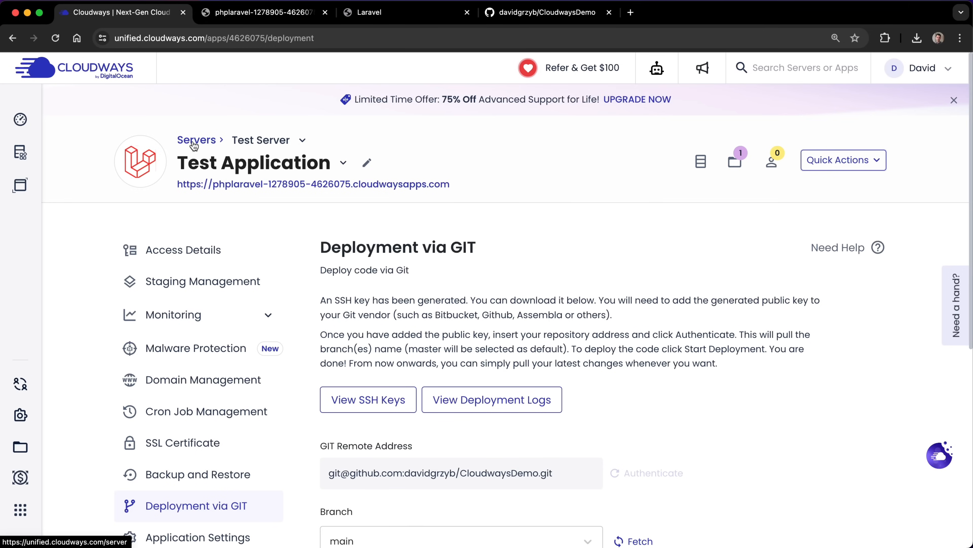
Step: Launch an in-browser SSH terminal for Test Server from its Master Credentials
left_click(196, 140)
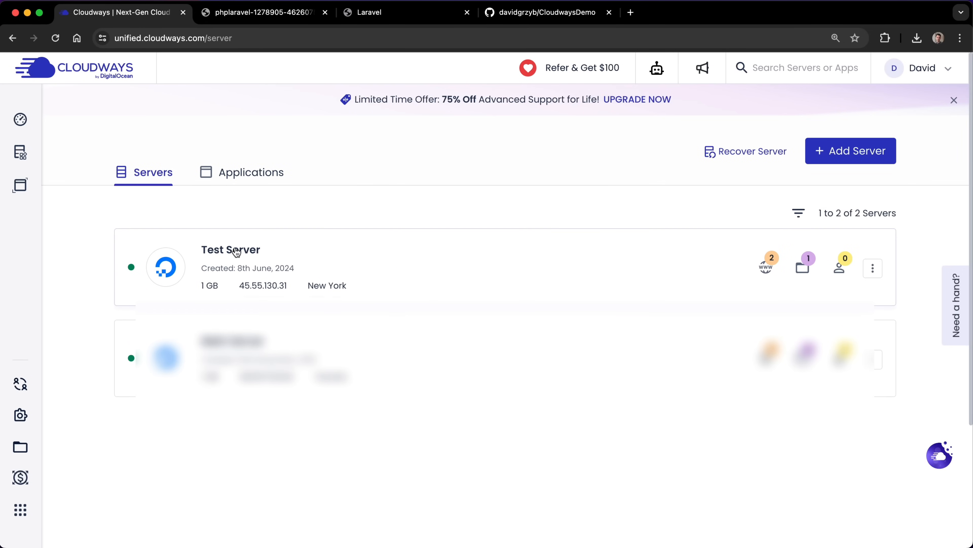
left_click(231, 249)
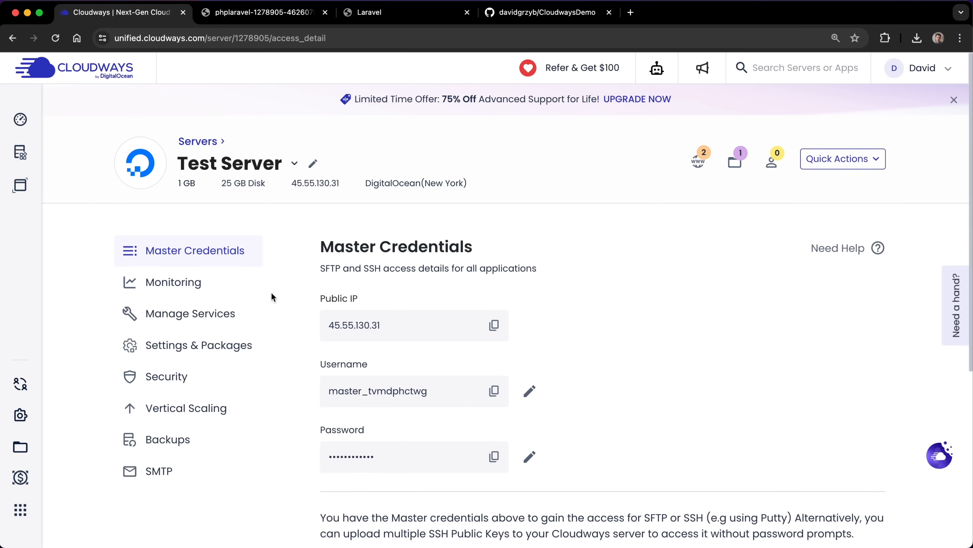
scroll("down", 3)
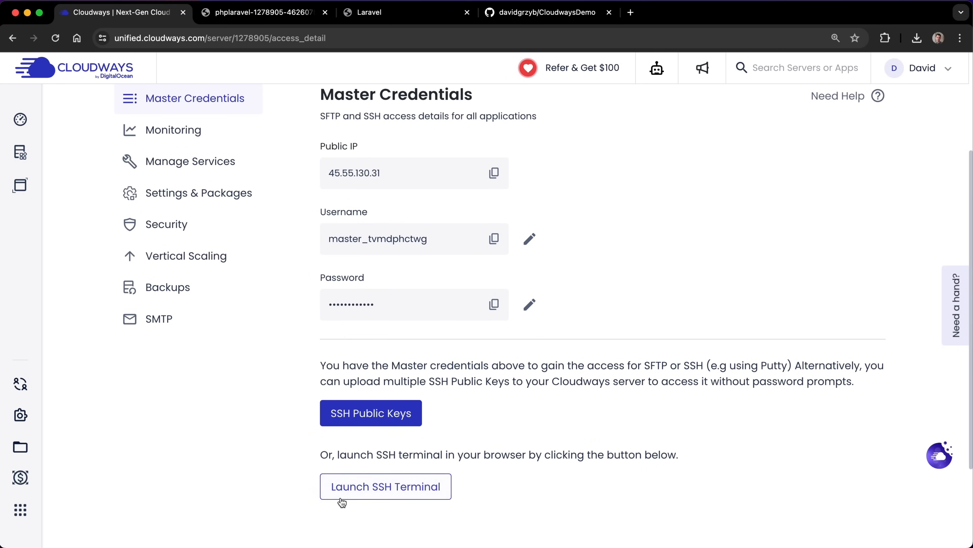
scroll("up", 3)
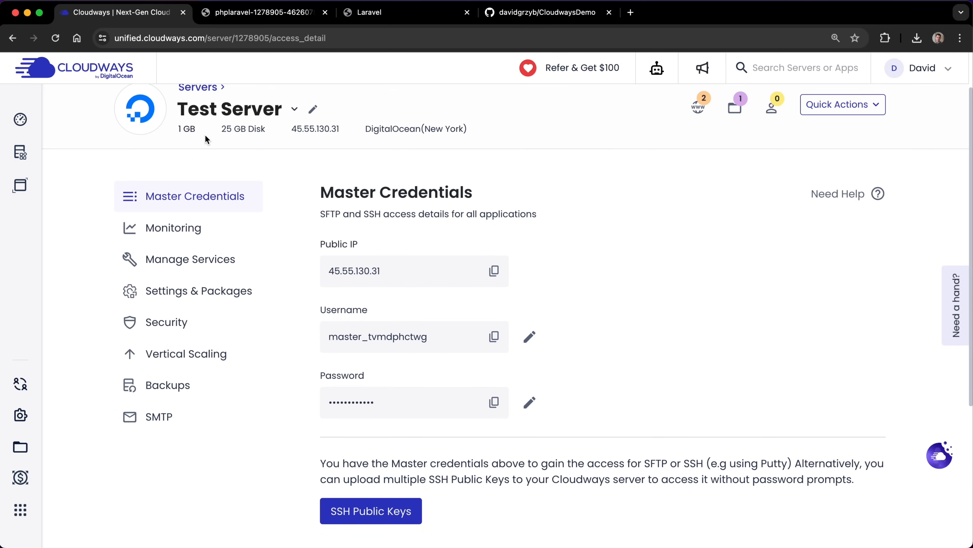
scroll("down", 3)
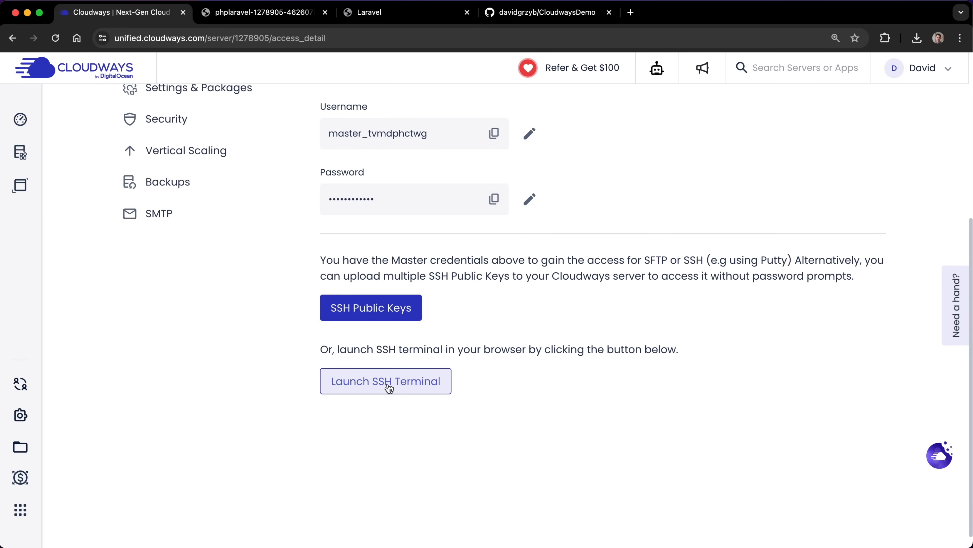
left_click(385, 381)
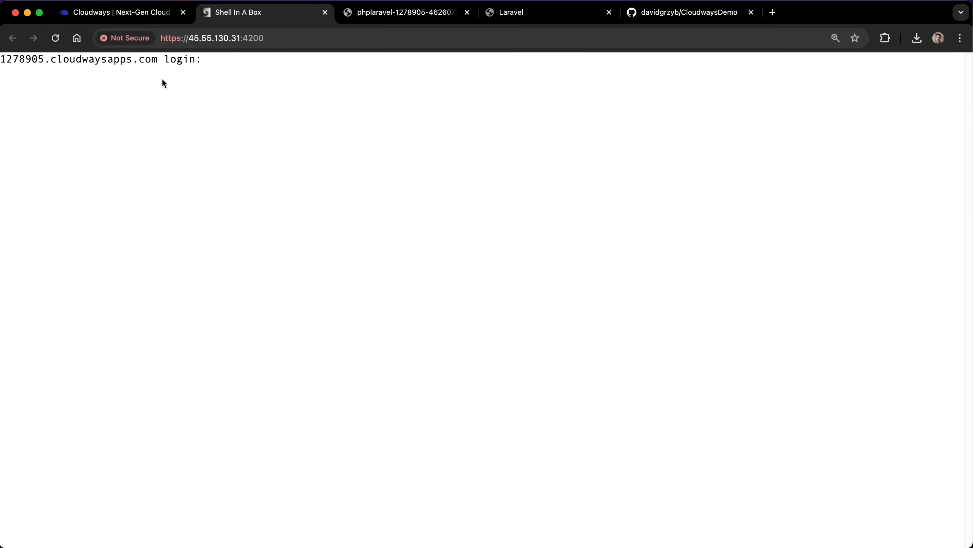
Step: Log in to the Shell In A Box session with the master username and password from Cloudways
left_click(121, 12)
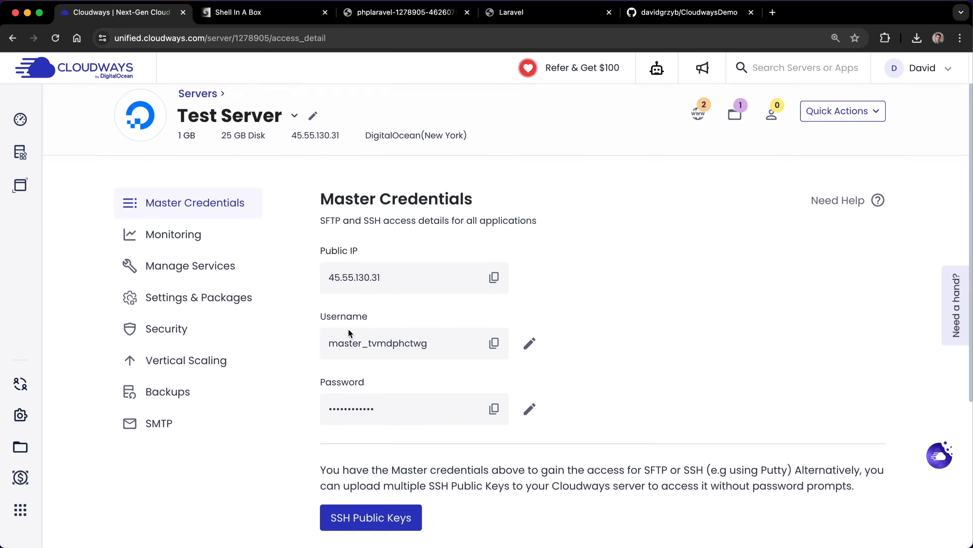
left_click(260, 13)
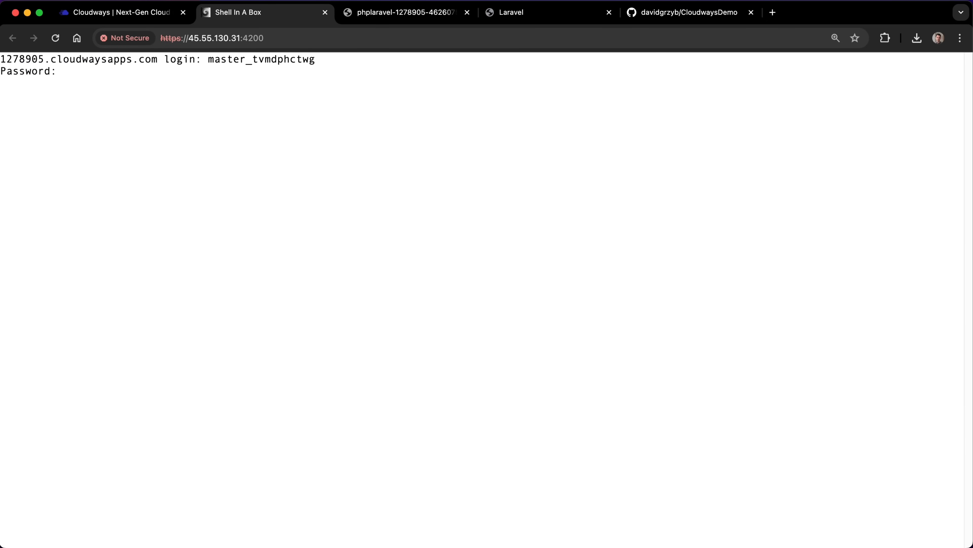
left_click(118, 12)
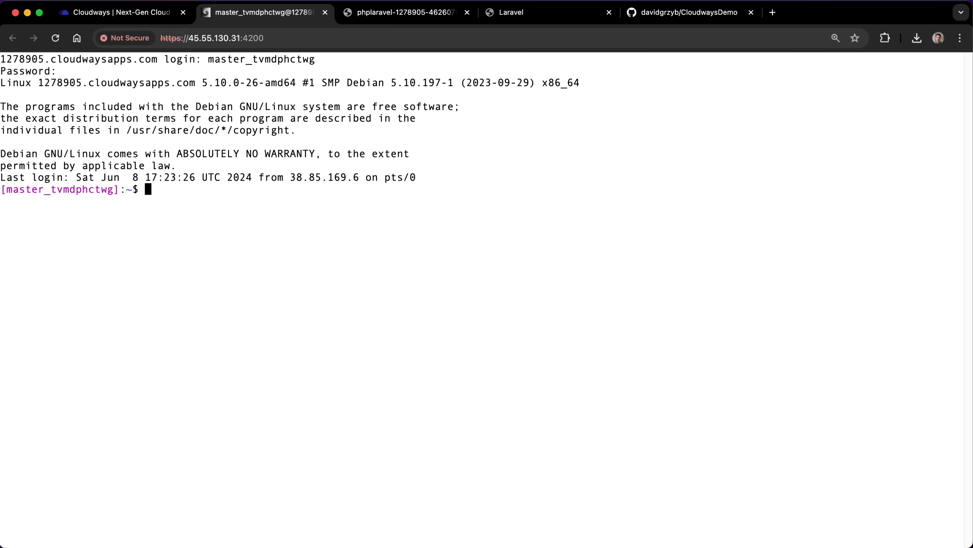
Step: List the applications folder showing nhpzzwhrfh and ztxccudtcj, then check Access Details in Cloudways
type("ls -al")
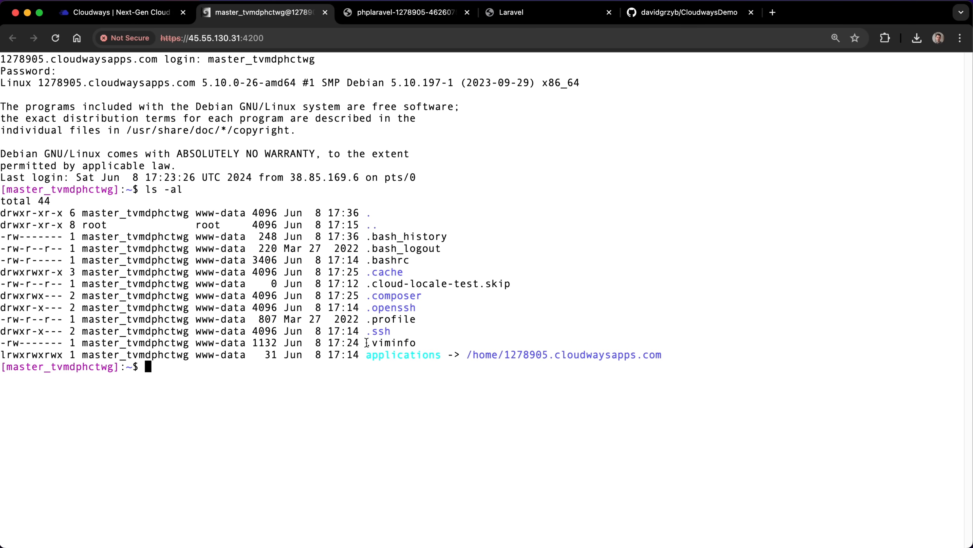
double_click(403, 355)
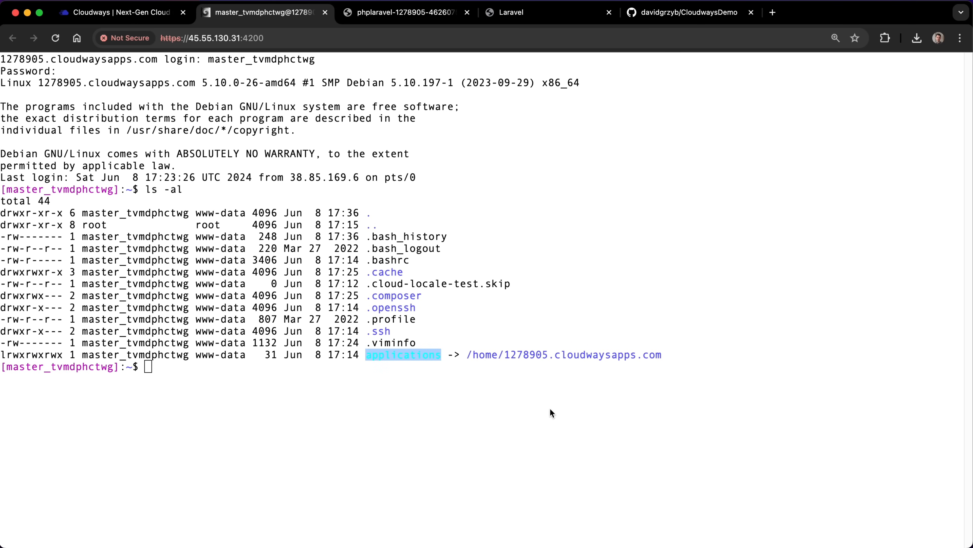
type("cd applications")
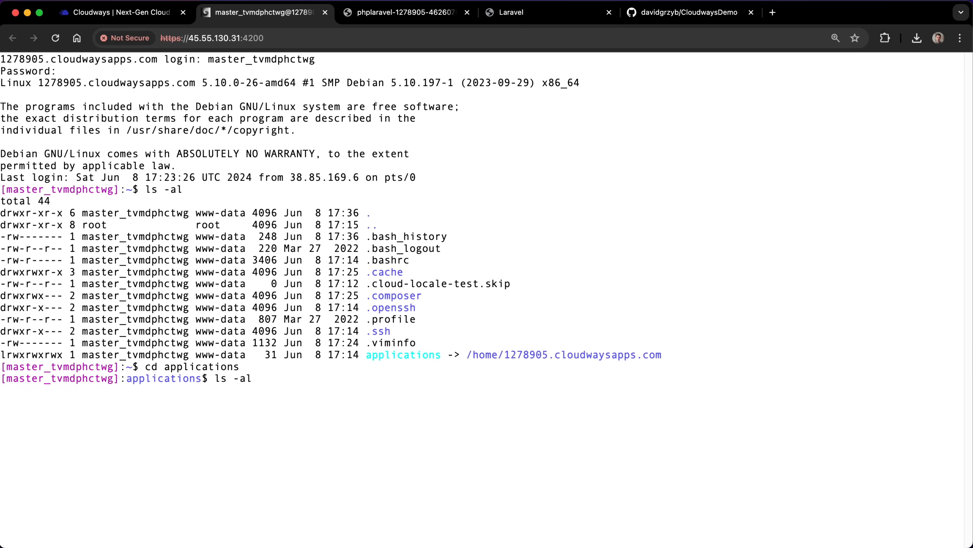
key("Return")
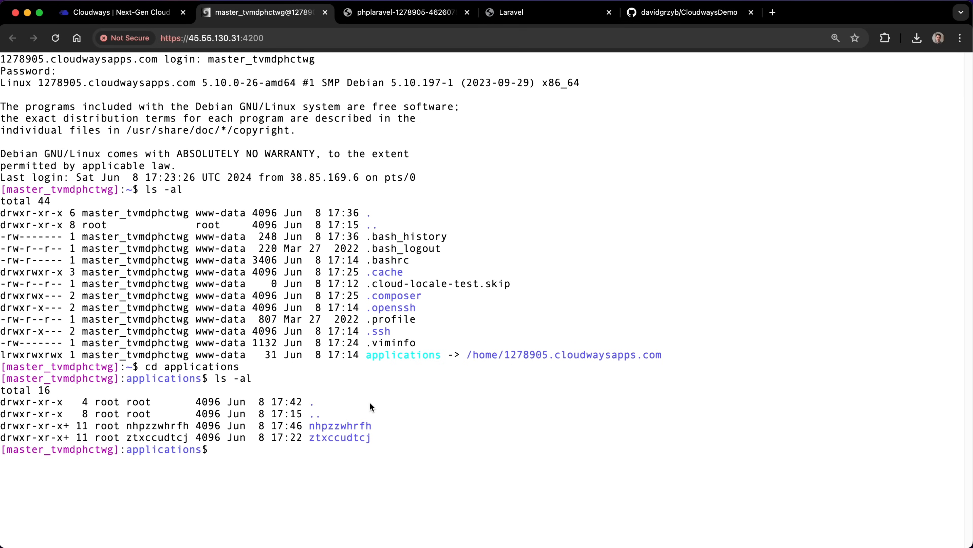
mouse_move(334, 428)
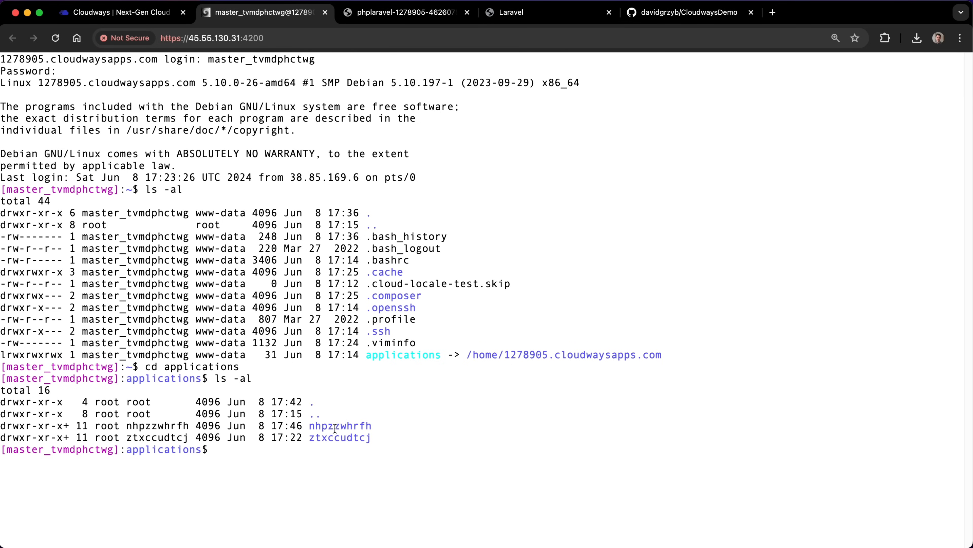
left_click(118, 11)
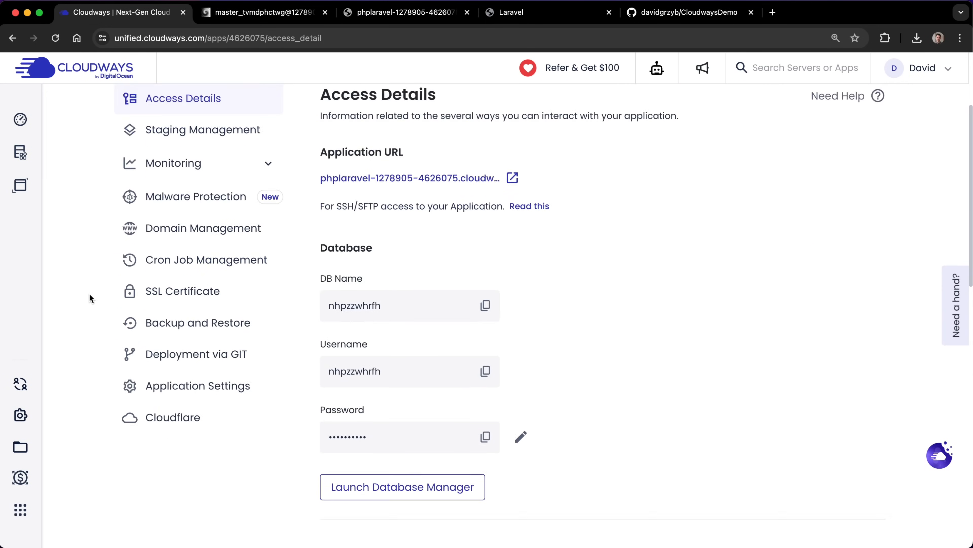
Step: Copy the database name nhpzzwhrfh from Access Details and return to the terminal
scroll("down", 3)
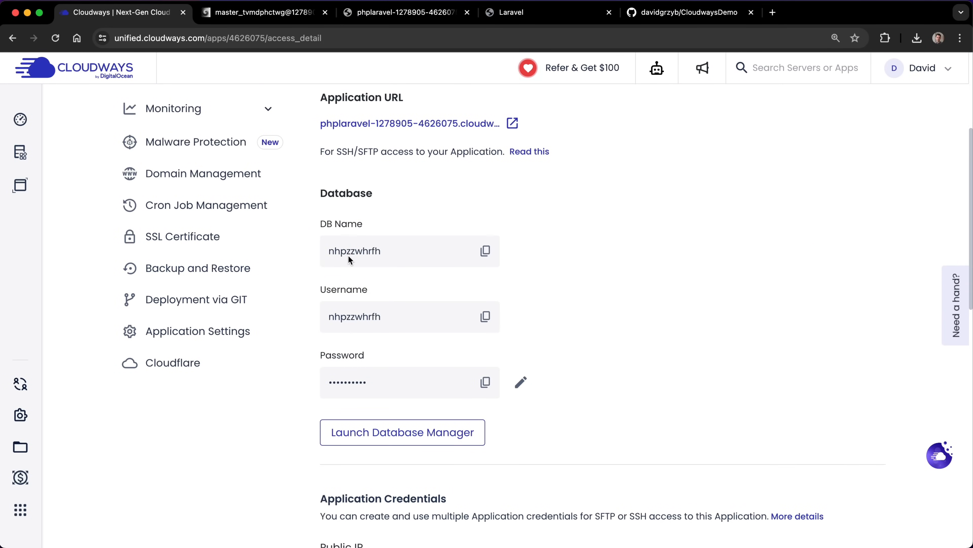
double_click(354, 251)
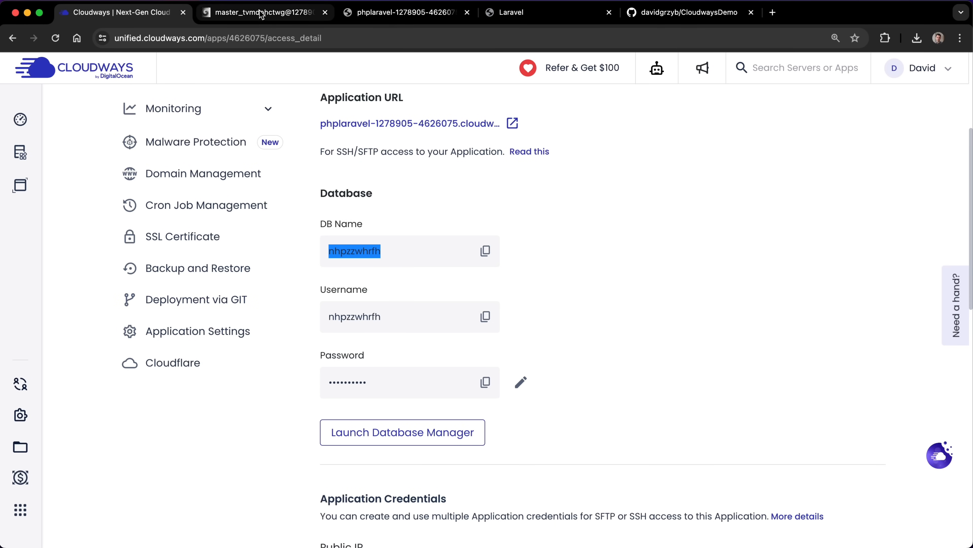
left_click(264, 12)
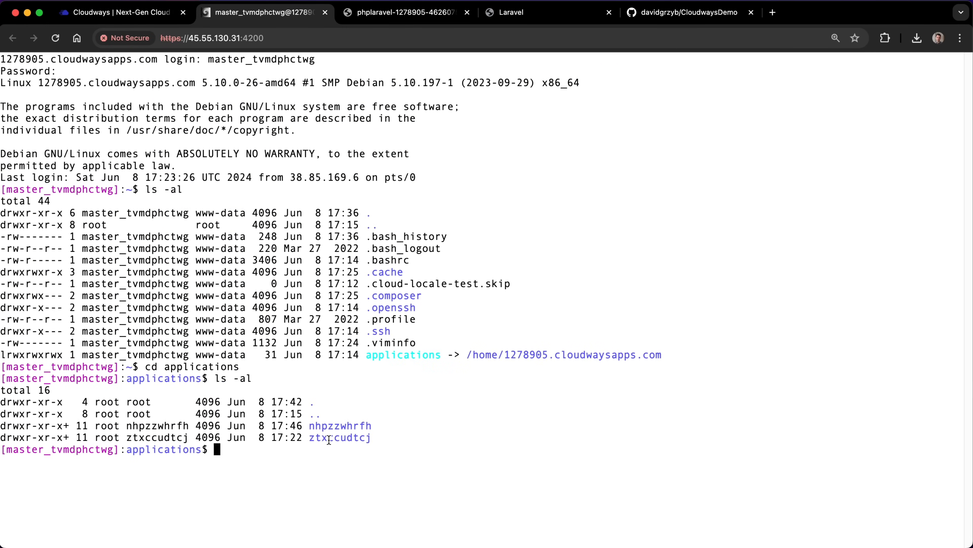
Step: Move into nhpzzwhrfh/public_html, list the Laravel project files, and prepare to edit .env in vim
type("cd")
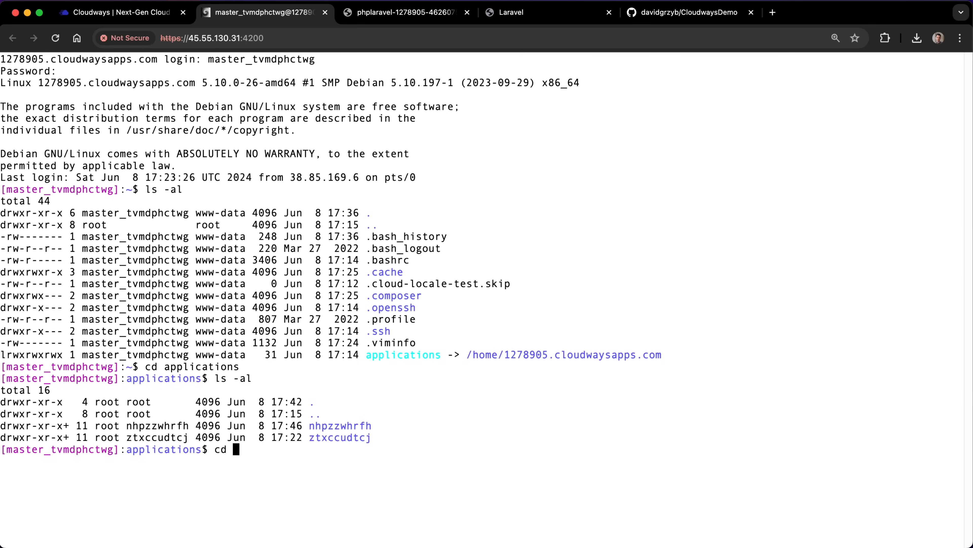
type("nhpzzwhrfh/")
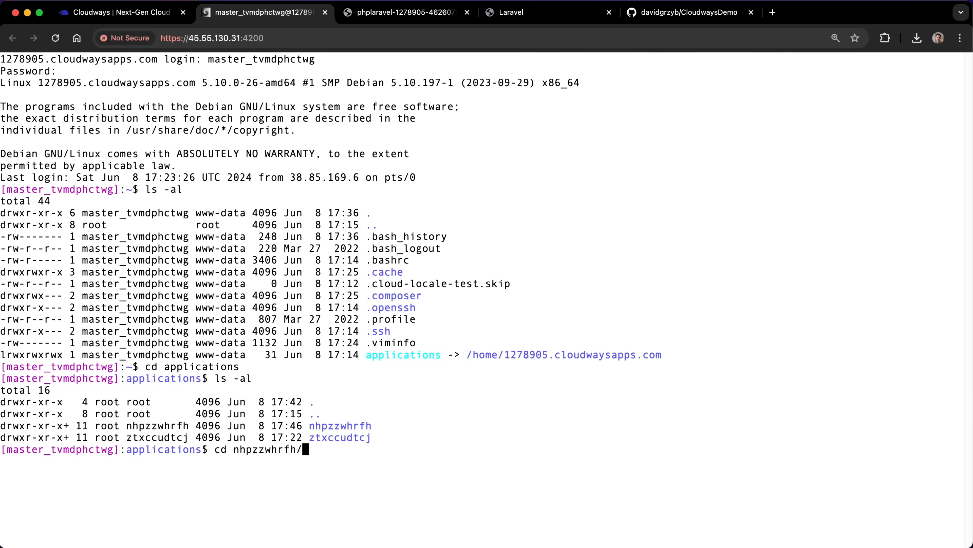
type("public_html/")
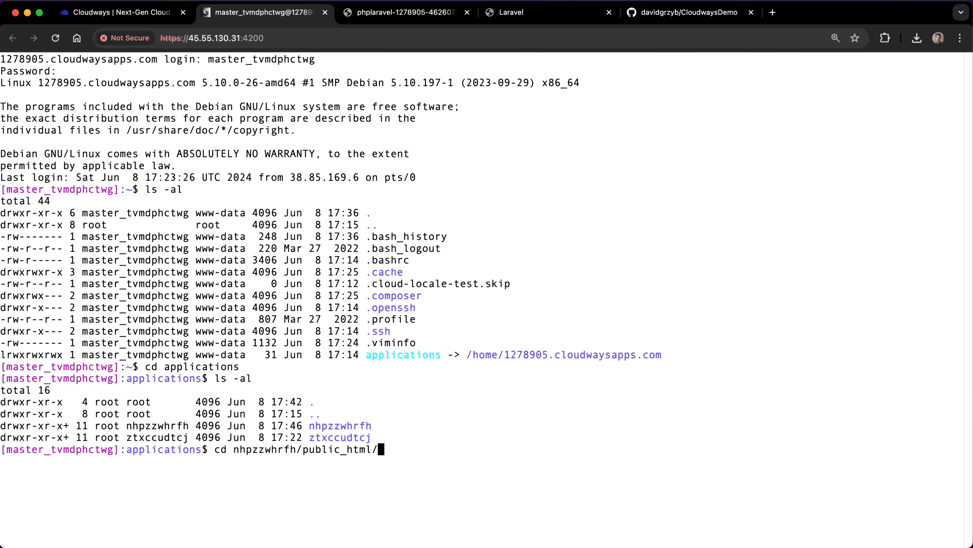
key("Return")
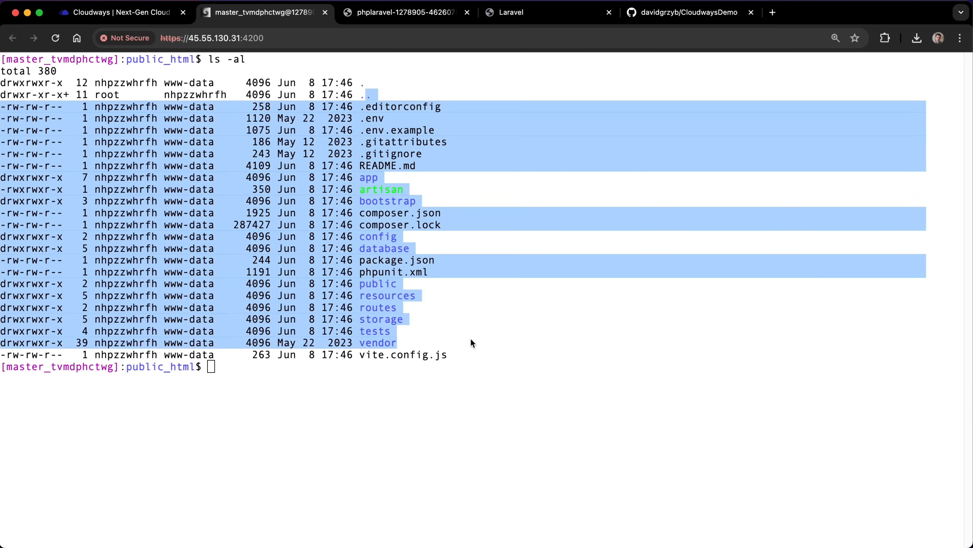
left_click(431, 409)
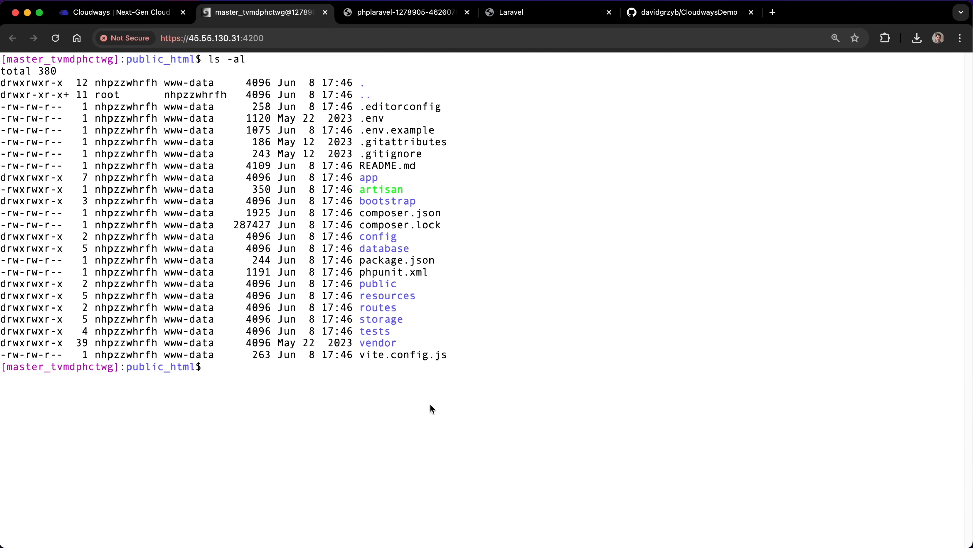
type("vim .env")
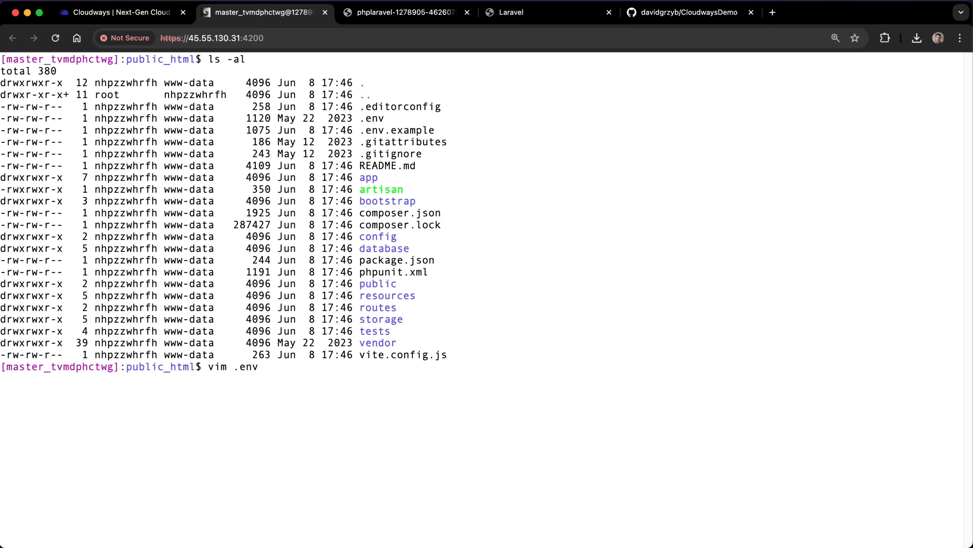
key("Return")
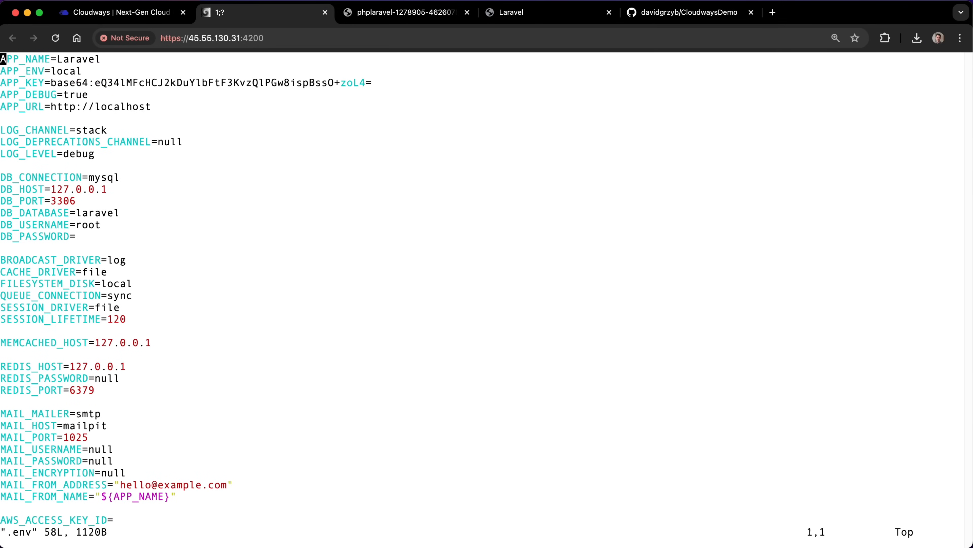
key("i")
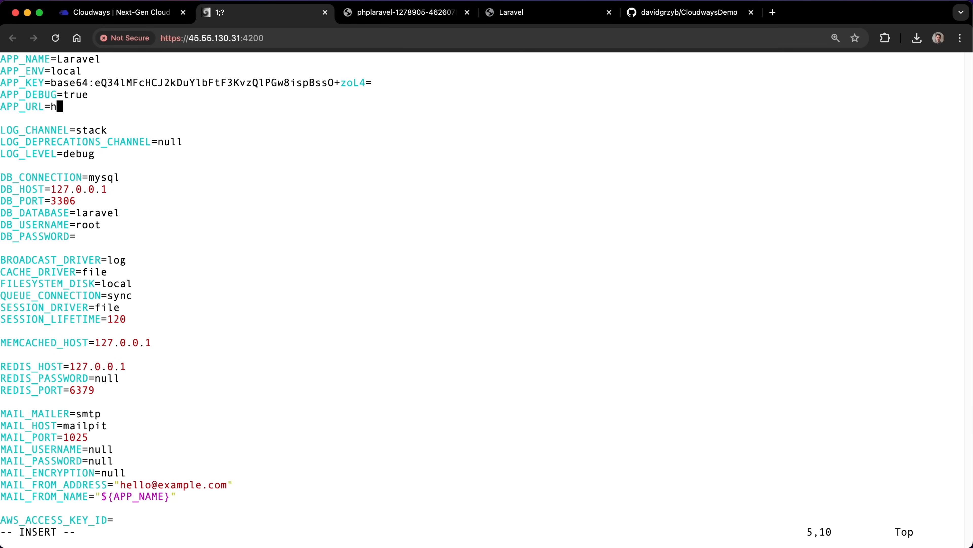
left_click(403, 12)
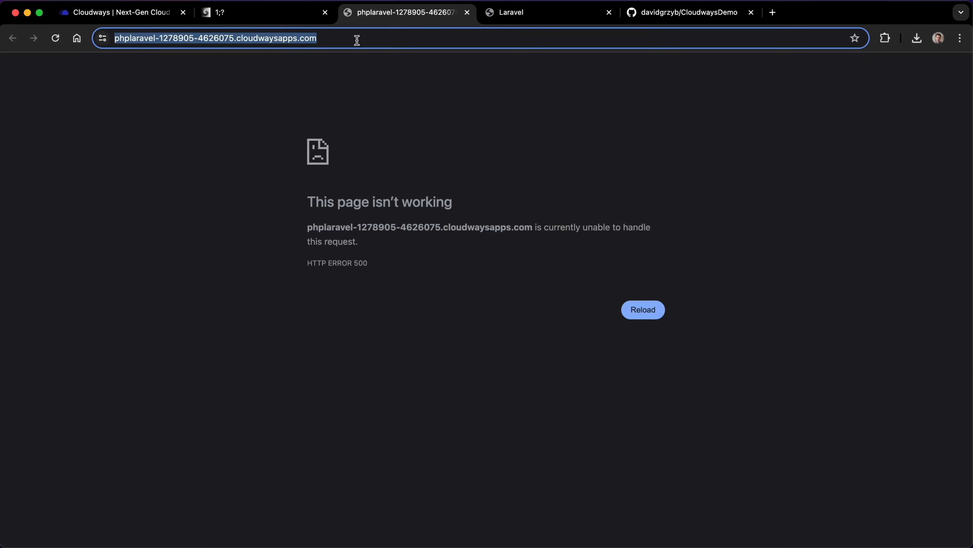
left_click(214, 12)
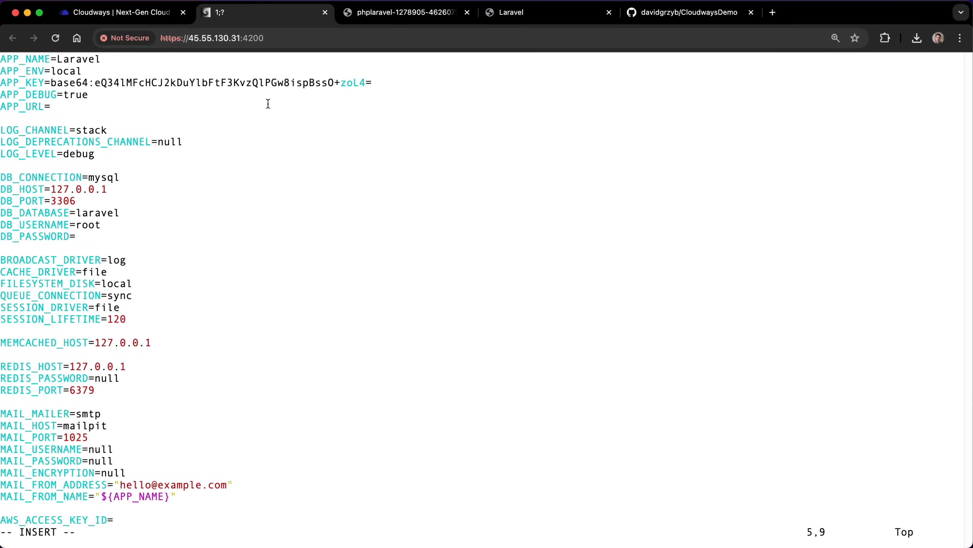
type("https://phplaravel-1278905-4626075.cloudwaysapps.com/")
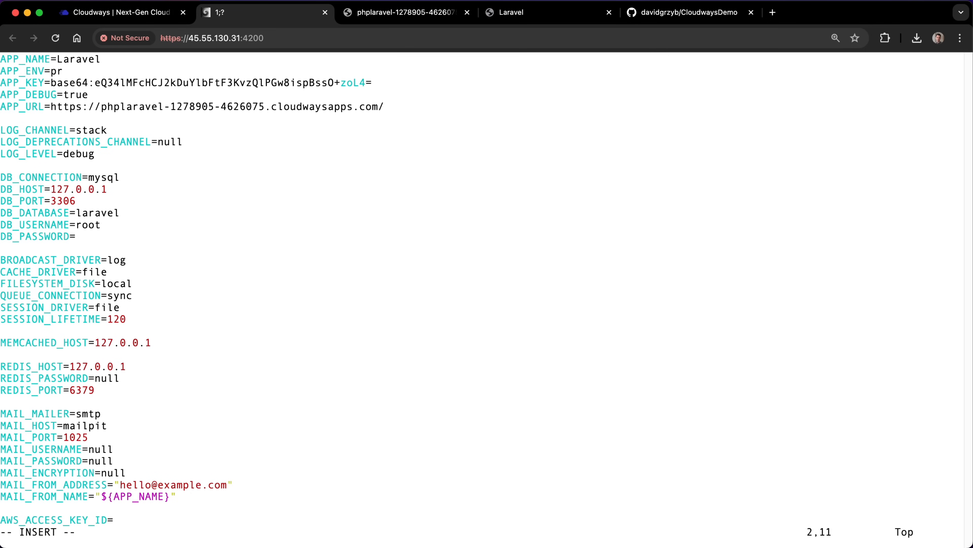
Step: Keep APP_ENV local and APP_DEBUG true, save .env with :wq and review its printed contents
type("oductio")
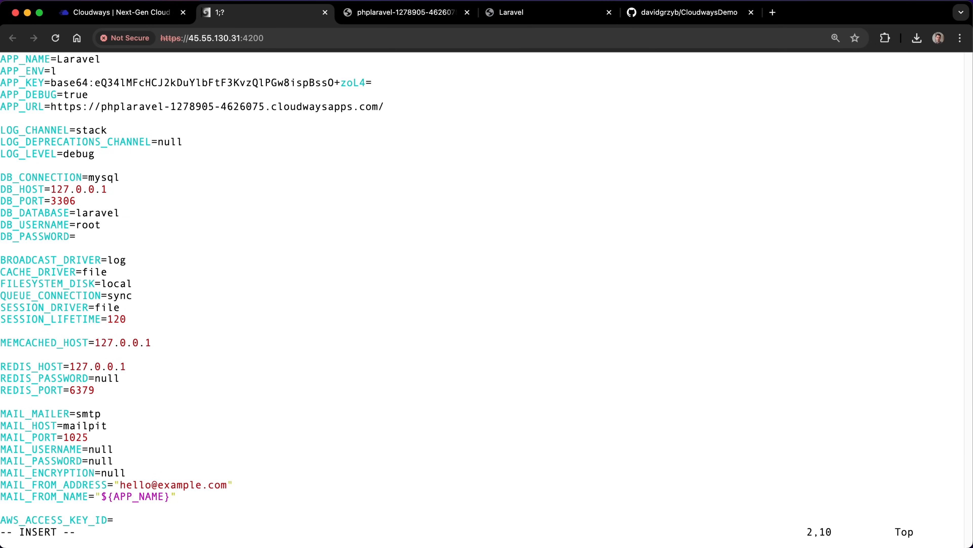
type("ocal")
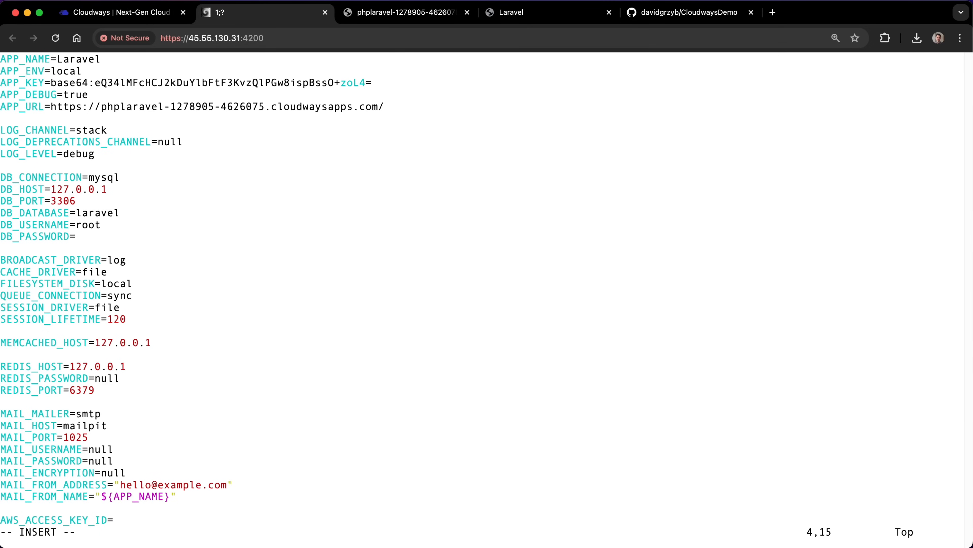
type("false")
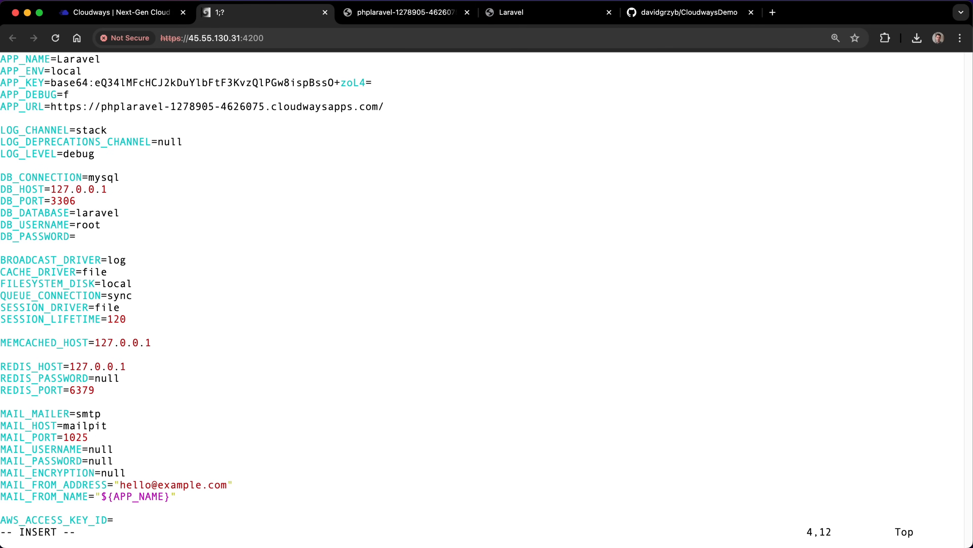
type("rue")
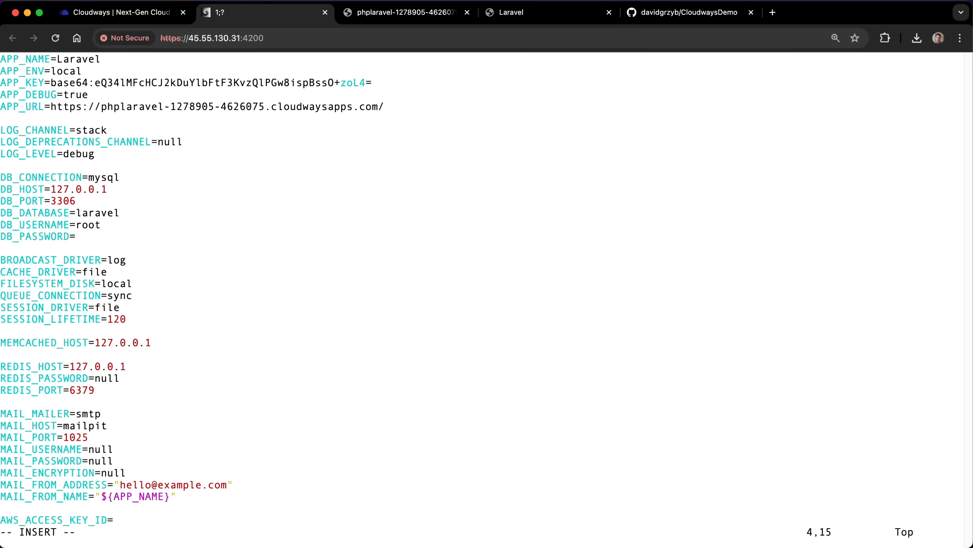
mouse_move(136, 536)
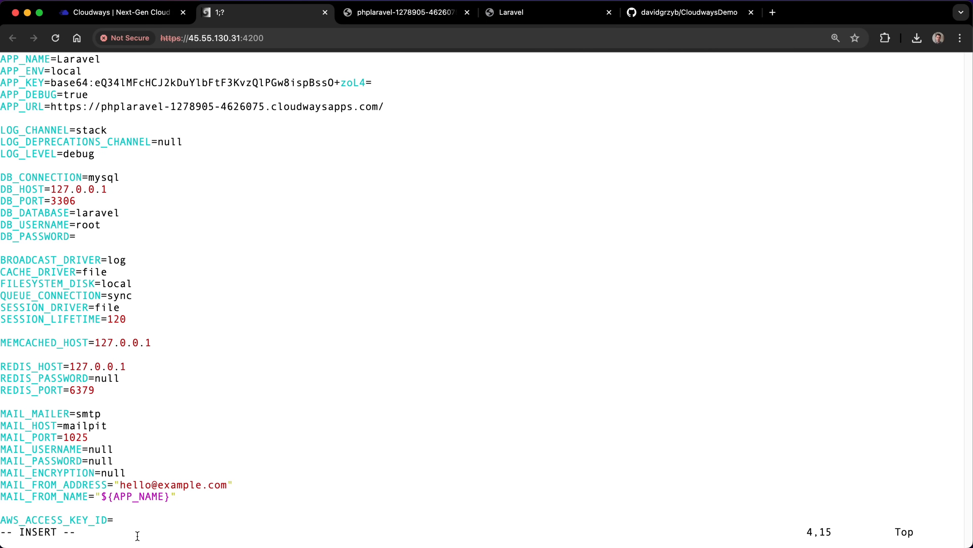
key("Escape")
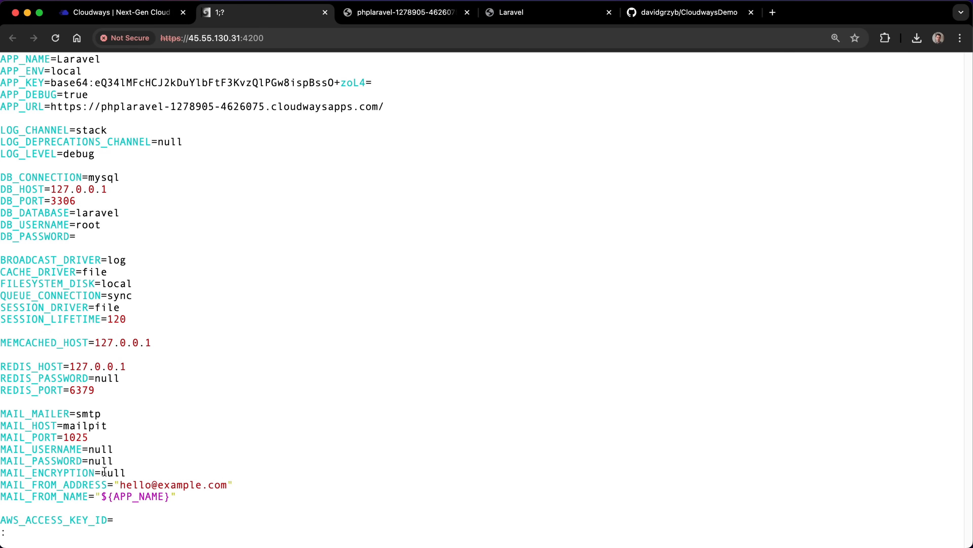
type("wq")
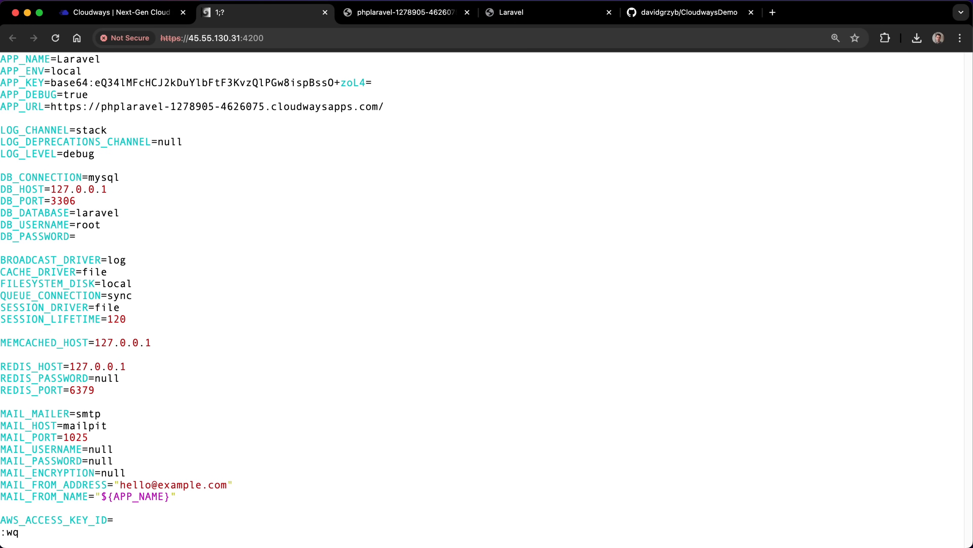
key("Return")
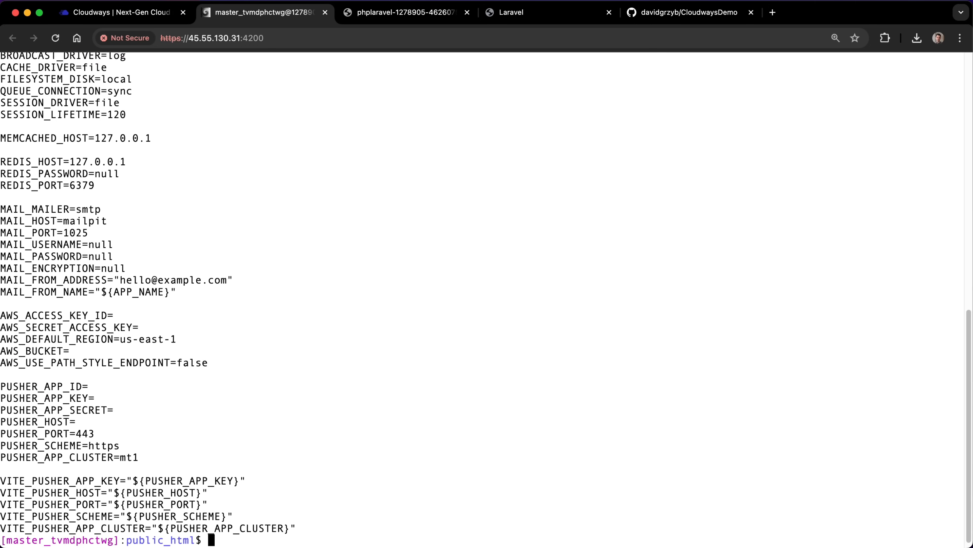
scroll("up", 3)
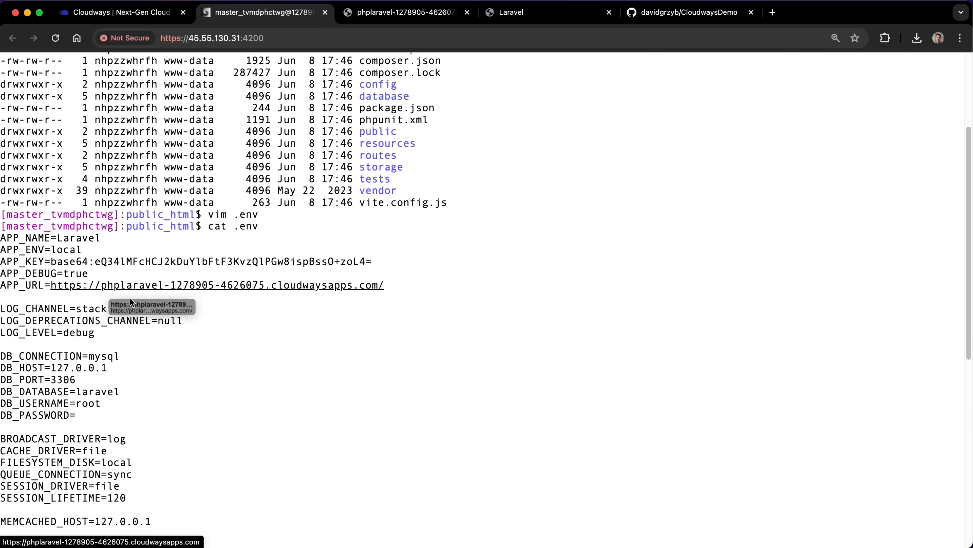
mouse_move(332, 371)
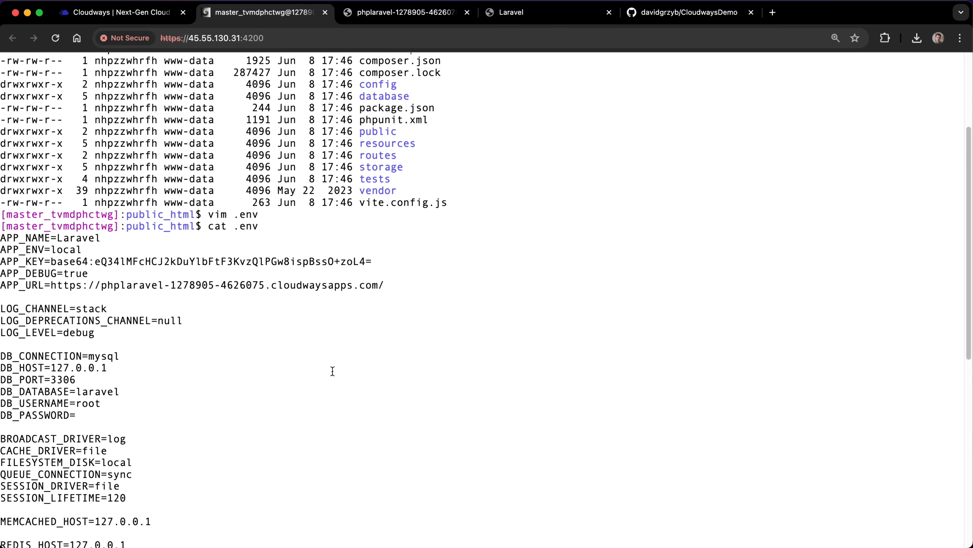
scroll("down", 3)
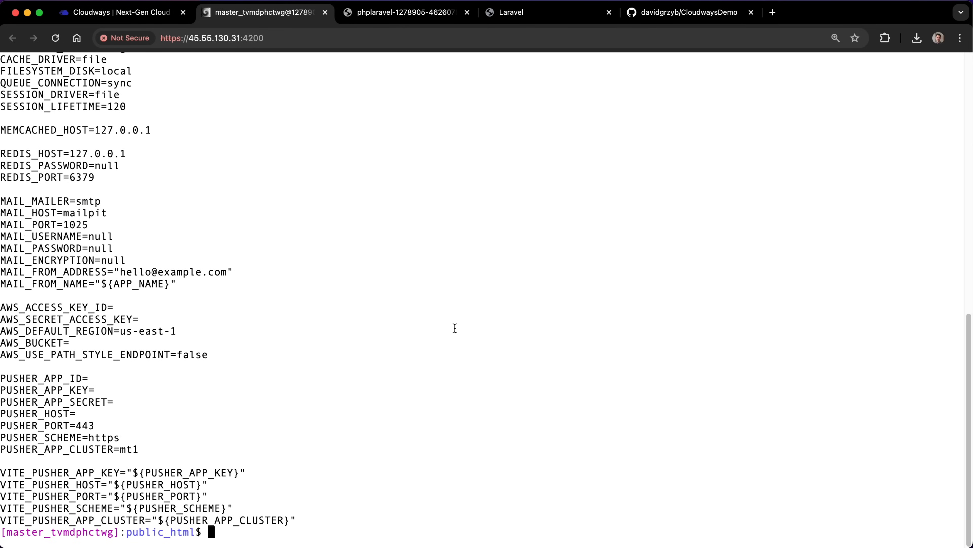
Step: Run composer install in public_html and clear the terminal after packages finish installing
type("clae")
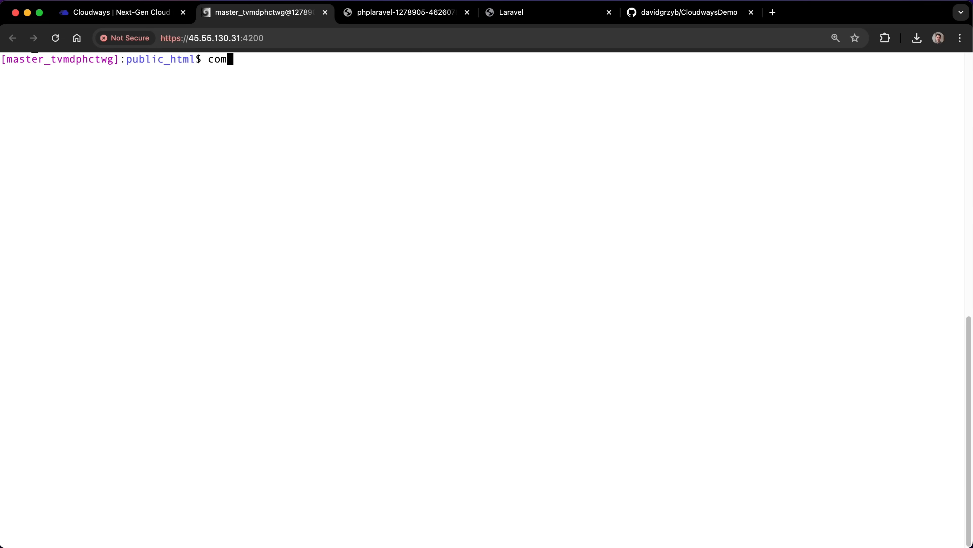
type("poser install")
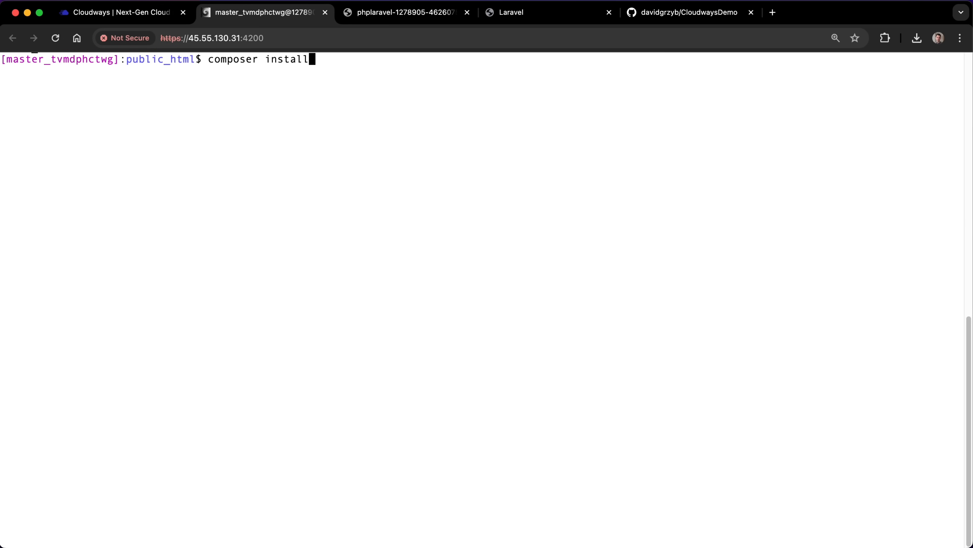
key("Return")
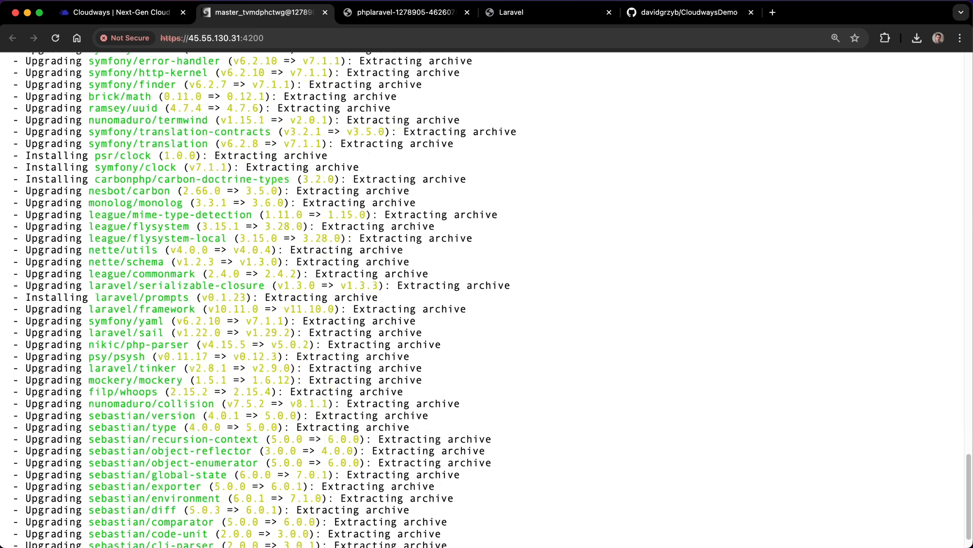
scroll("down", 3)
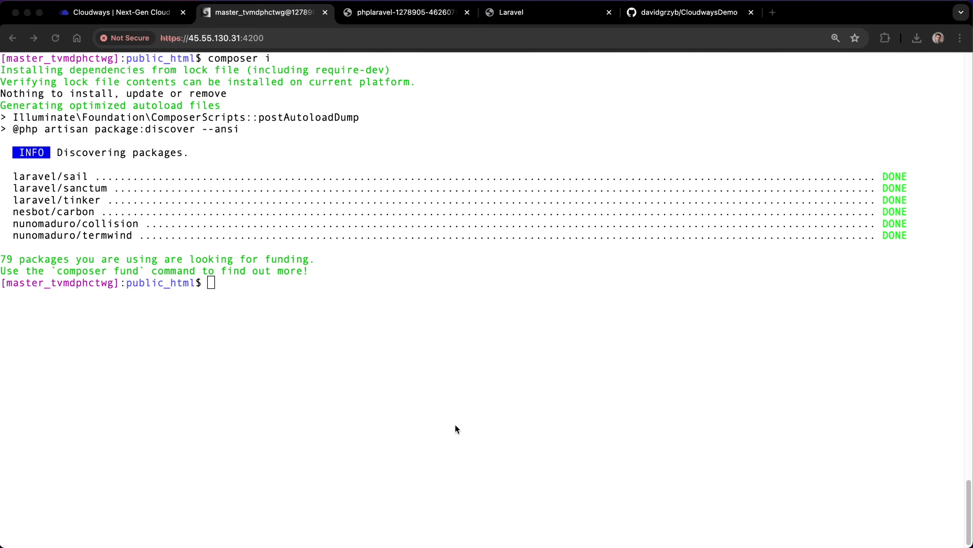
mouse_move(357, 283)
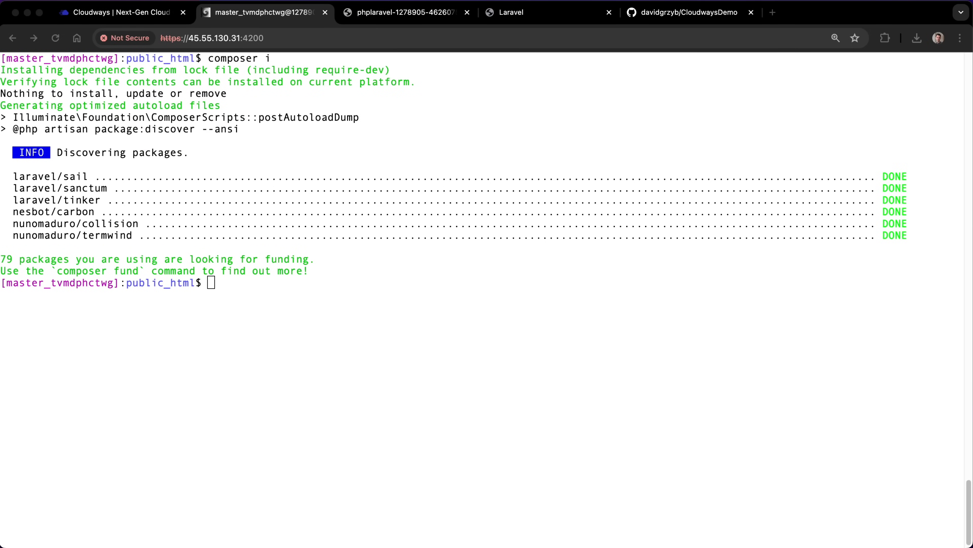
type("com")
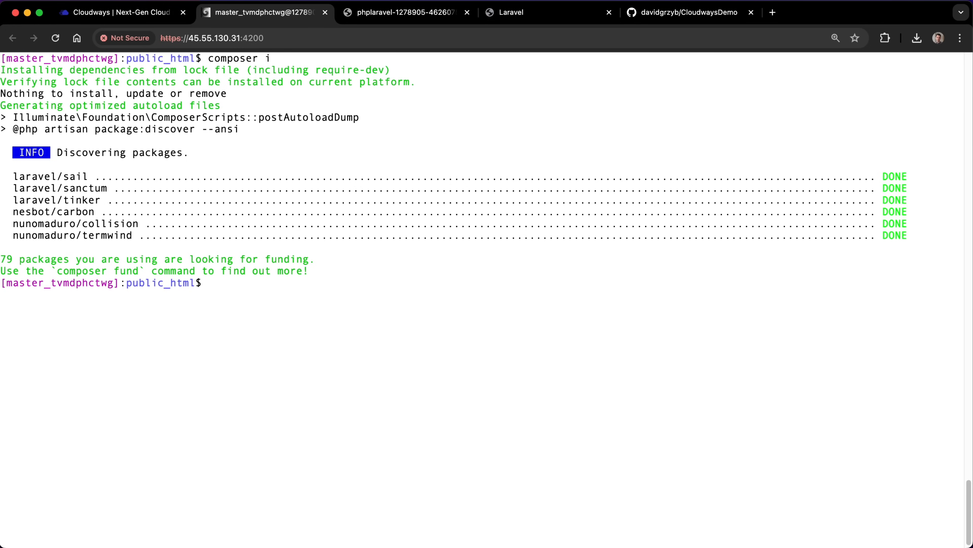
type("c")
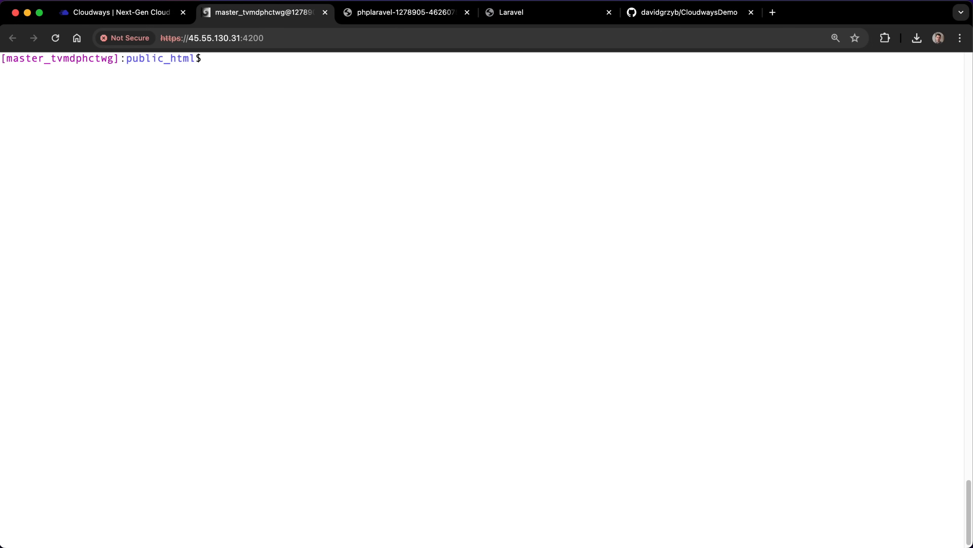
Step: Reload the deployed app's site so the Laravel welcome page replaces the HTTP 500 error
left_click(404, 12)
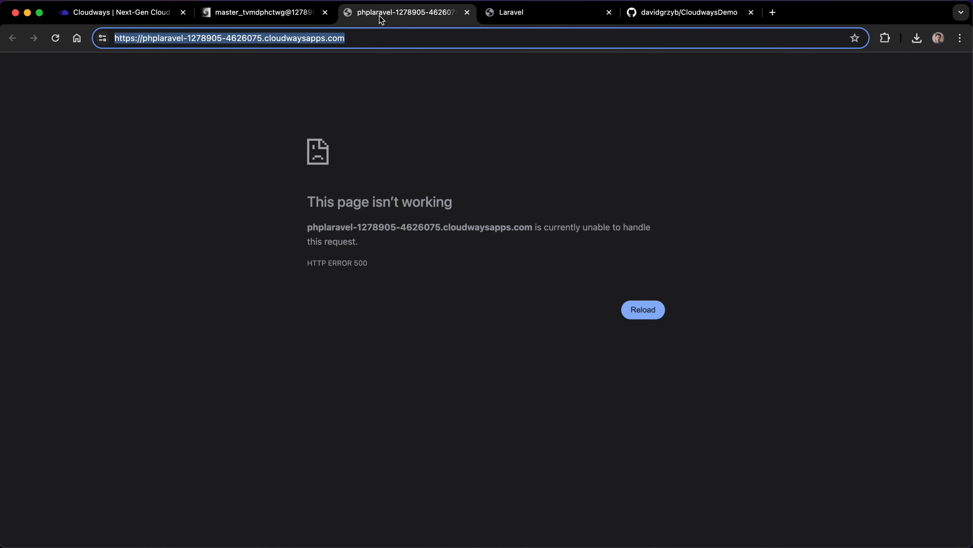
left_click(244, 120)
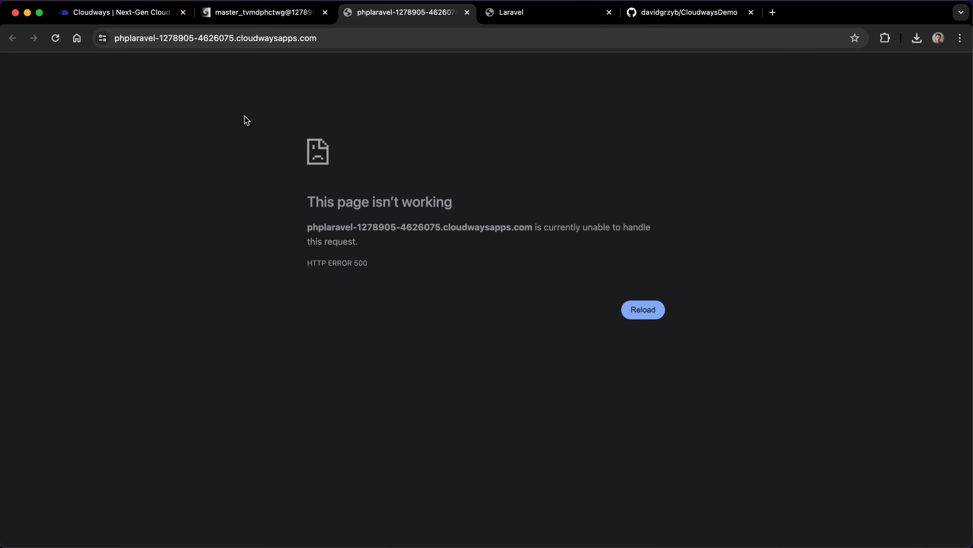
mouse_move(301, 83)
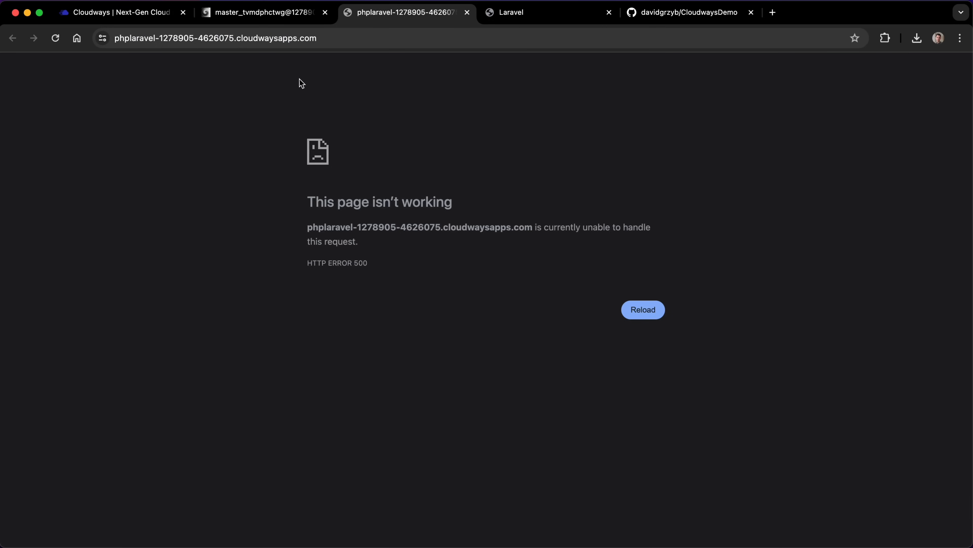
mouse_move(452, 231)
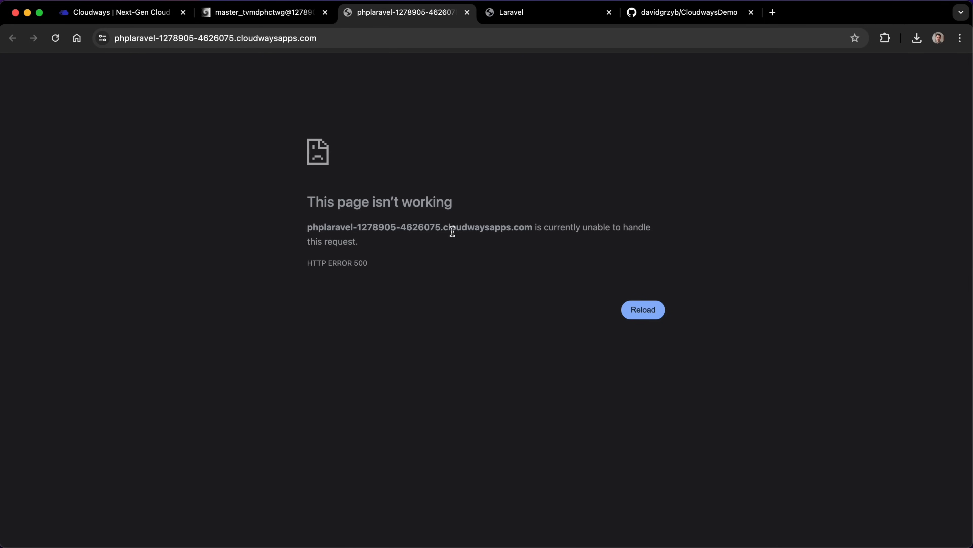
left_click(642, 309)
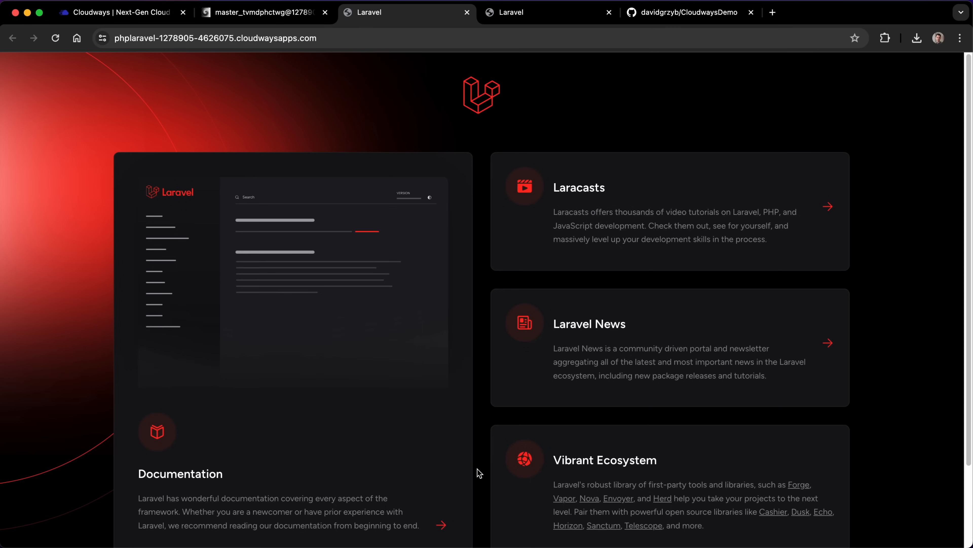
mouse_move(310, 313)
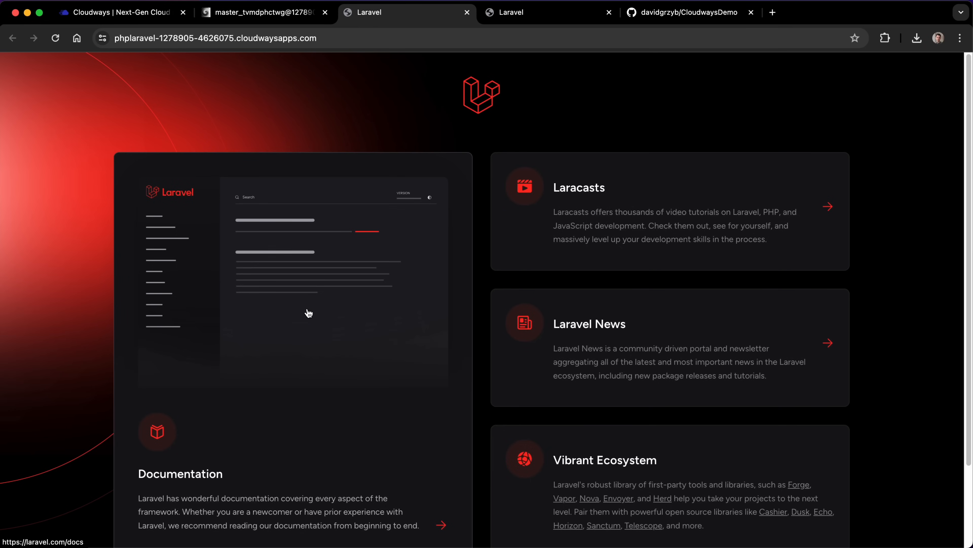
mouse_move(313, 308)
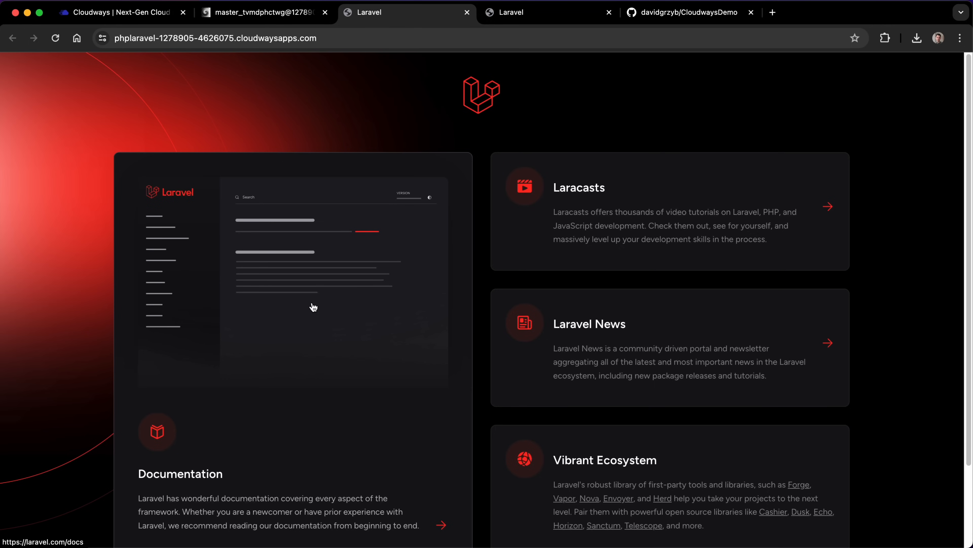
mouse_move(293, 157)
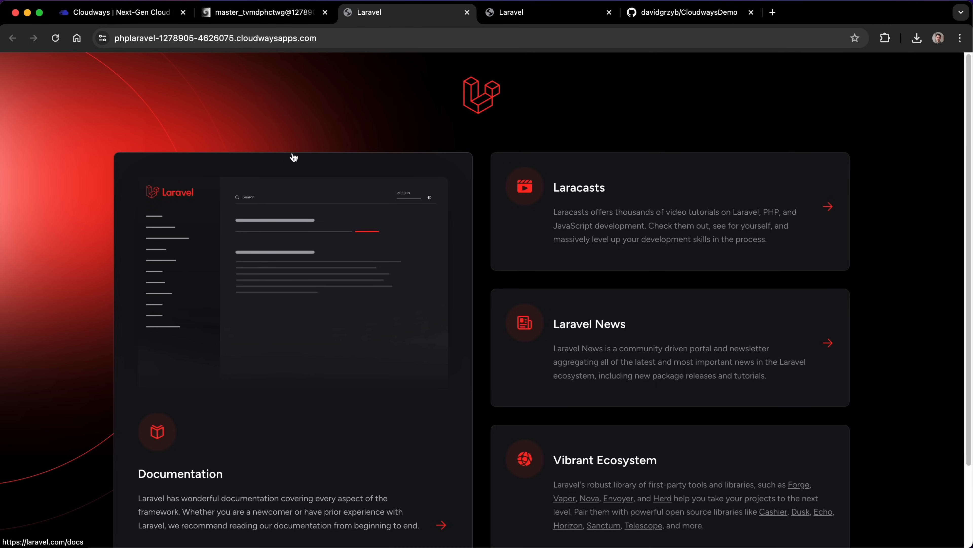
Step: Inspect the .env DB_ settings in the terminal (mysql, laravel, root, empty password), then return to GitHub
left_click(263, 12)
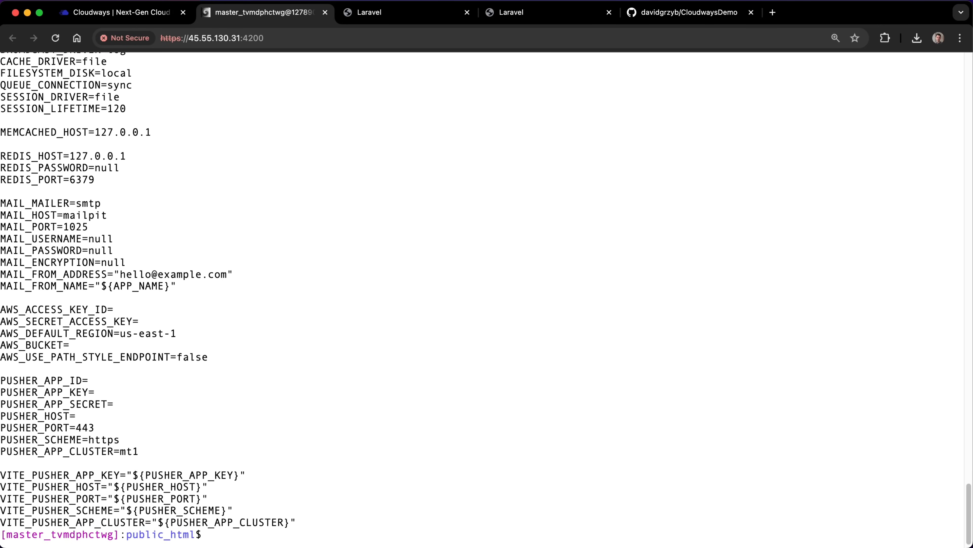
scroll("up", 3)
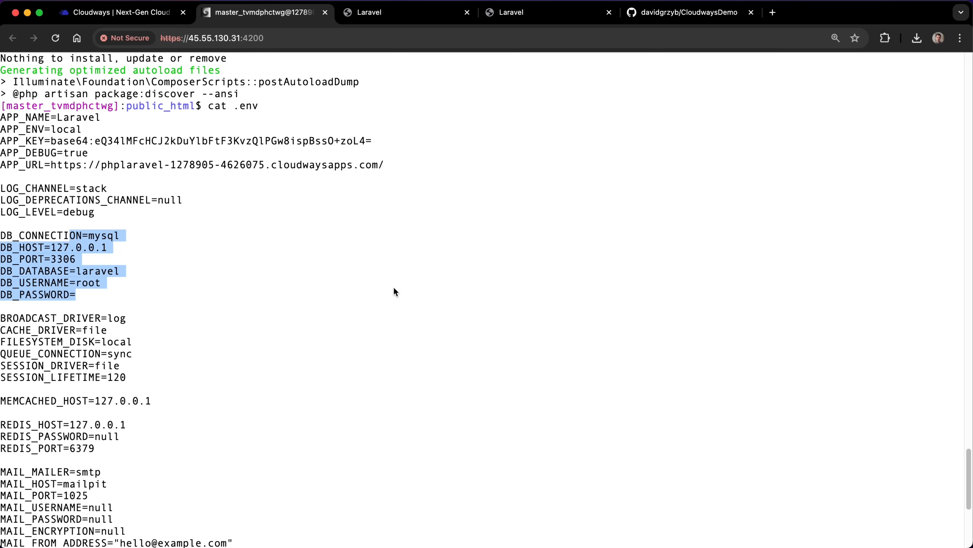
scroll("down", 3)
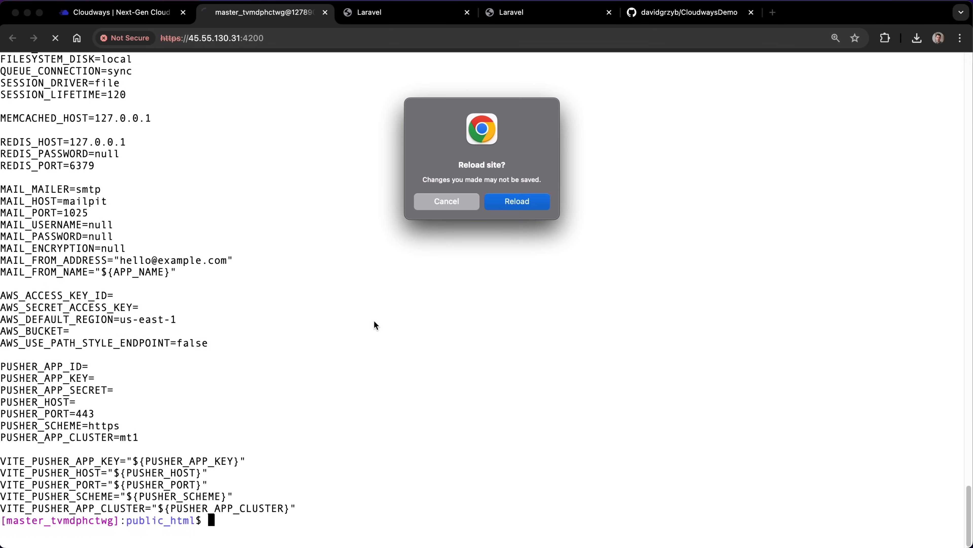
left_click(683, 13)
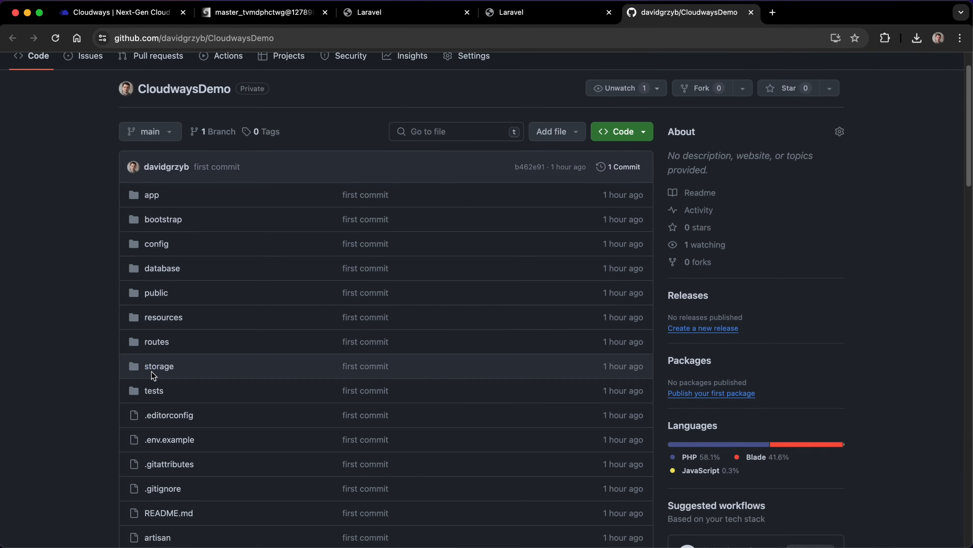
Step: Open database/migrations/create_users_table in the GitHub repo and review its code
left_click(162, 268)
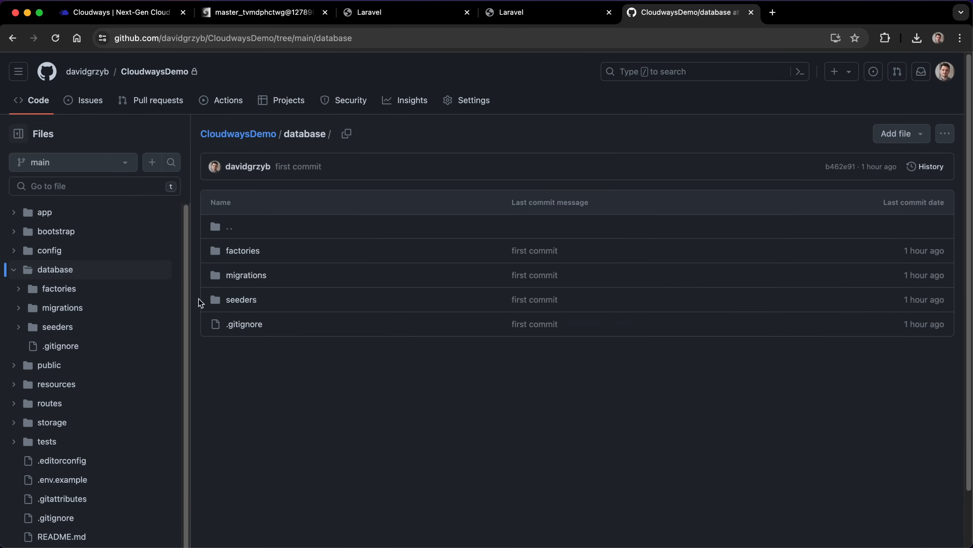
left_click(244, 274)
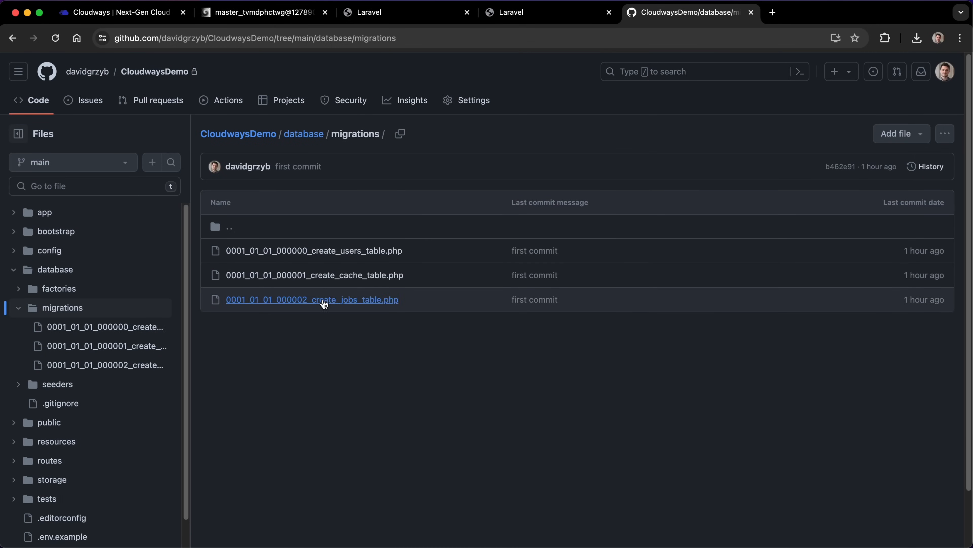
left_click(313, 250)
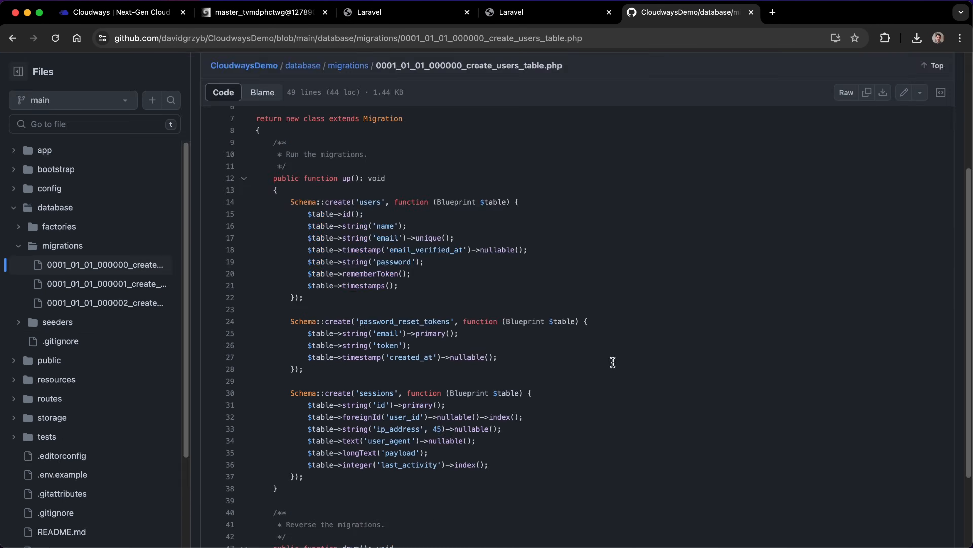
scroll("down", 3)
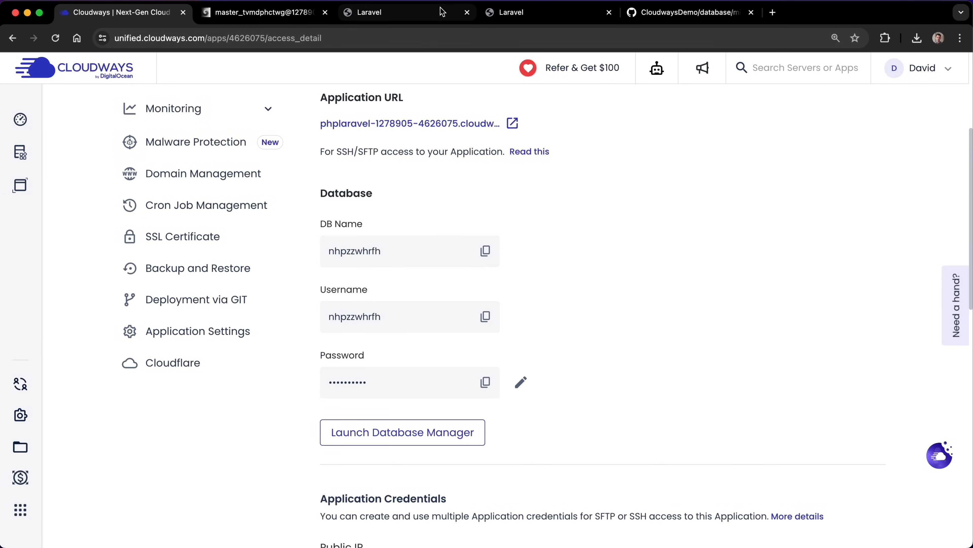
Step: Open .env in vim and set DB_DATABASE and DB_USERNAME to the Cloudways database name nhpzzwhrfh
left_click(261, 12)
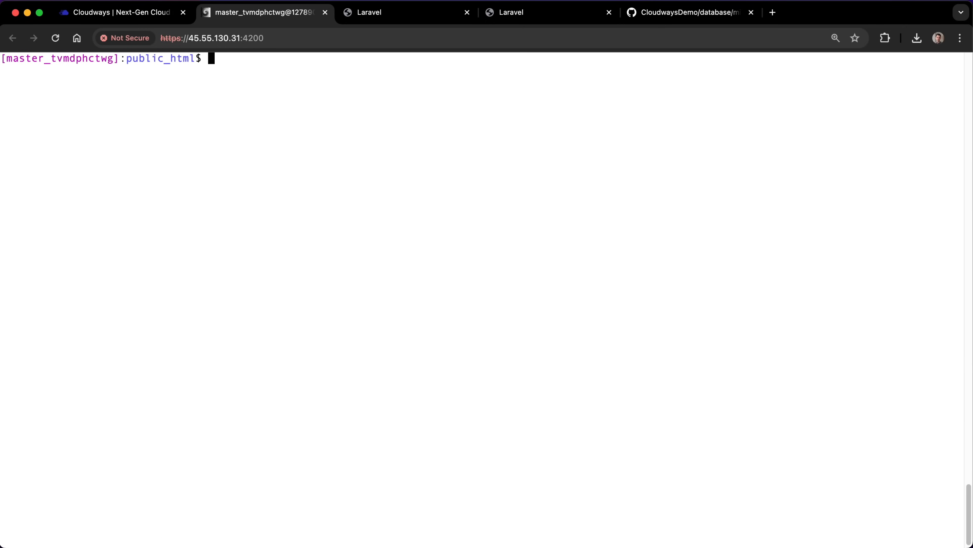
type("vim .env")
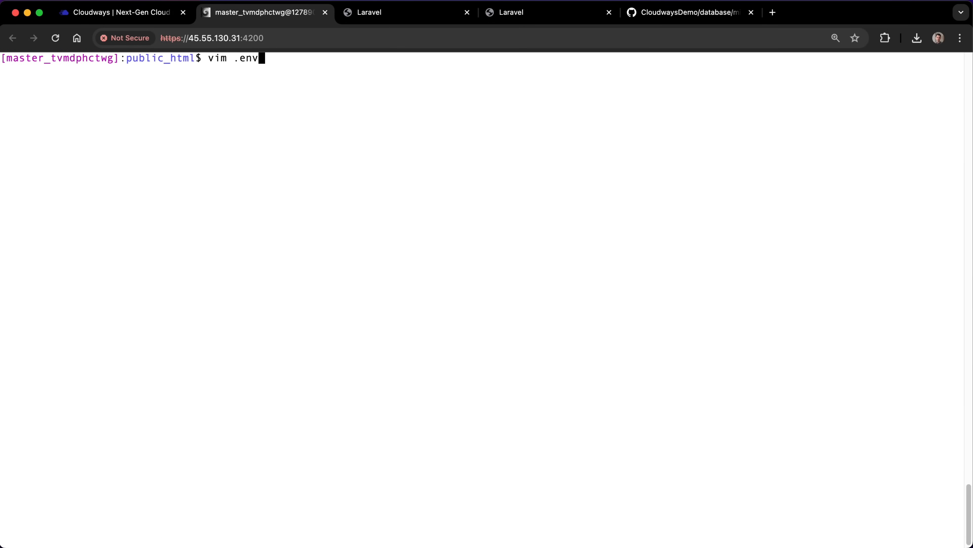
key("Return")
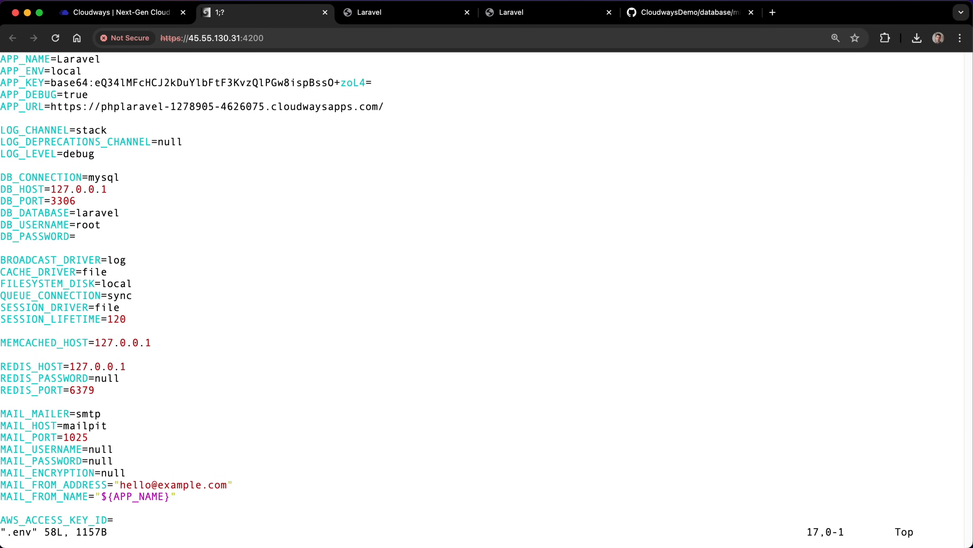
mouse_move(531, 252)
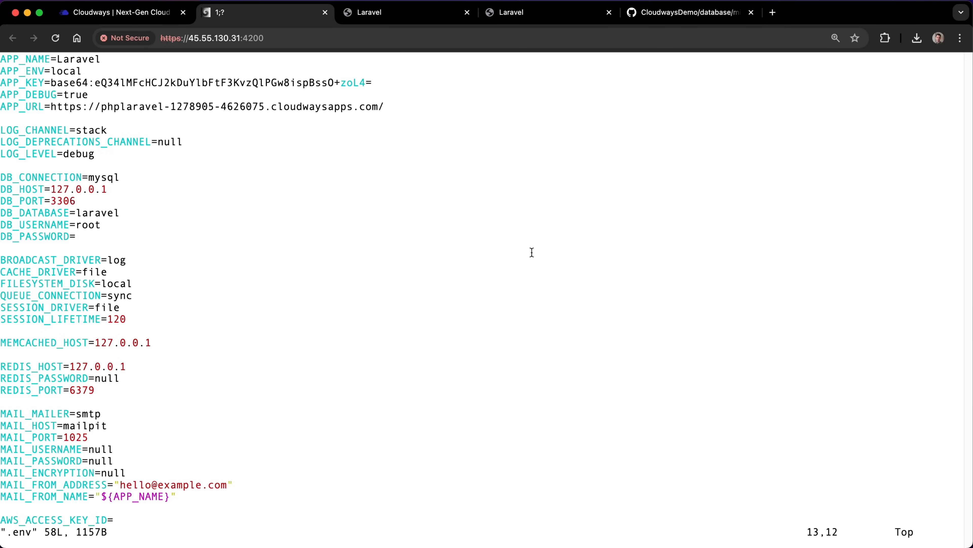
left_click(118, 12)
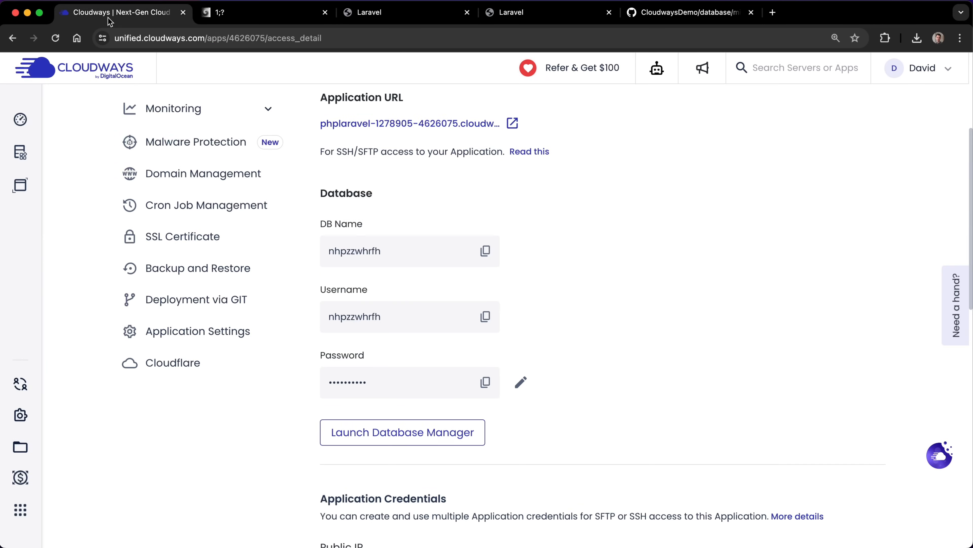
scroll("up", 3)
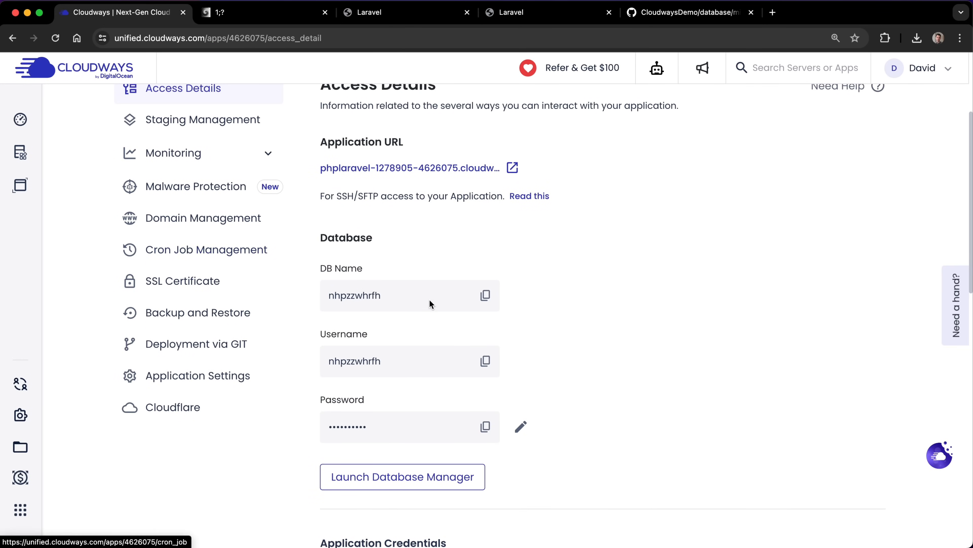
left_click(486, 295)
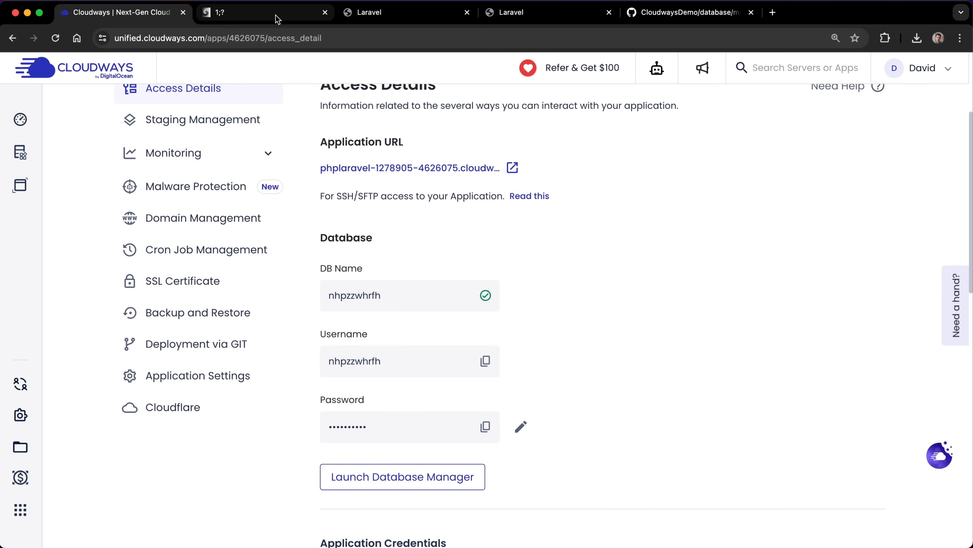
left_click(264, 12)
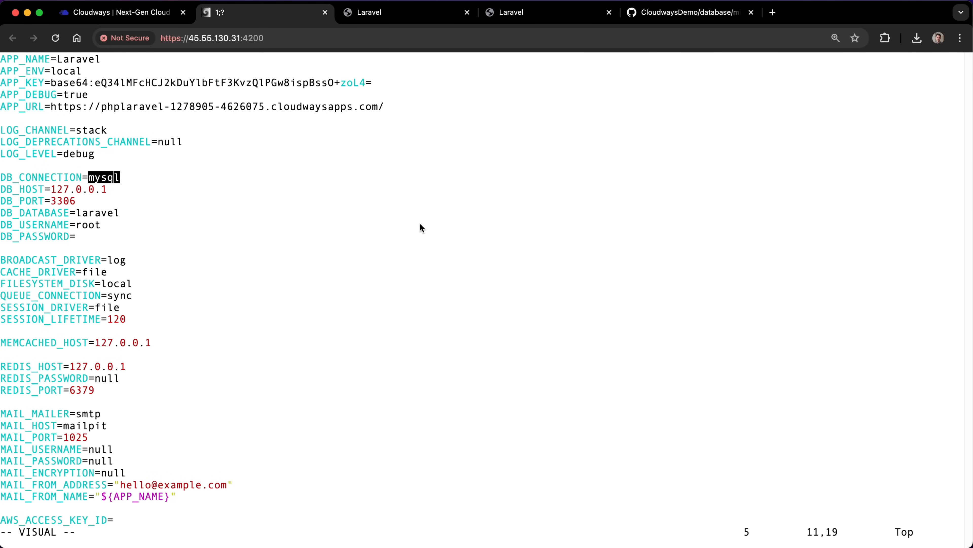
key("i")
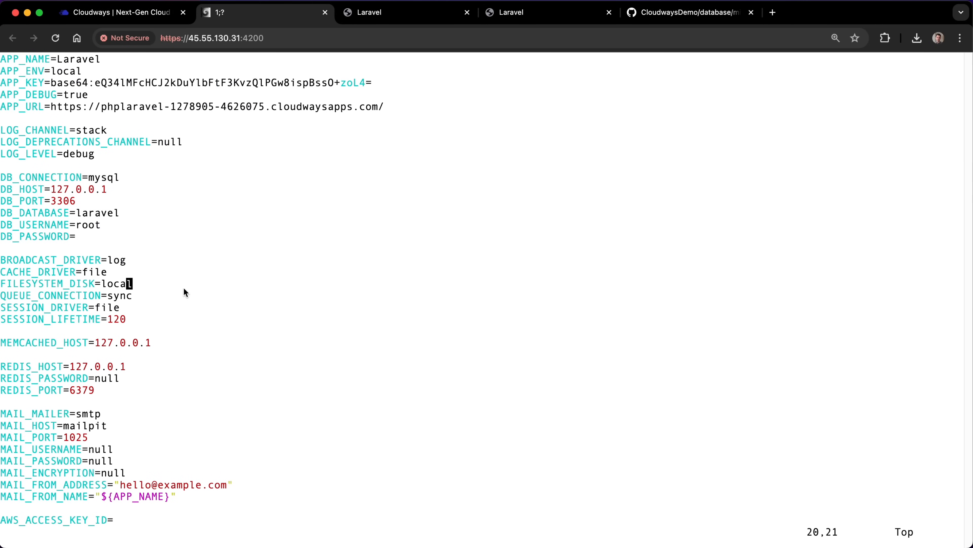
key("i")
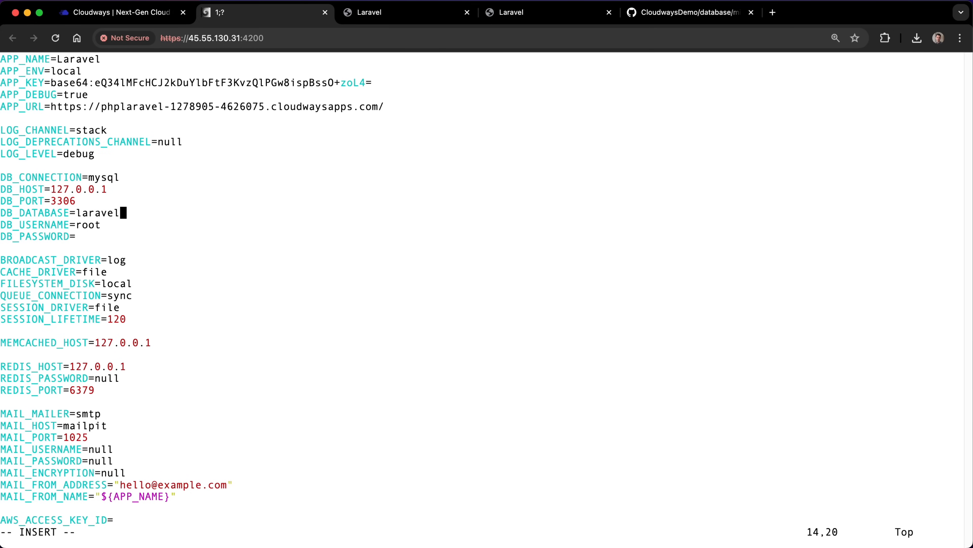
type("nhpzzwhrfh")
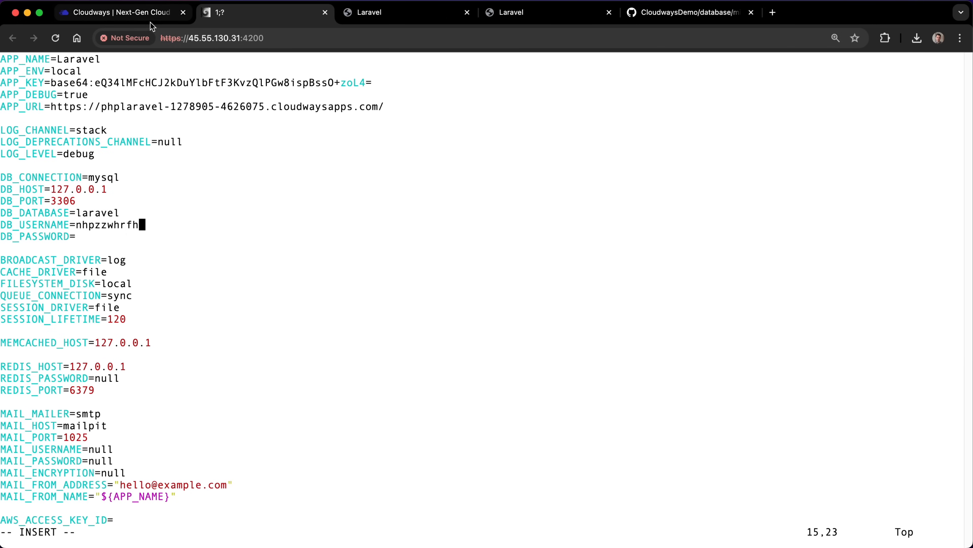
left_click(118, 12)
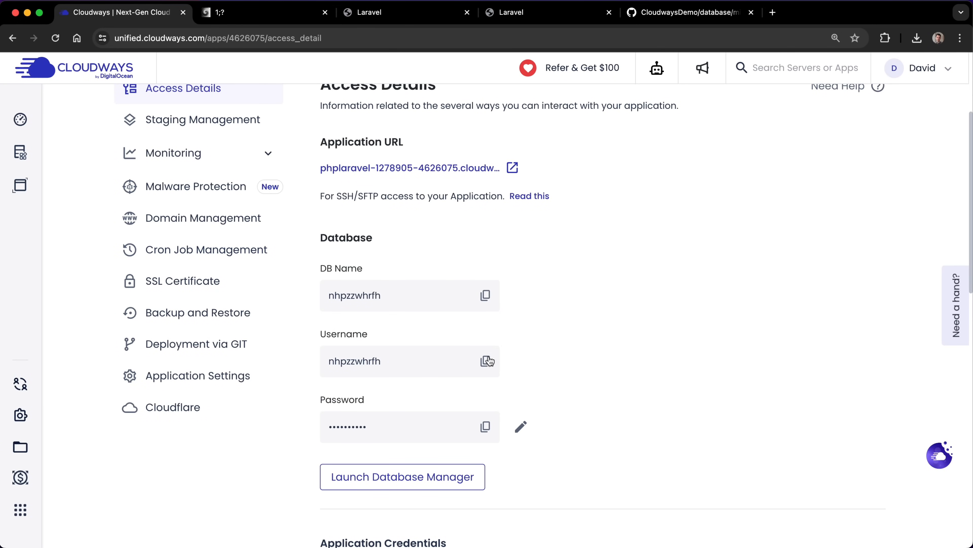
left_click(261, 11)
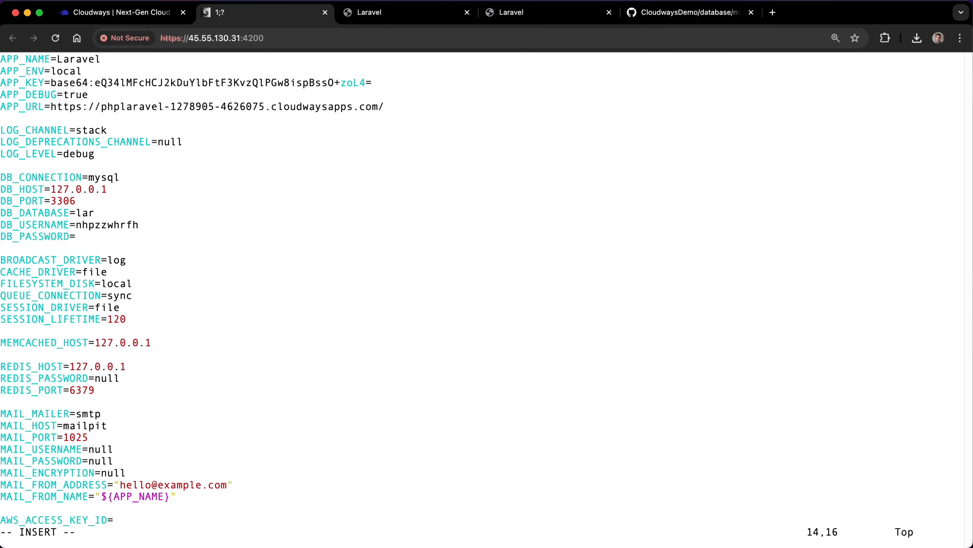
left_click(122, 12)
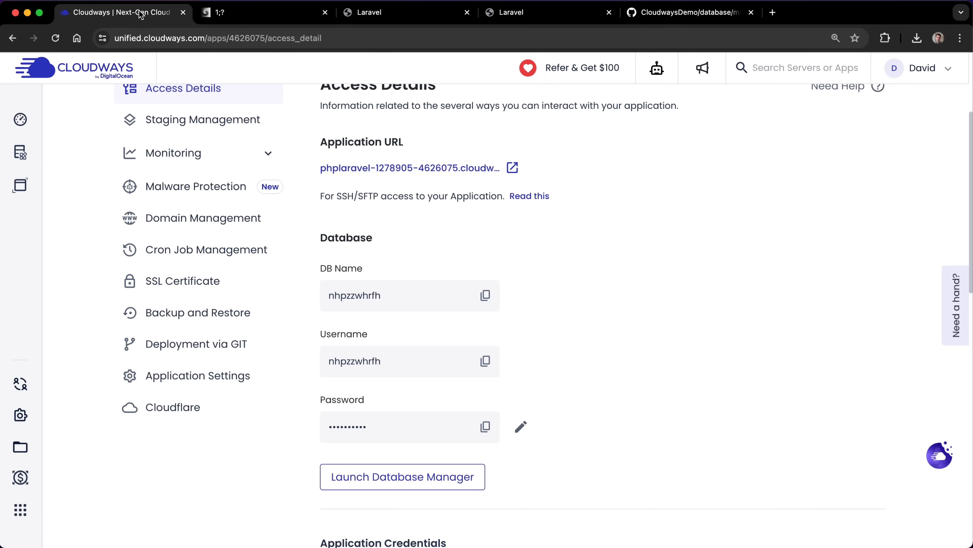
left_click(486, 426)
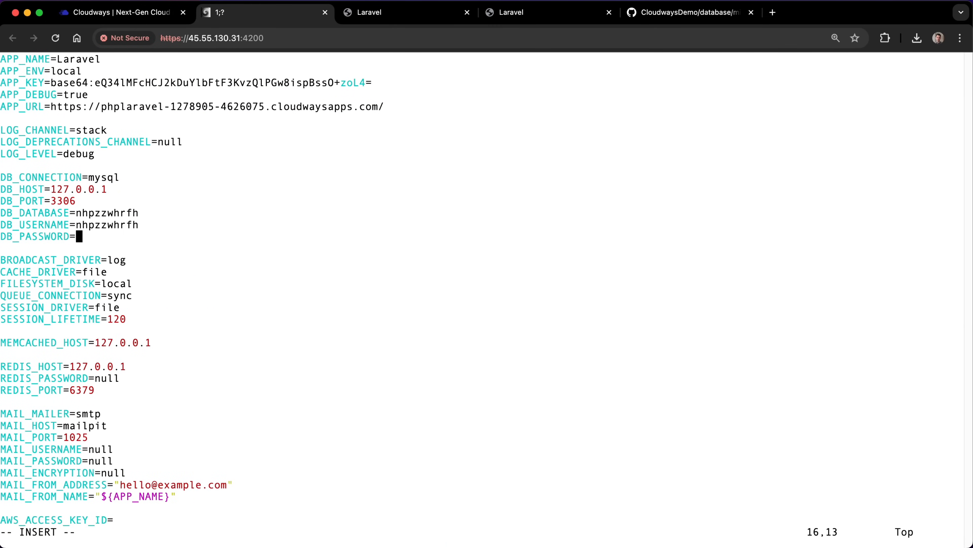
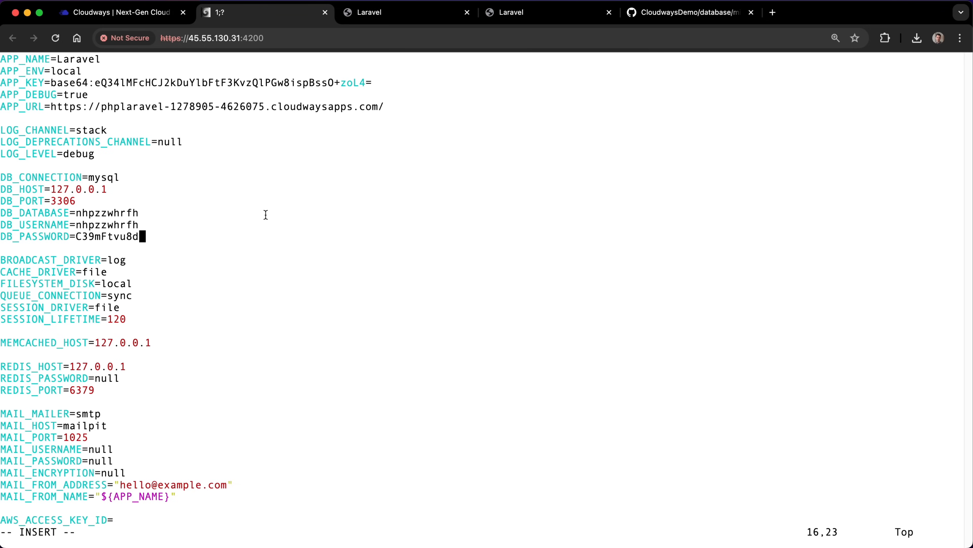
mouse_move(320, 219)
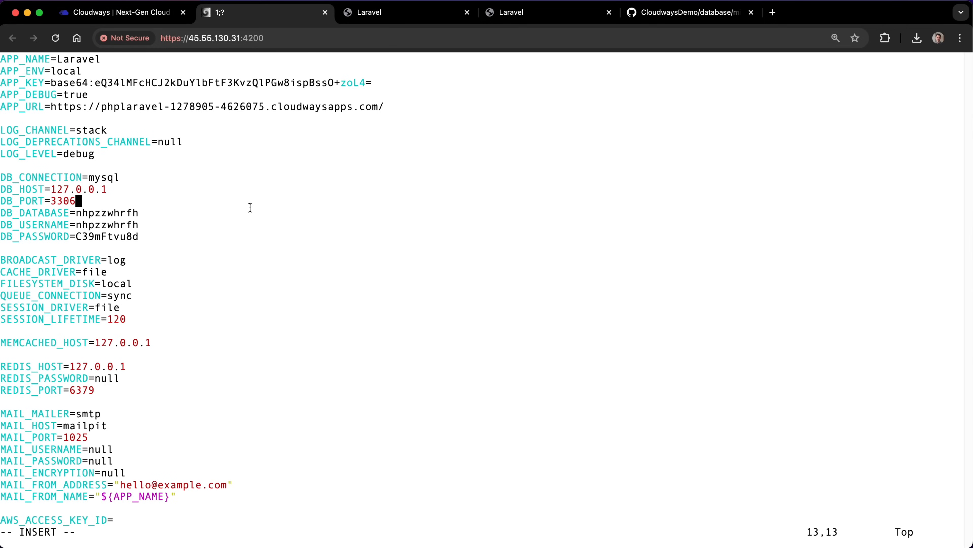
key("Escape")
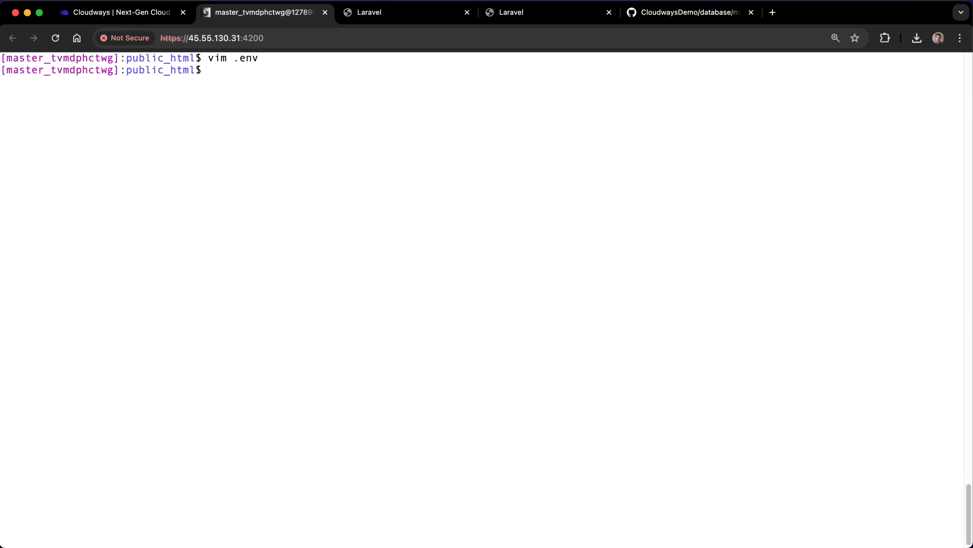
type("ph")
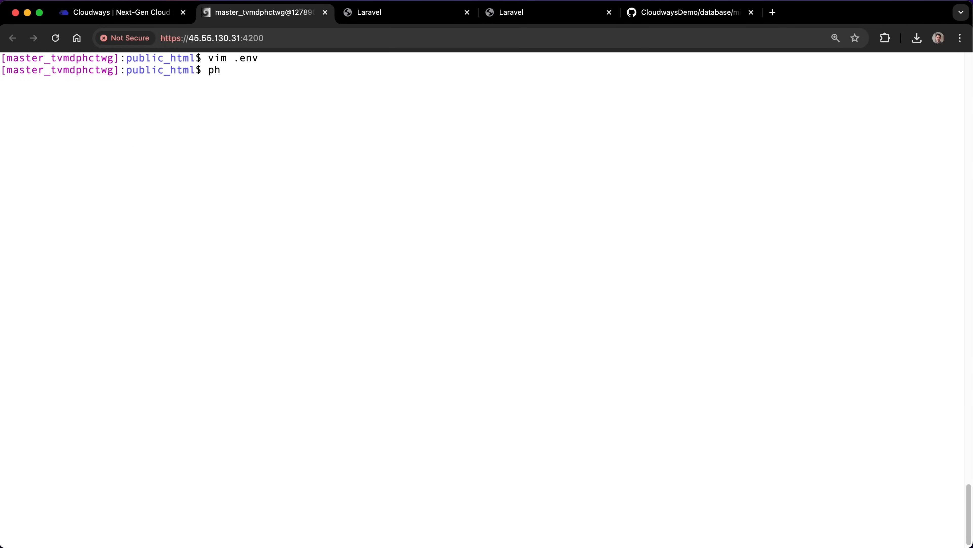
Step: Run php artisan migrate, review the QueryException 'users already exists' output, and return to Access Details
type("p artisan migrate")
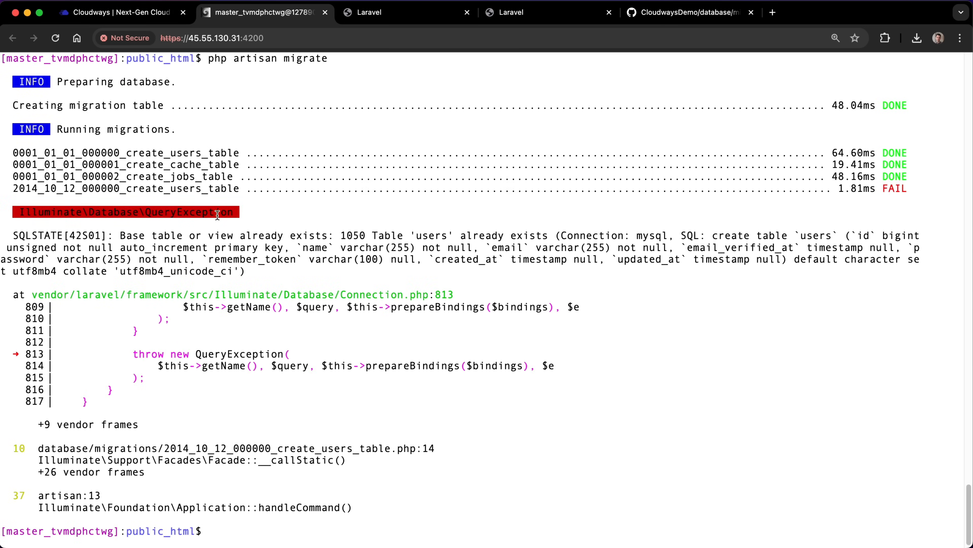
double_click(528, 235)
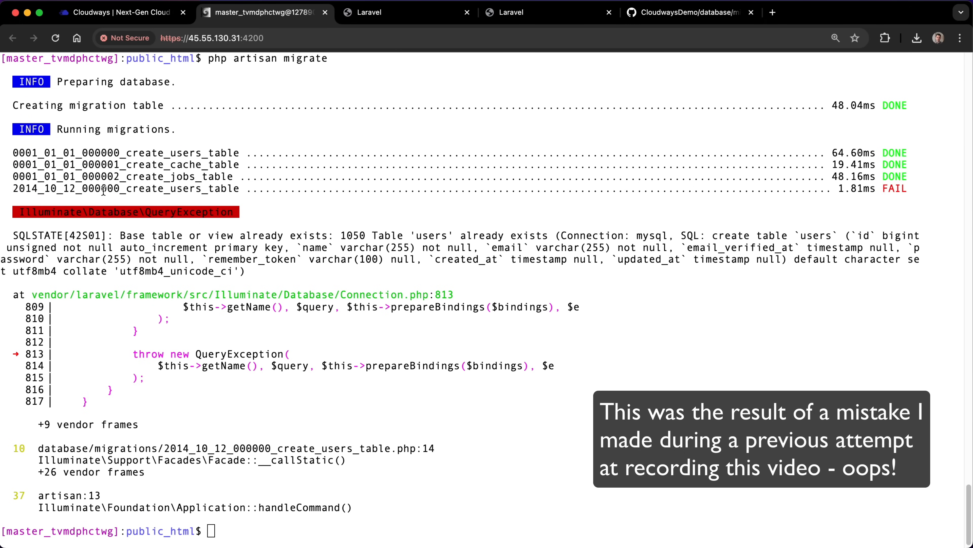
scroll("down", 3)
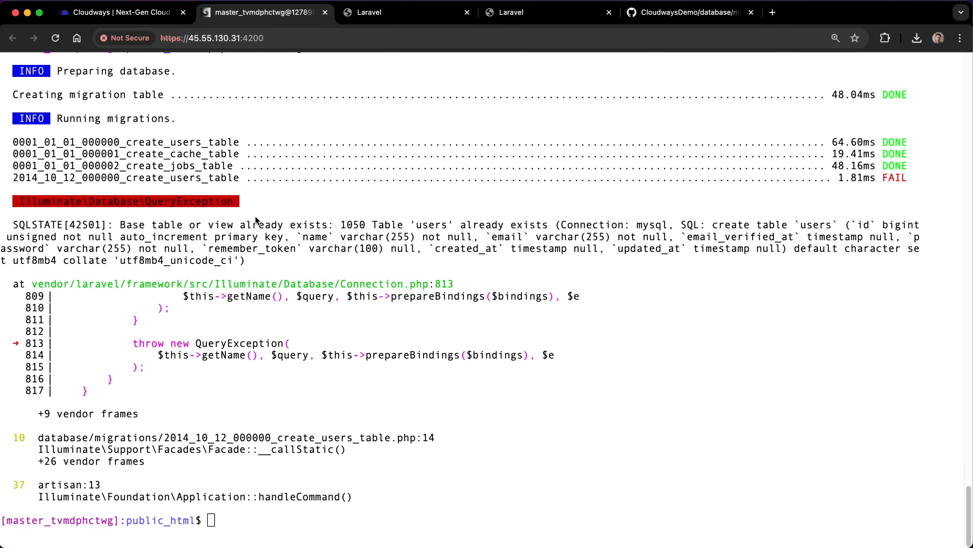
left_click(119, 11)
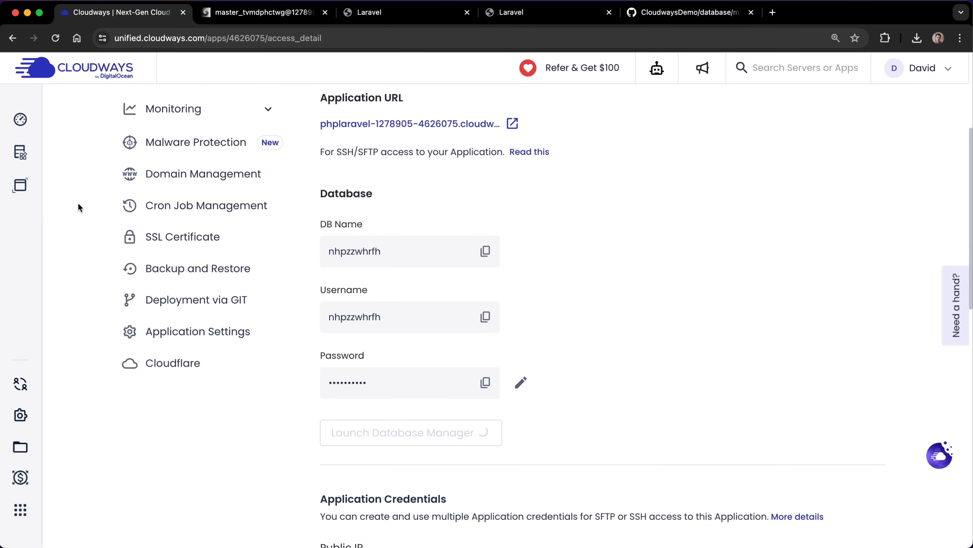
Step: Launch the Database Manager, pick the app database and view the empty users table's data
left_click(410, 432)
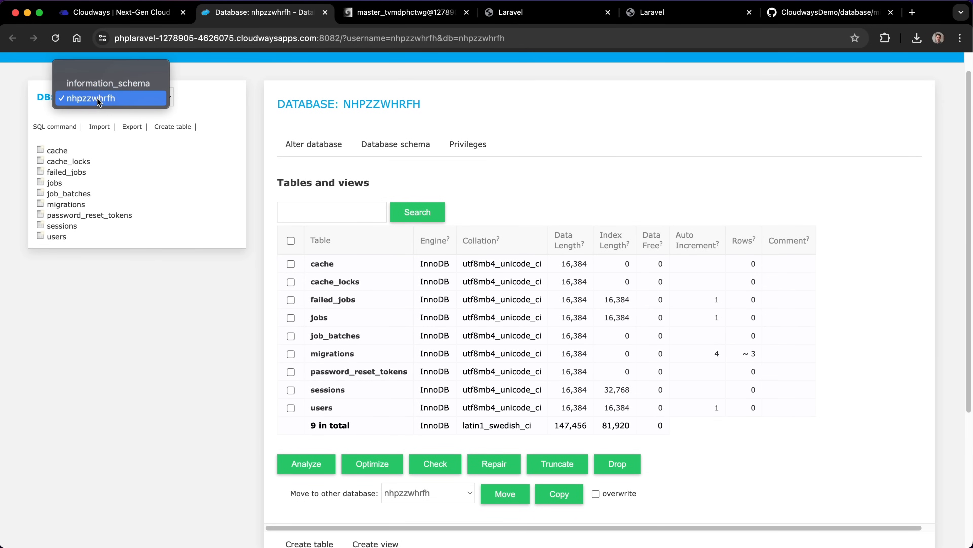
left_click(93, 98)
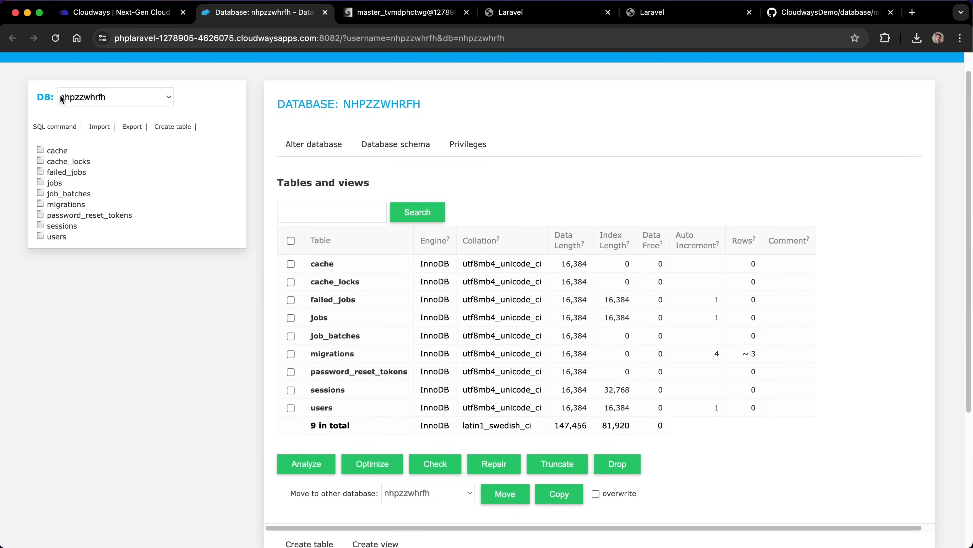
left_click(57, 236)
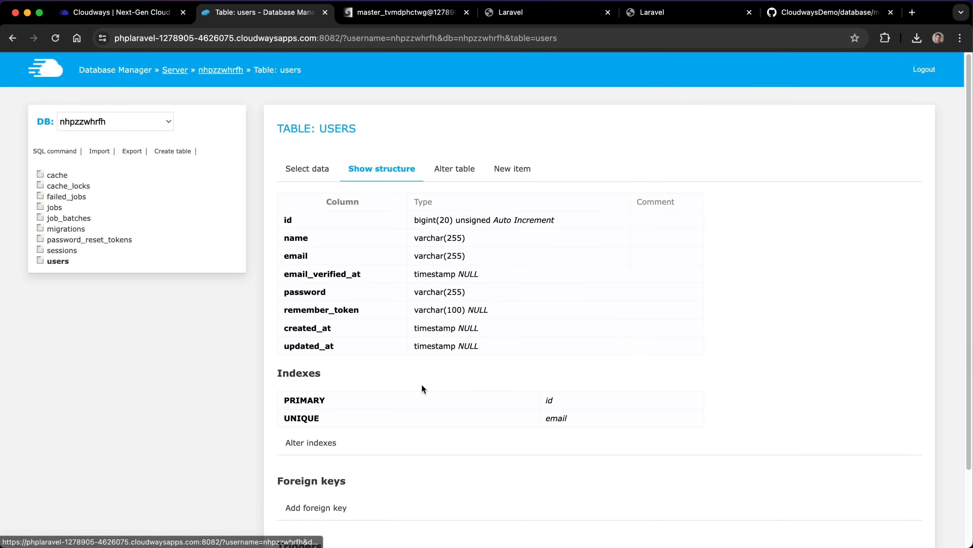
left_click(307, 168)
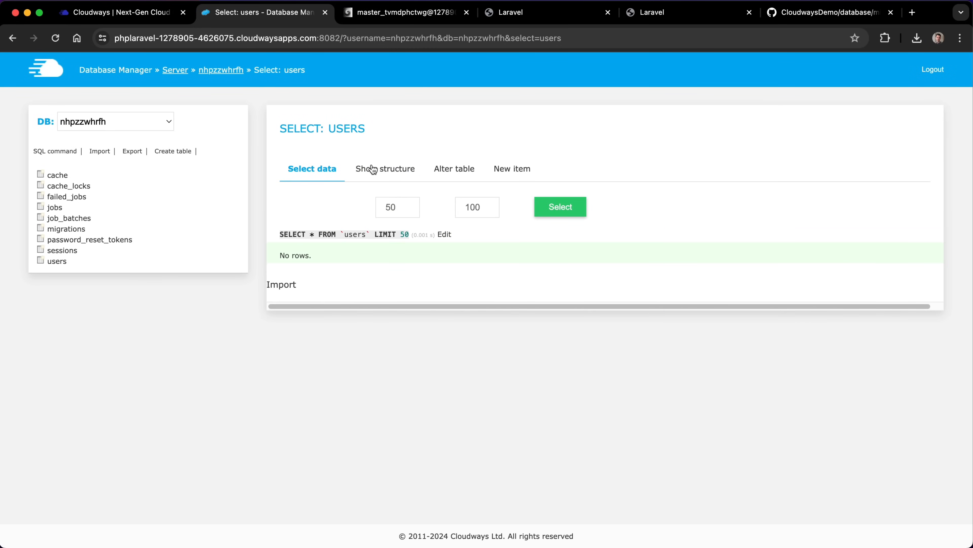
Step: Check the live Laravel site and migration error terminal, then return to Cloudways Access Details
left_click(385, 168)
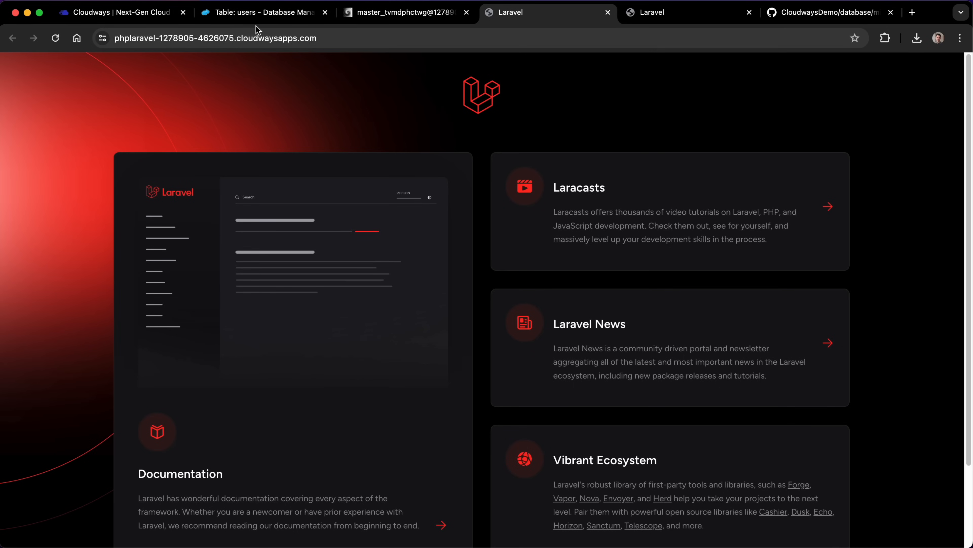
left_click(261, 12)
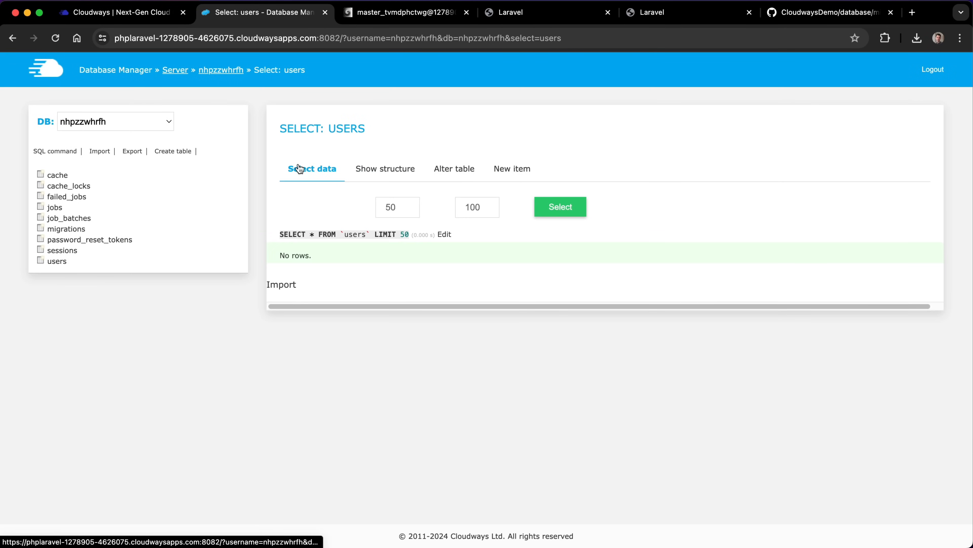
left_click(404, 12)
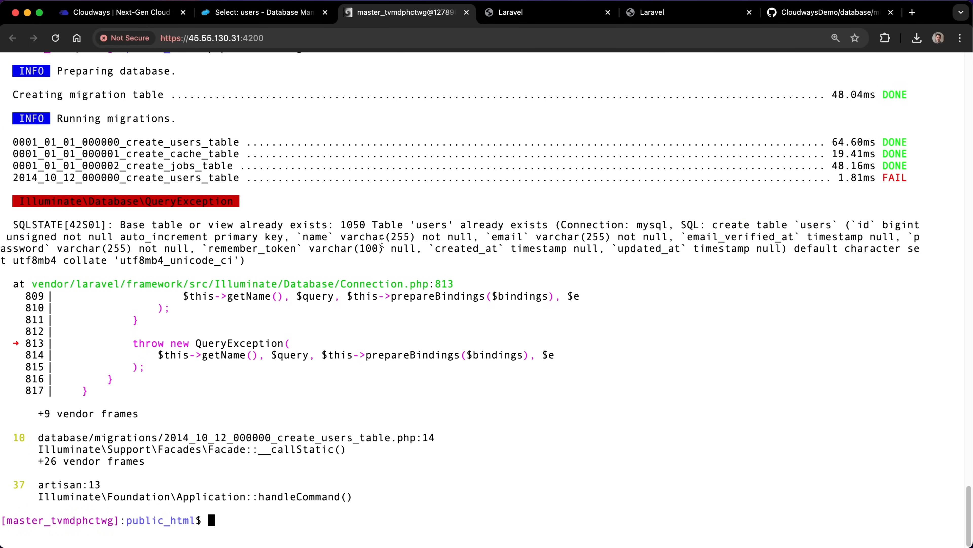
mouse_move(33, 193)
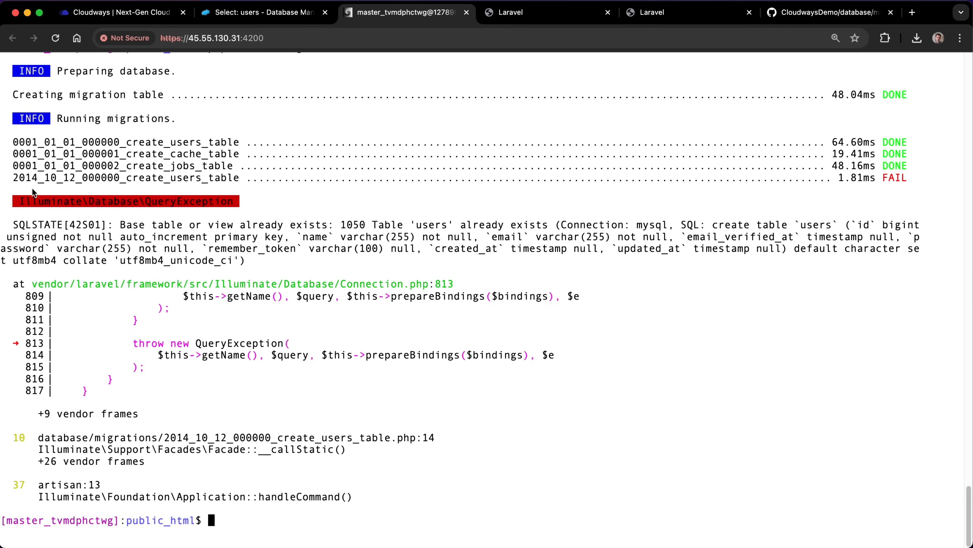
mouse_move(410, 229)
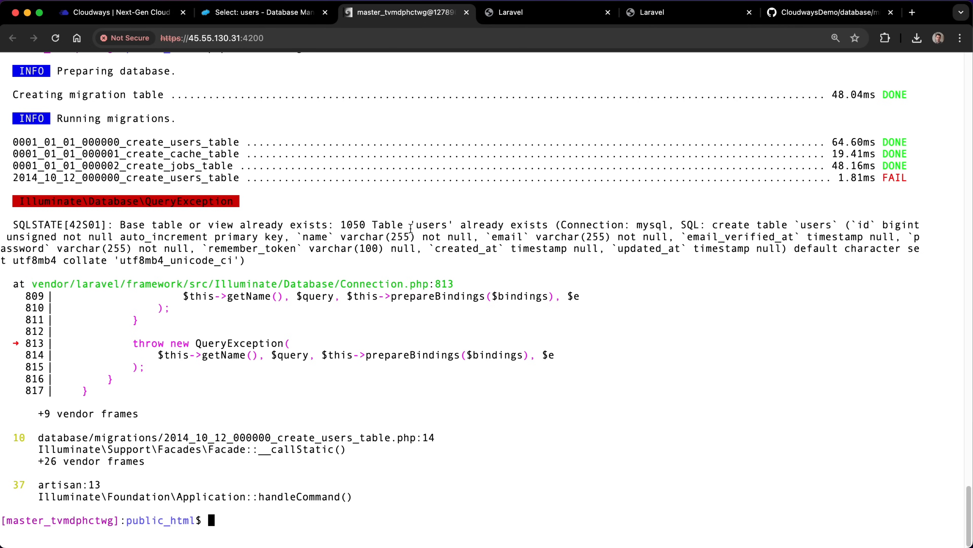
left_click(118, 11)
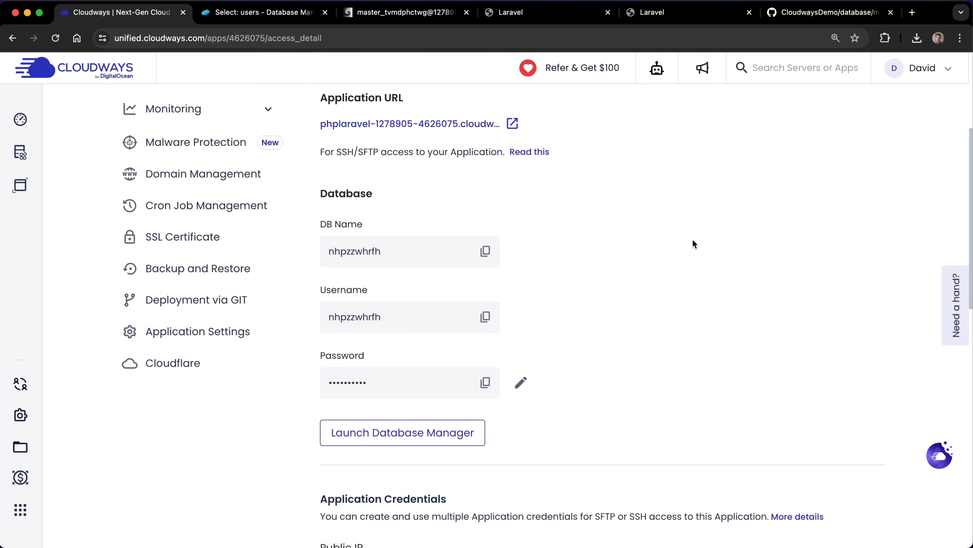
Step: Review the application's Cloudflare Enterprise page: features, domain entry and per-domain pricing
scroll("up", 3)
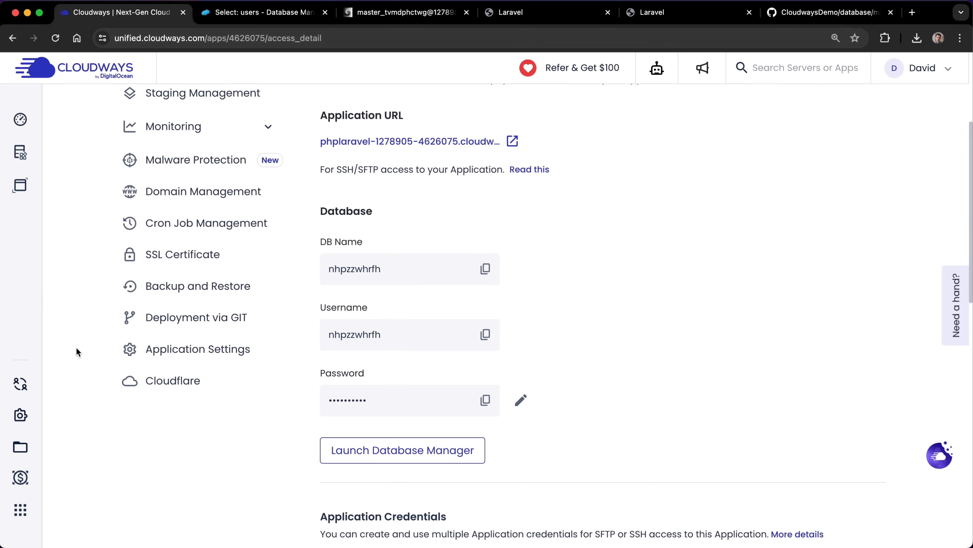
scroll("up", 3)
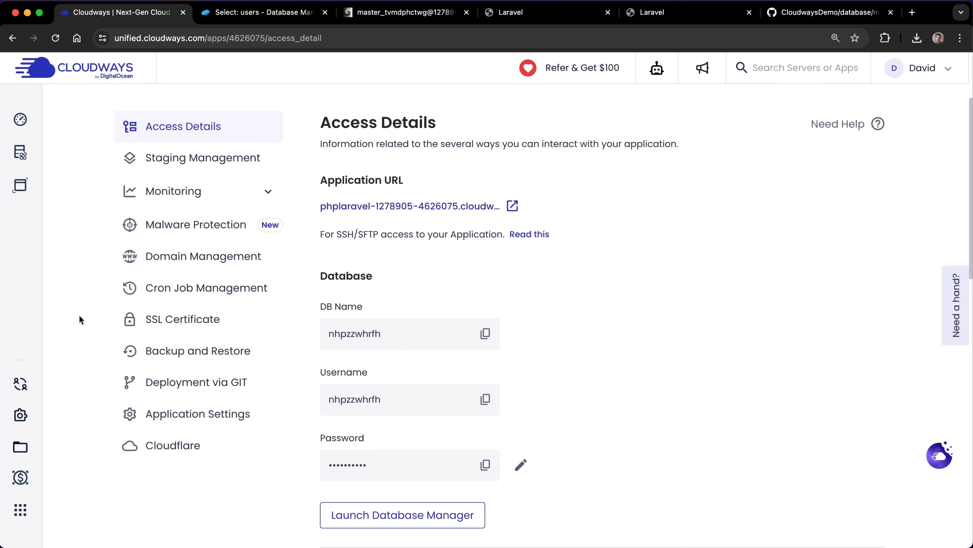
mouse_move(173, 445)
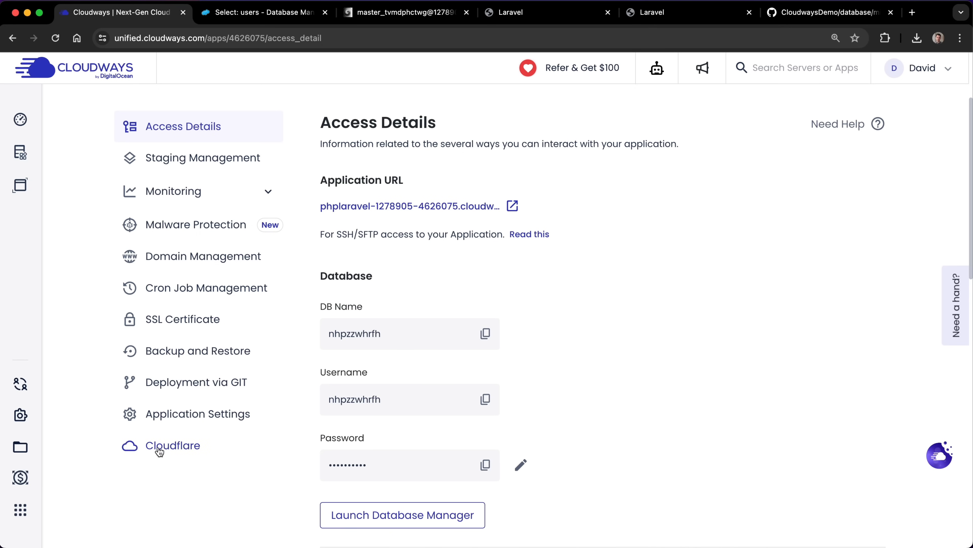
left_click(173, 446)
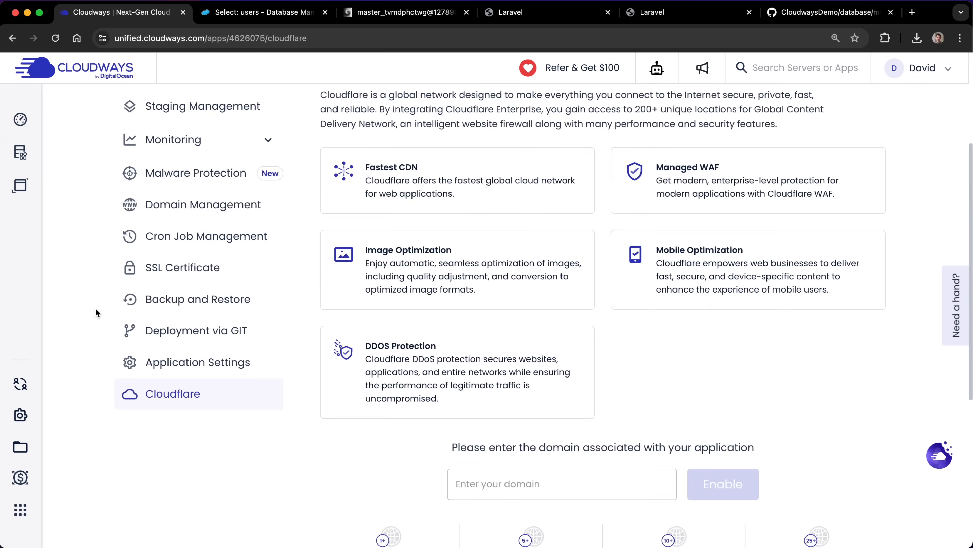
scroll("down", 3)
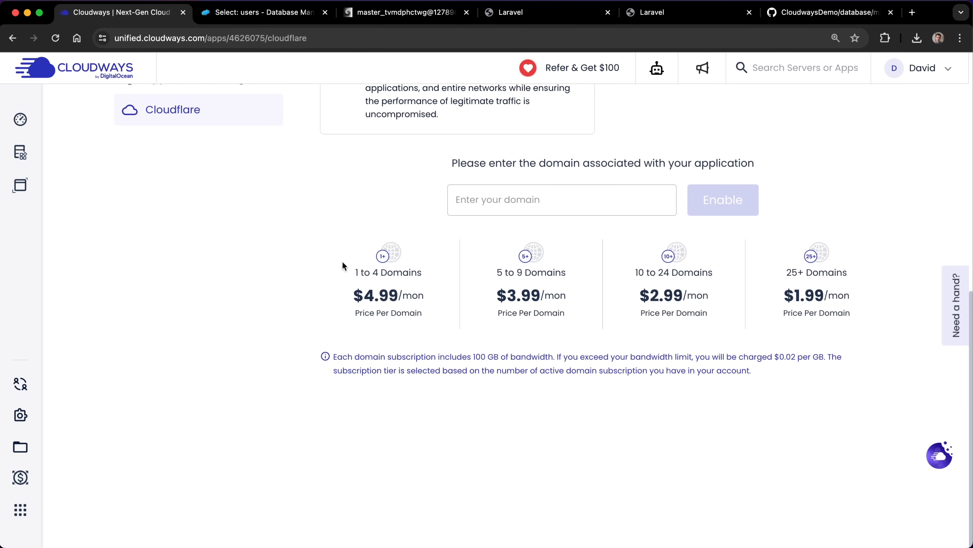
scroll("up", 3)
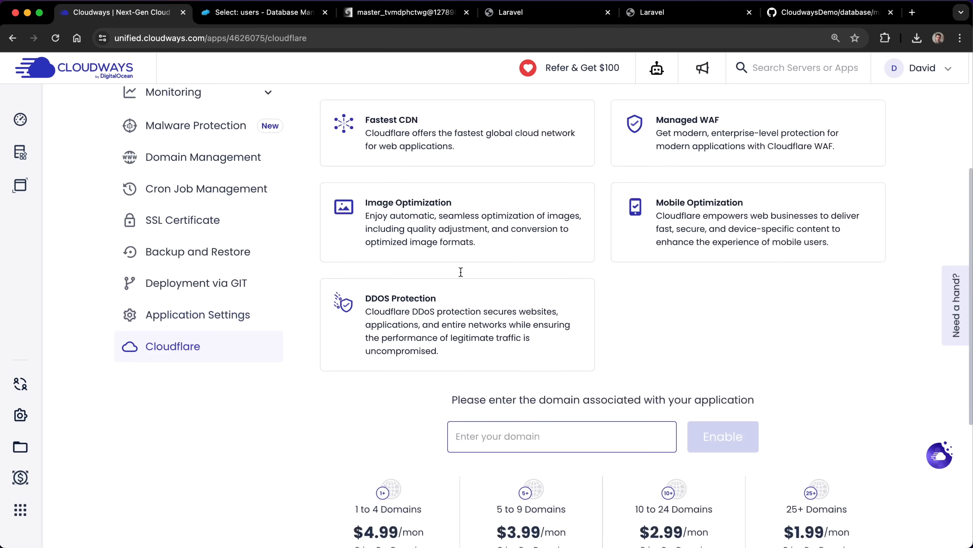
scroll("up", 3)
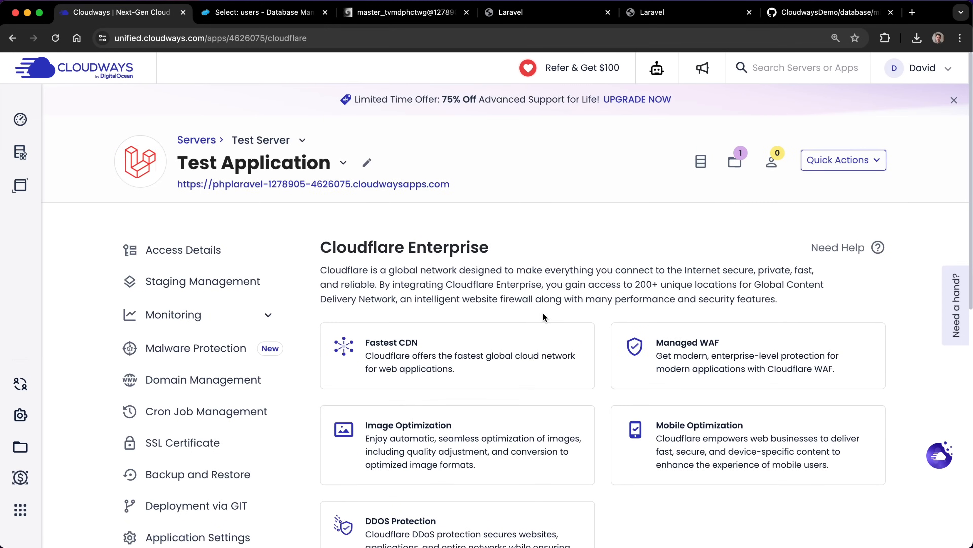
scroll("down", 3)
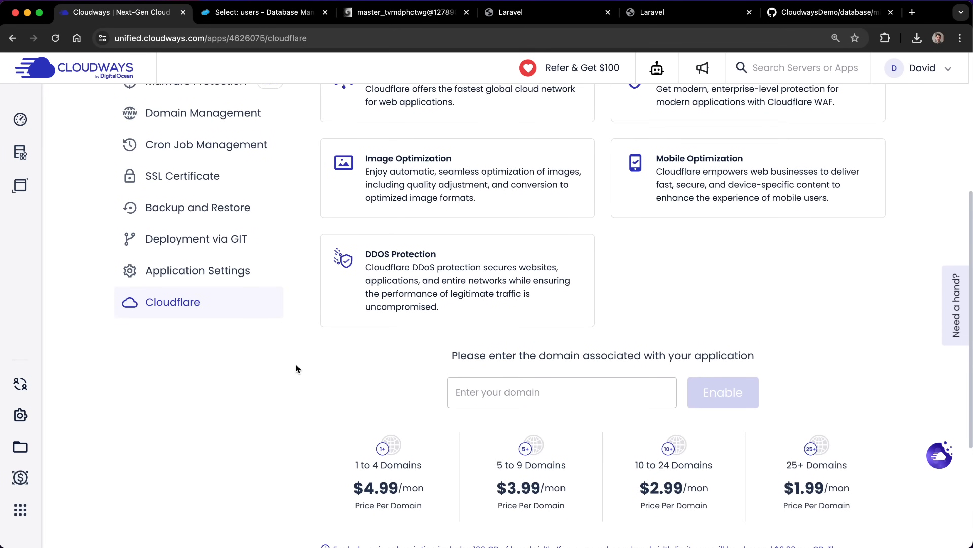
mouse_move(305, 368)
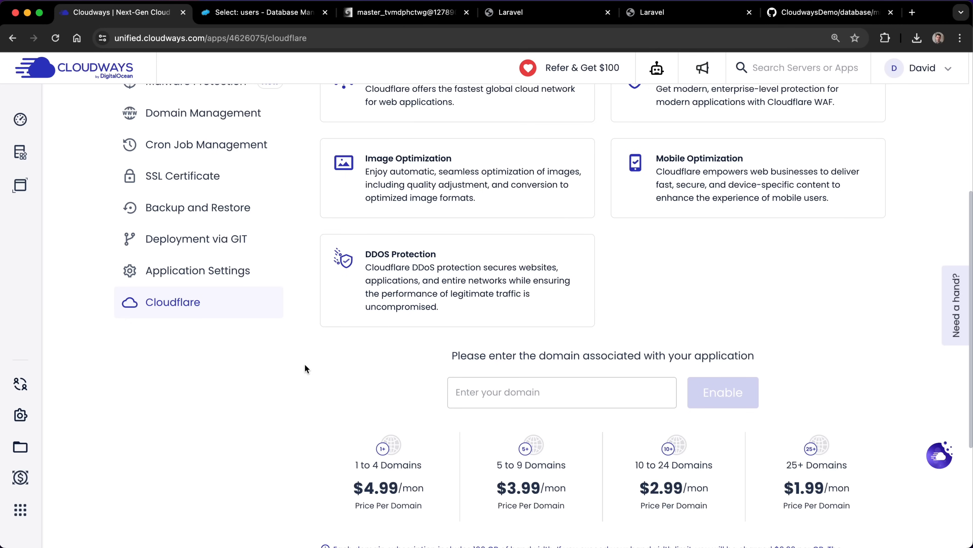
scroll("up", 3)
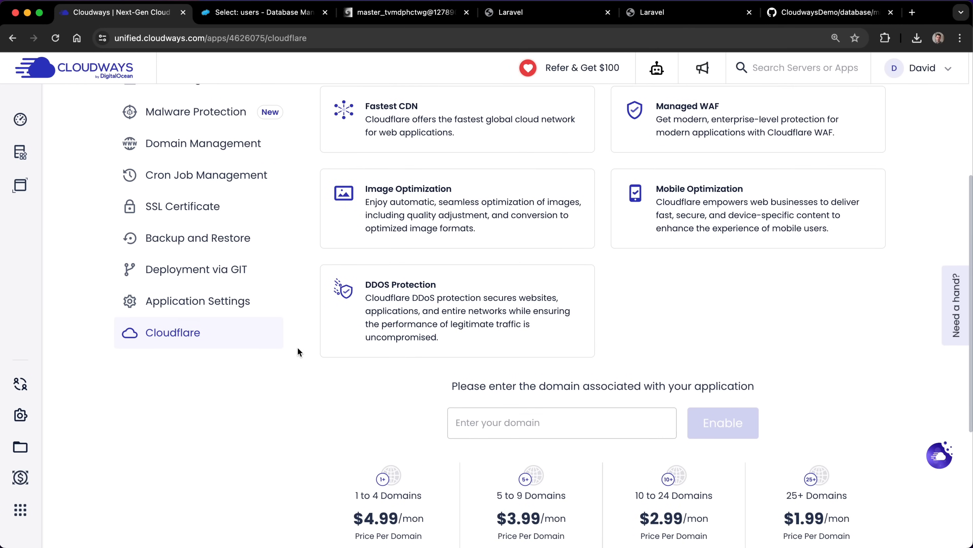
scroll("up", 3)
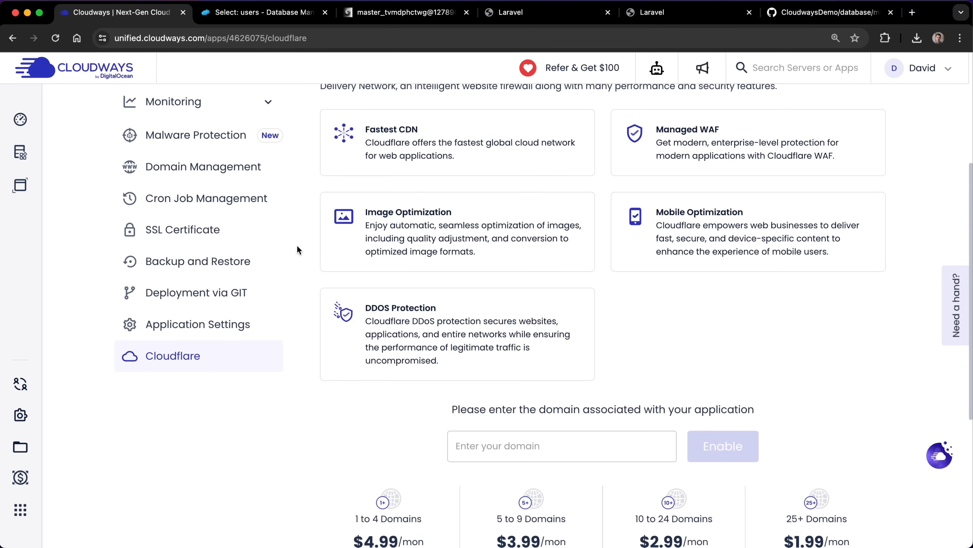
scroll("down", 3)
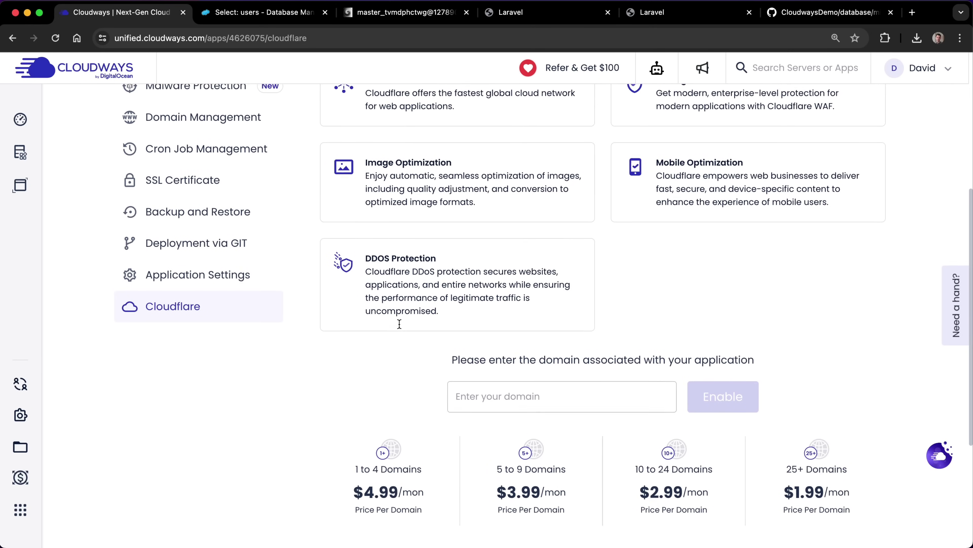
scroll("up", 3)
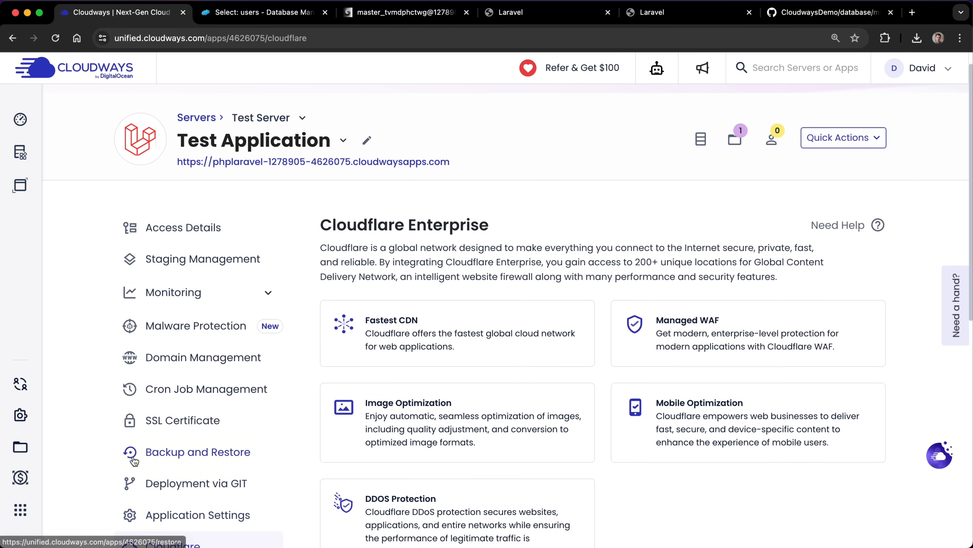
mouse_move(196, 326)
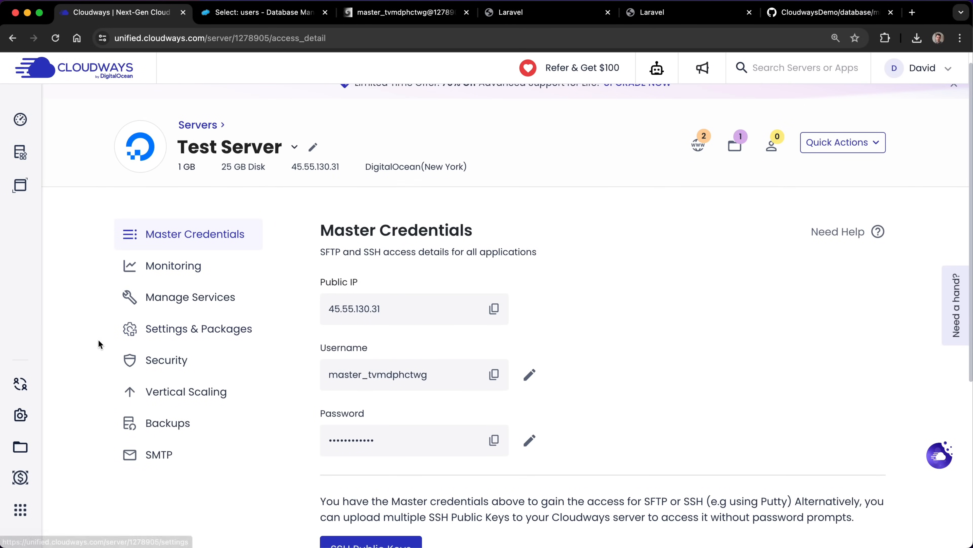
Step: Review the Test Server's Manage Services list and service statuses
left_click(190, 297)
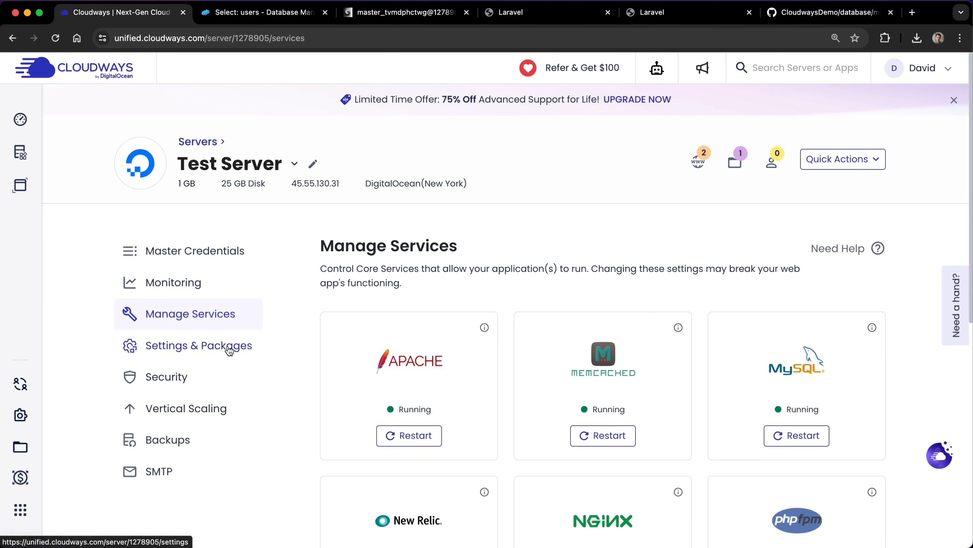
scroll("down", 3)
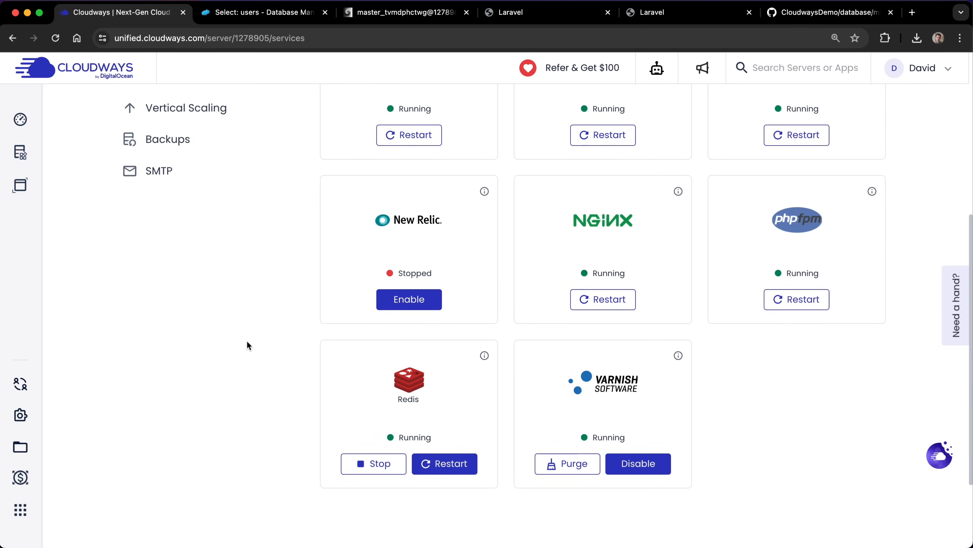
scroll("up", 3)
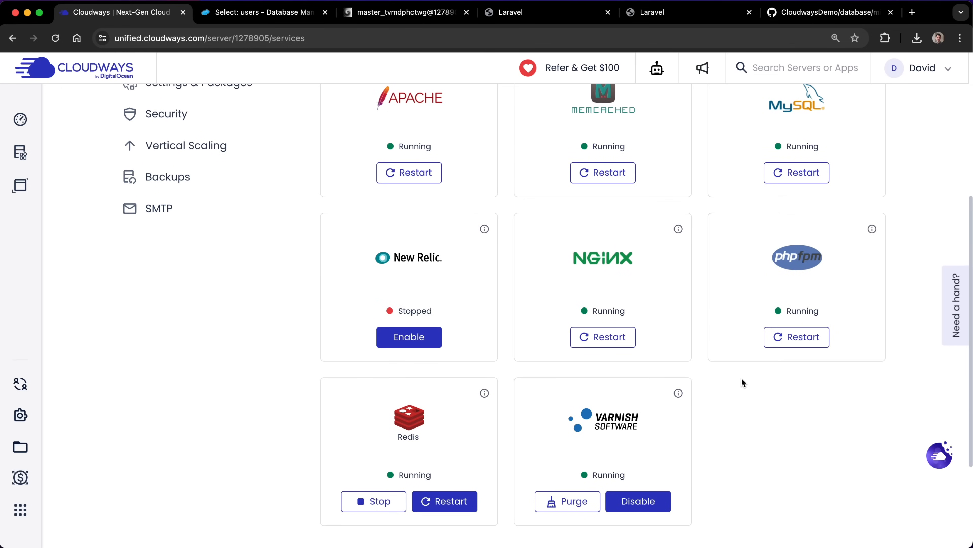
scroll("up", 3)
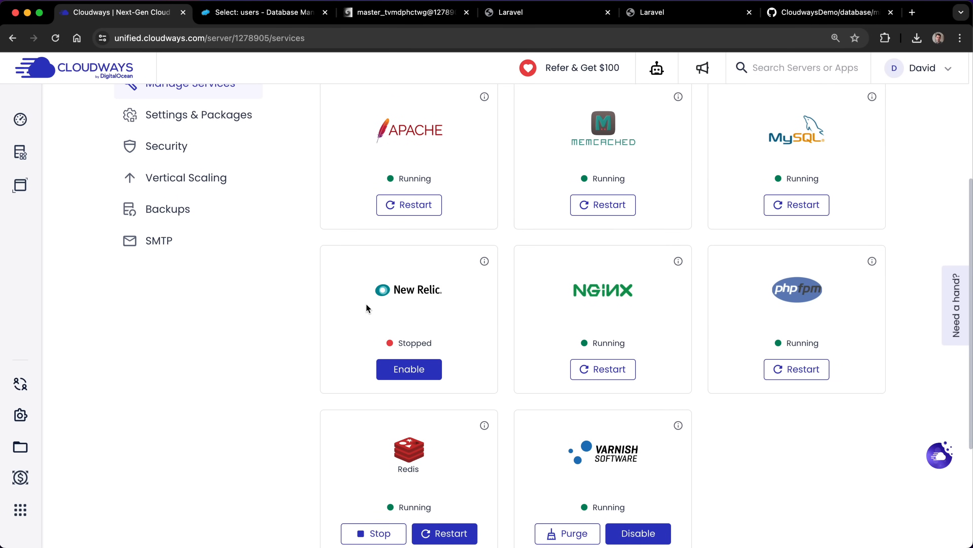
scroll("down", 3)
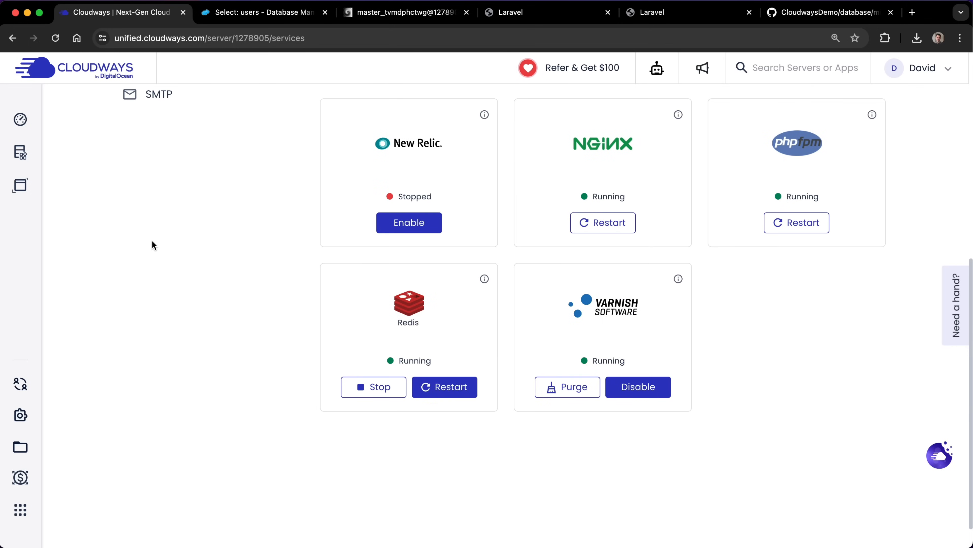
mouse_move(412, 352)
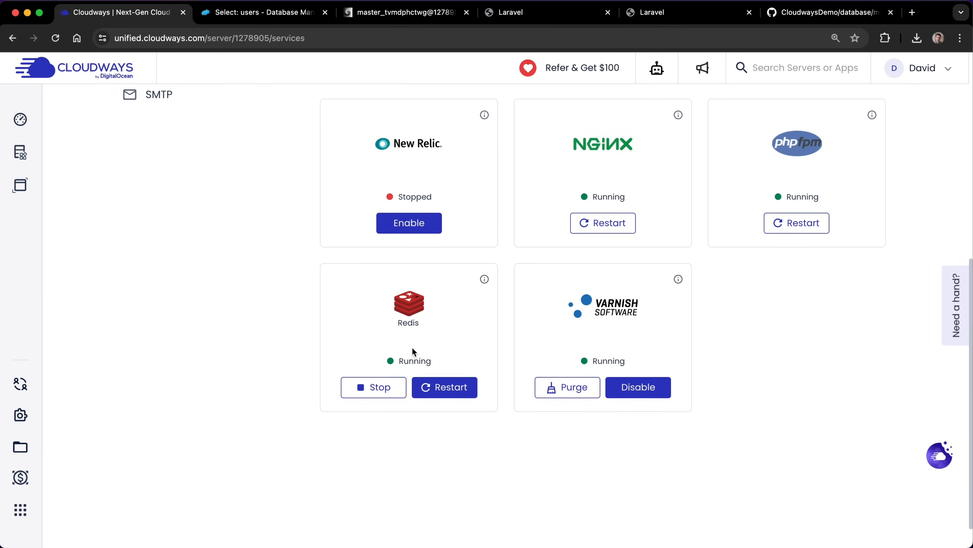
Step: View Settings & Packages > Packages: PHP 8.2, MariaDB 10.5, Elasticsearch disabled, Supervisor not installed
left_click(200, 345)
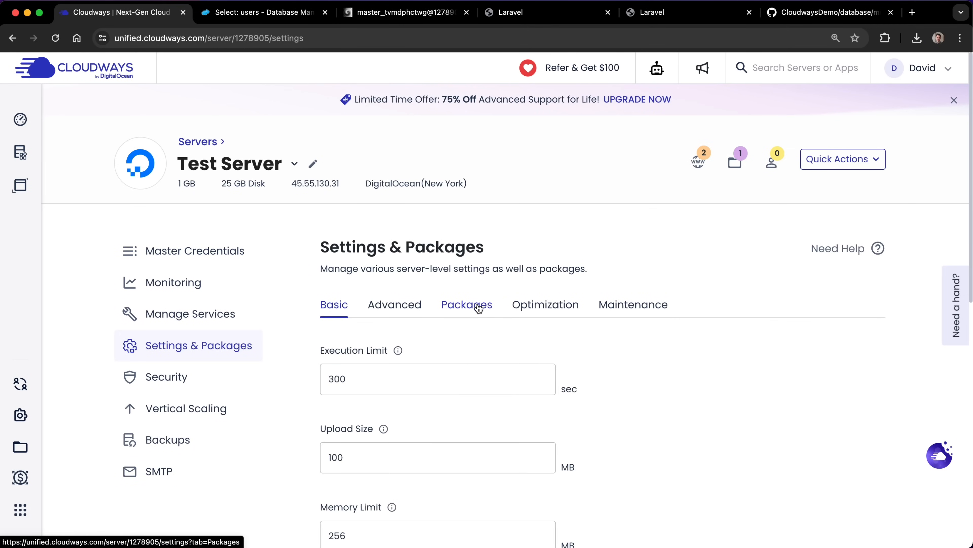
left_click(467, 304)
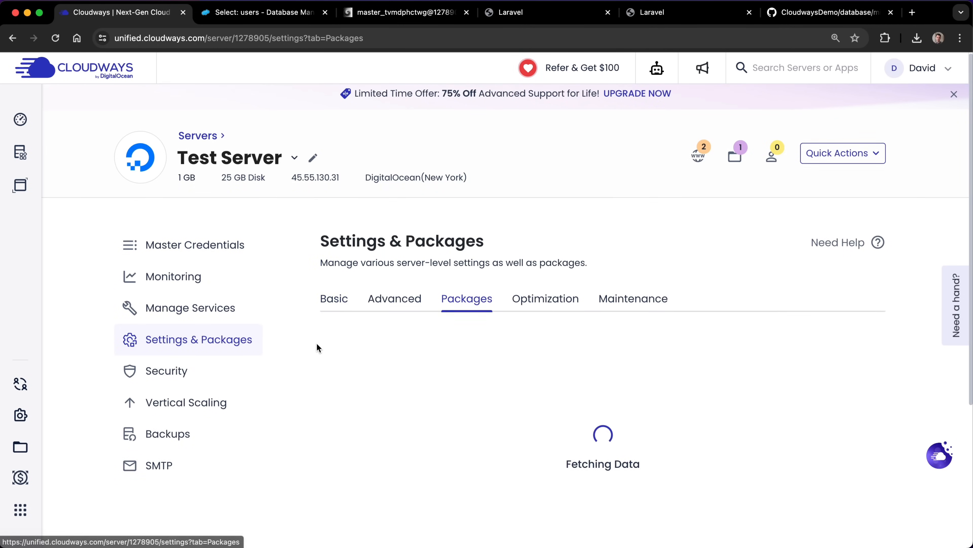
scroll("down", 3)
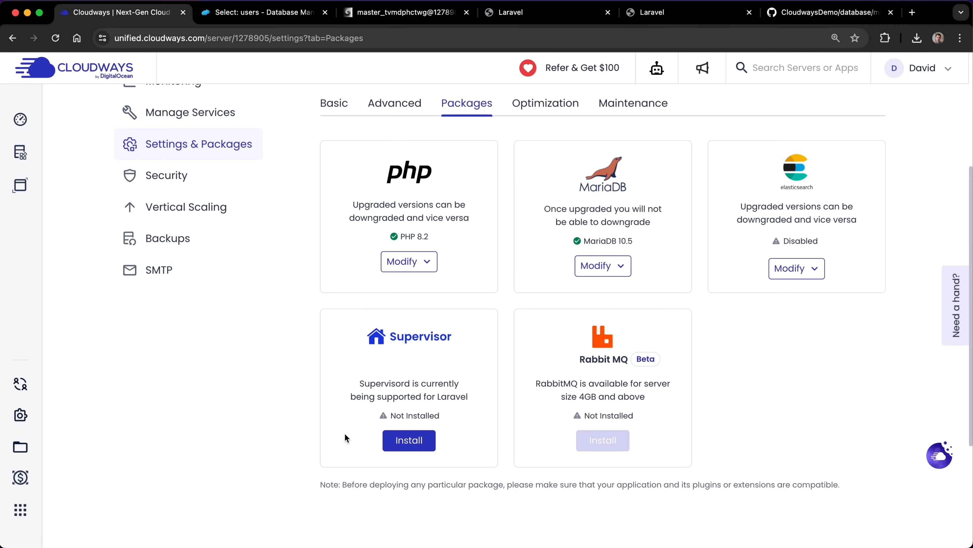
mouse_move(253, 398)
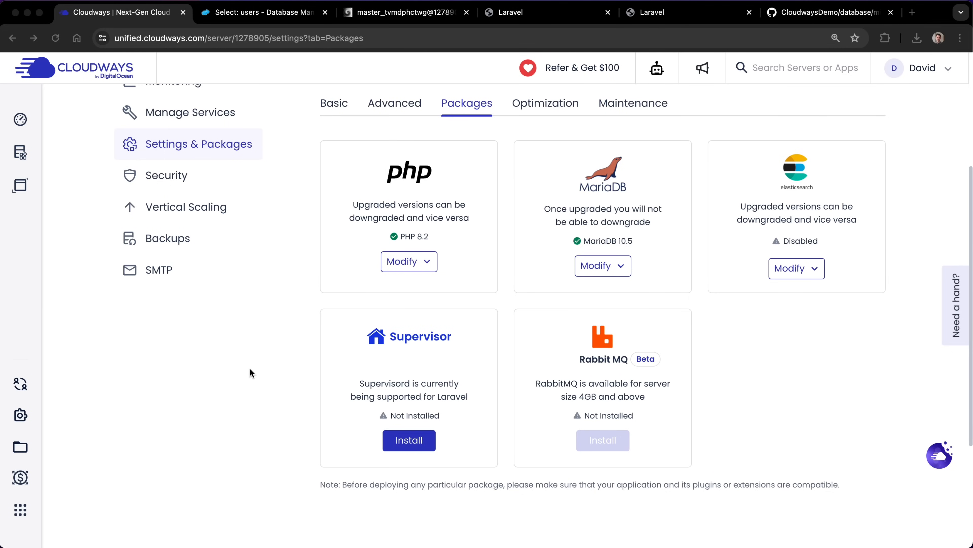
mouse_move(287, 305)
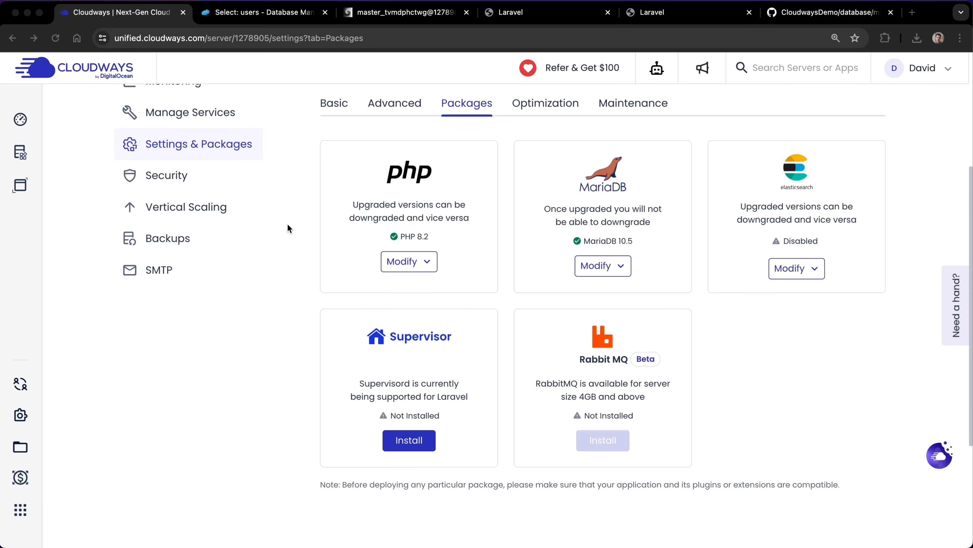
scroll("up", 3)
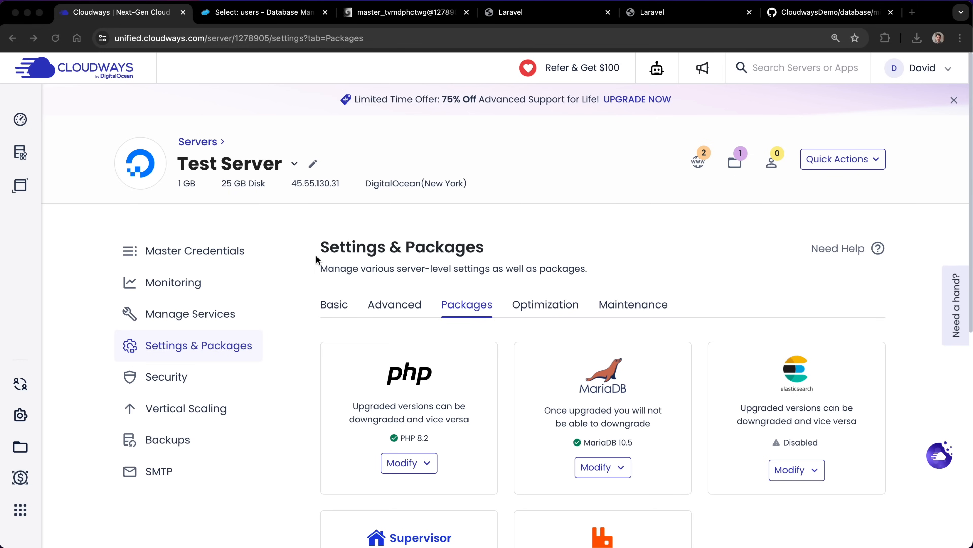
mouse_move(306, 249)
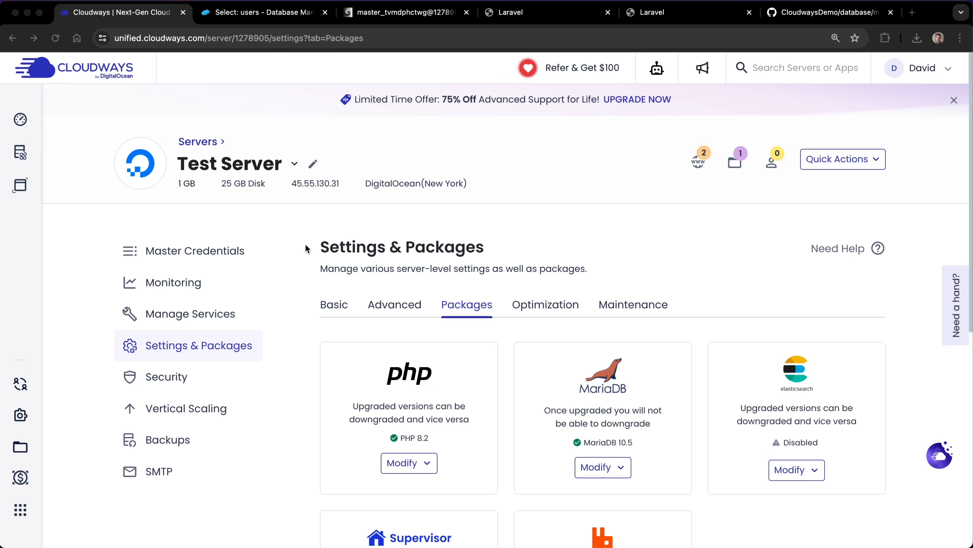
mouse_move(621, 274)
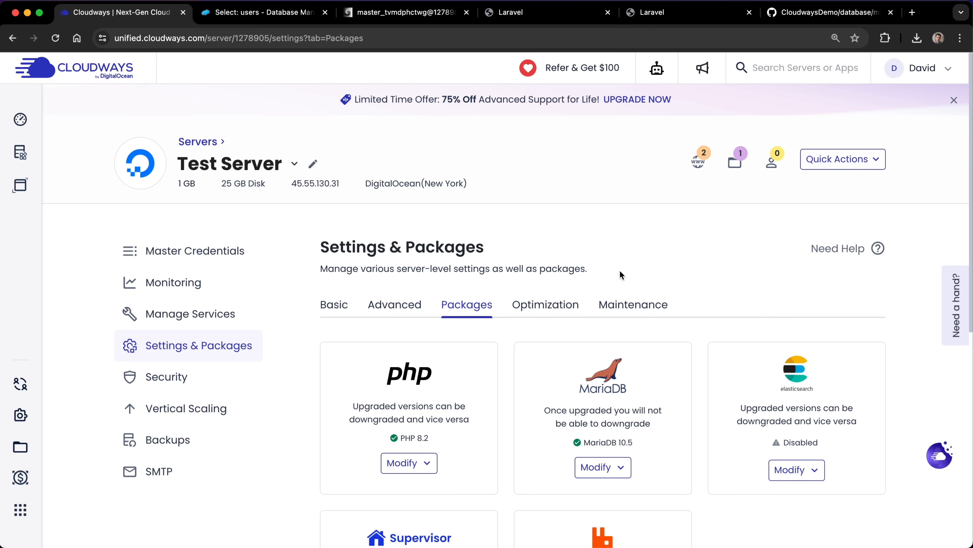
mouse_move(449, 462)
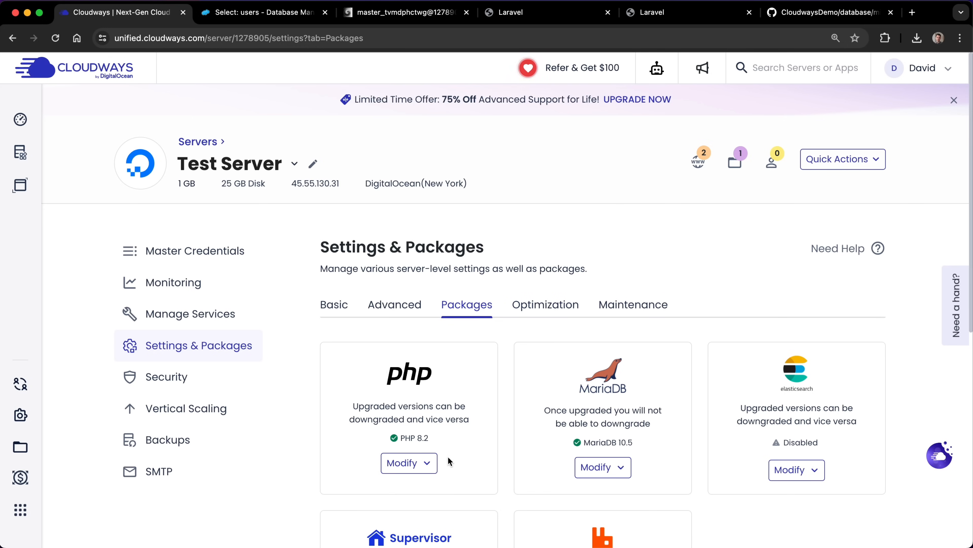